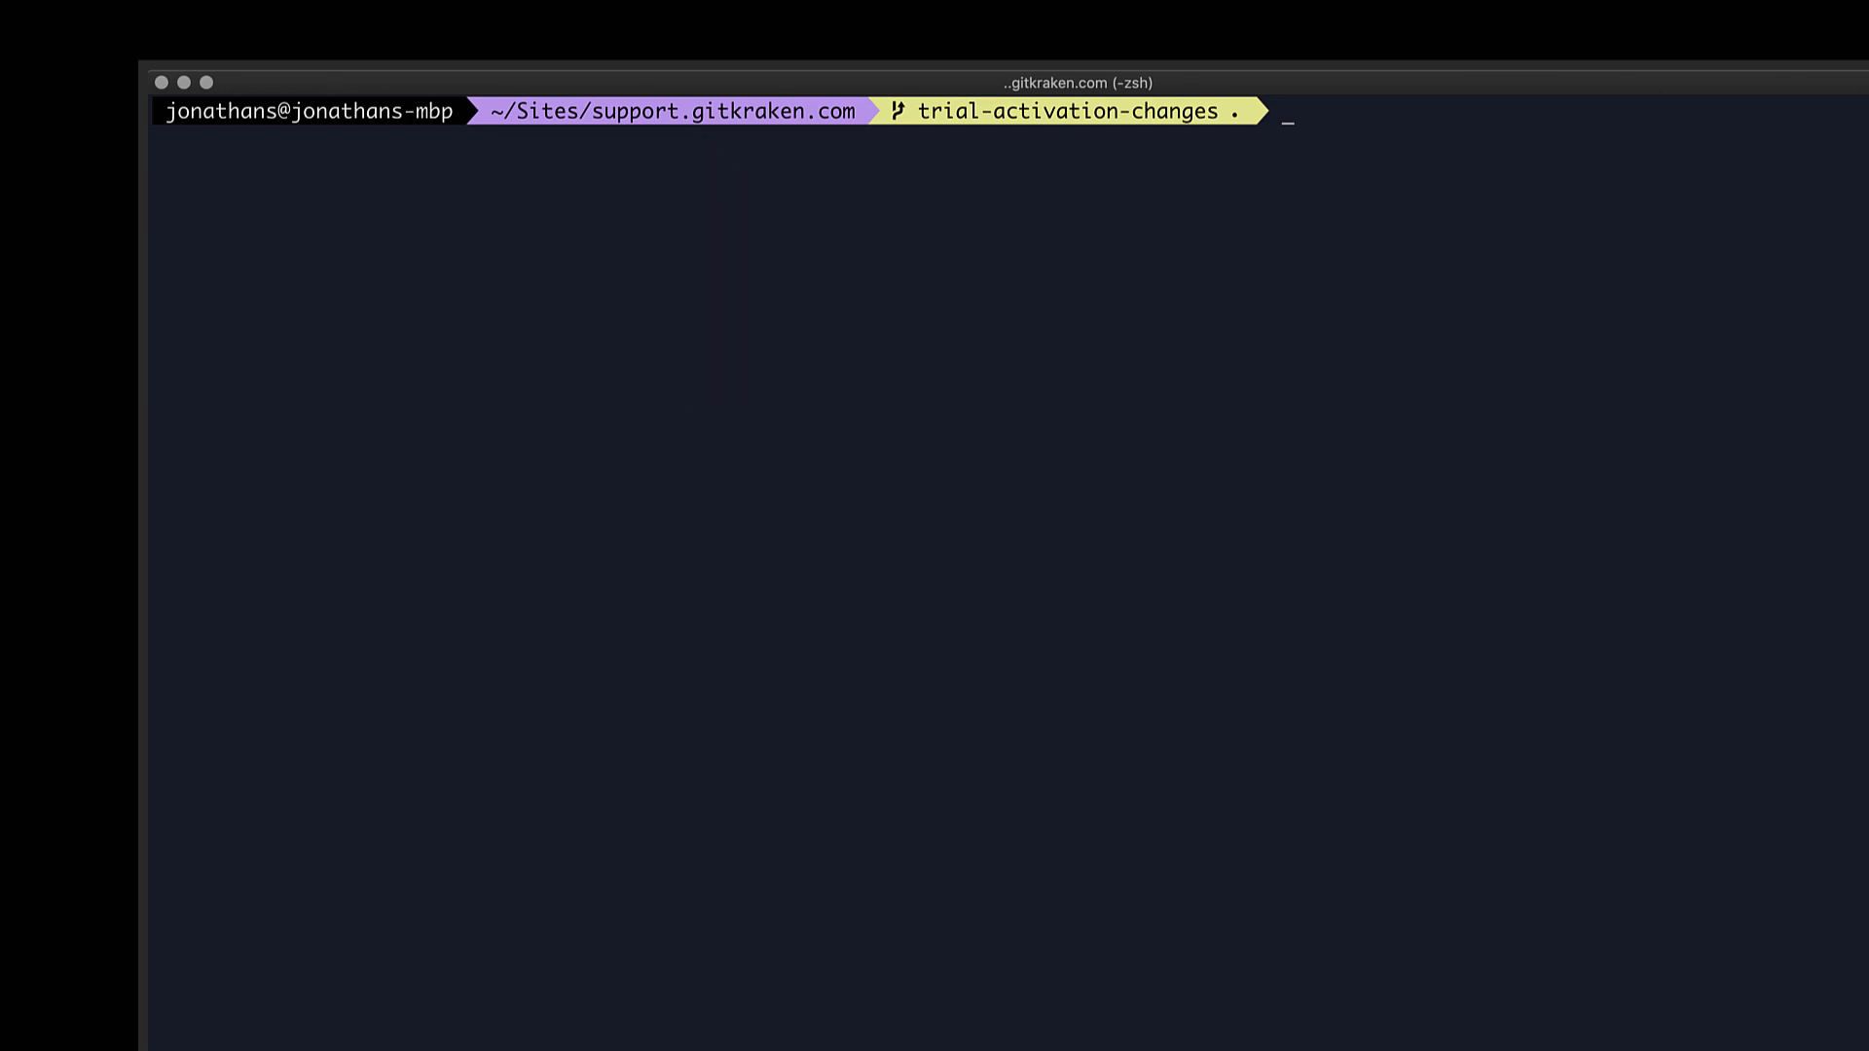
# Run git status to list the three modified files on trial-activation-changes.
pyautogui.write('git sta')
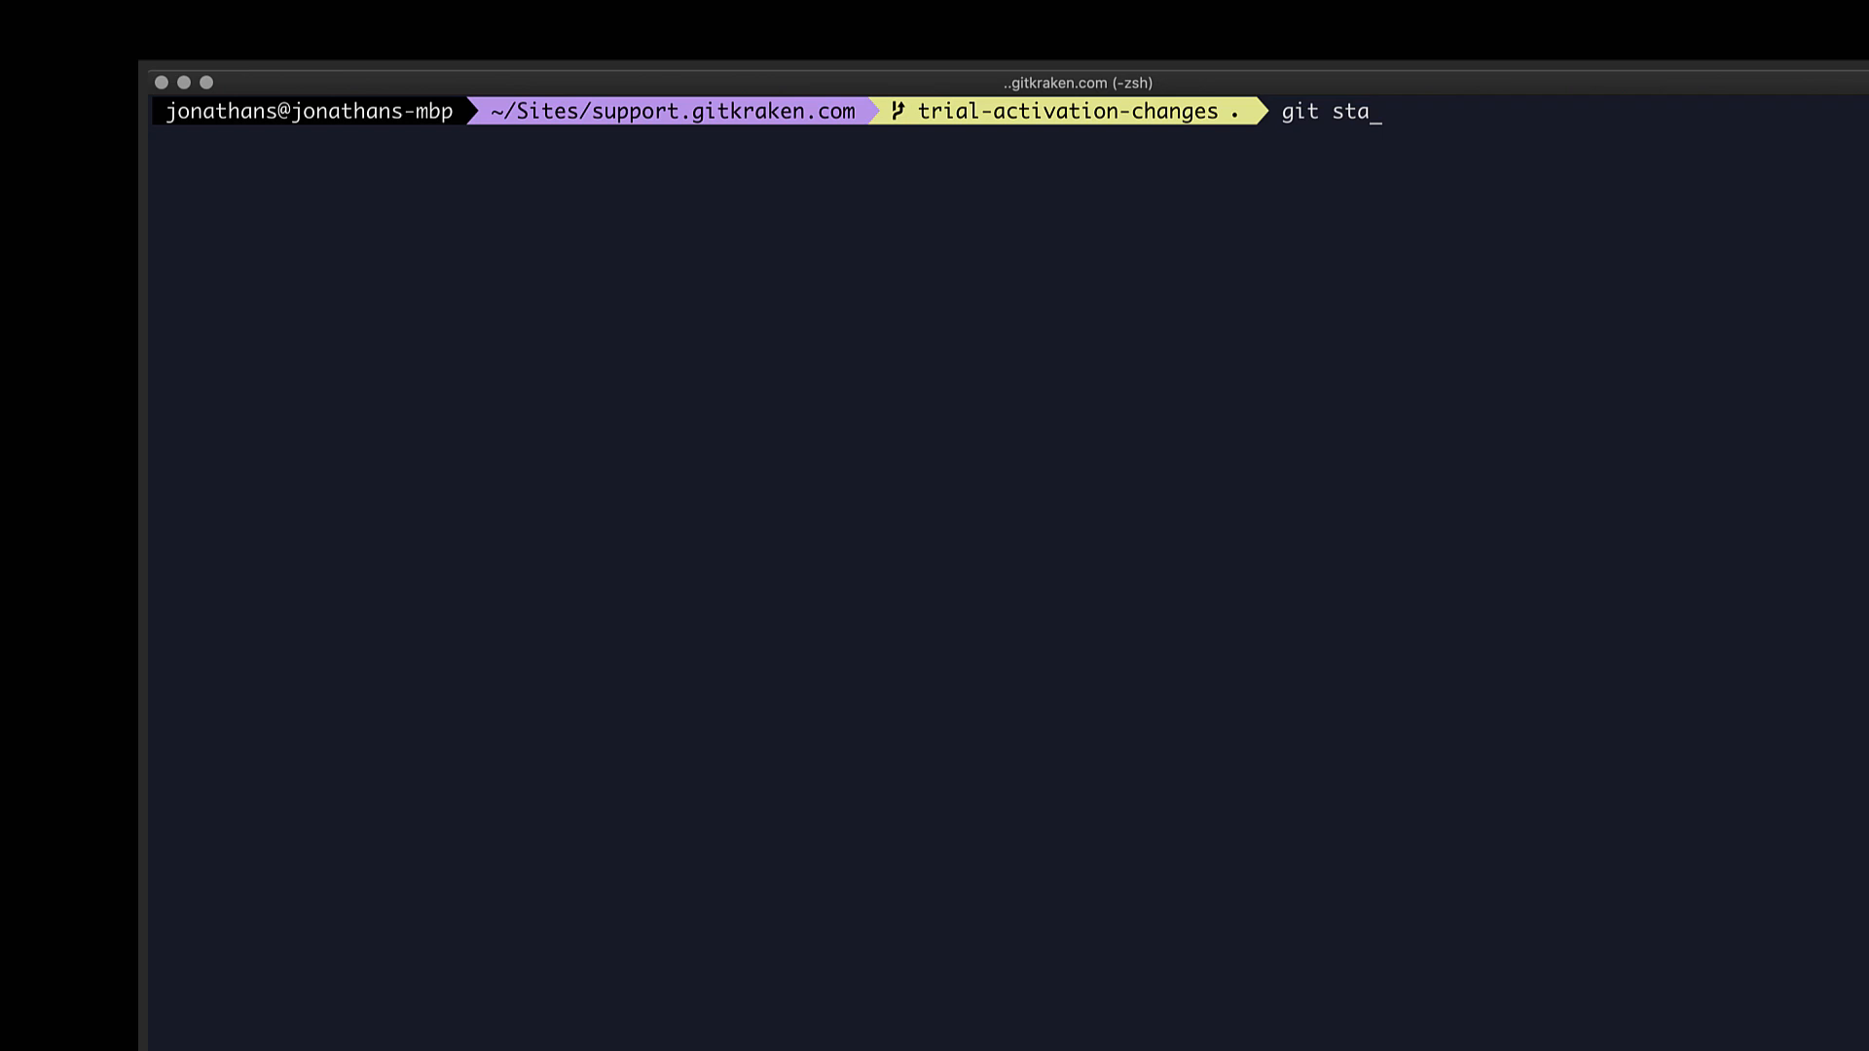
pyautogui.press('Enter')
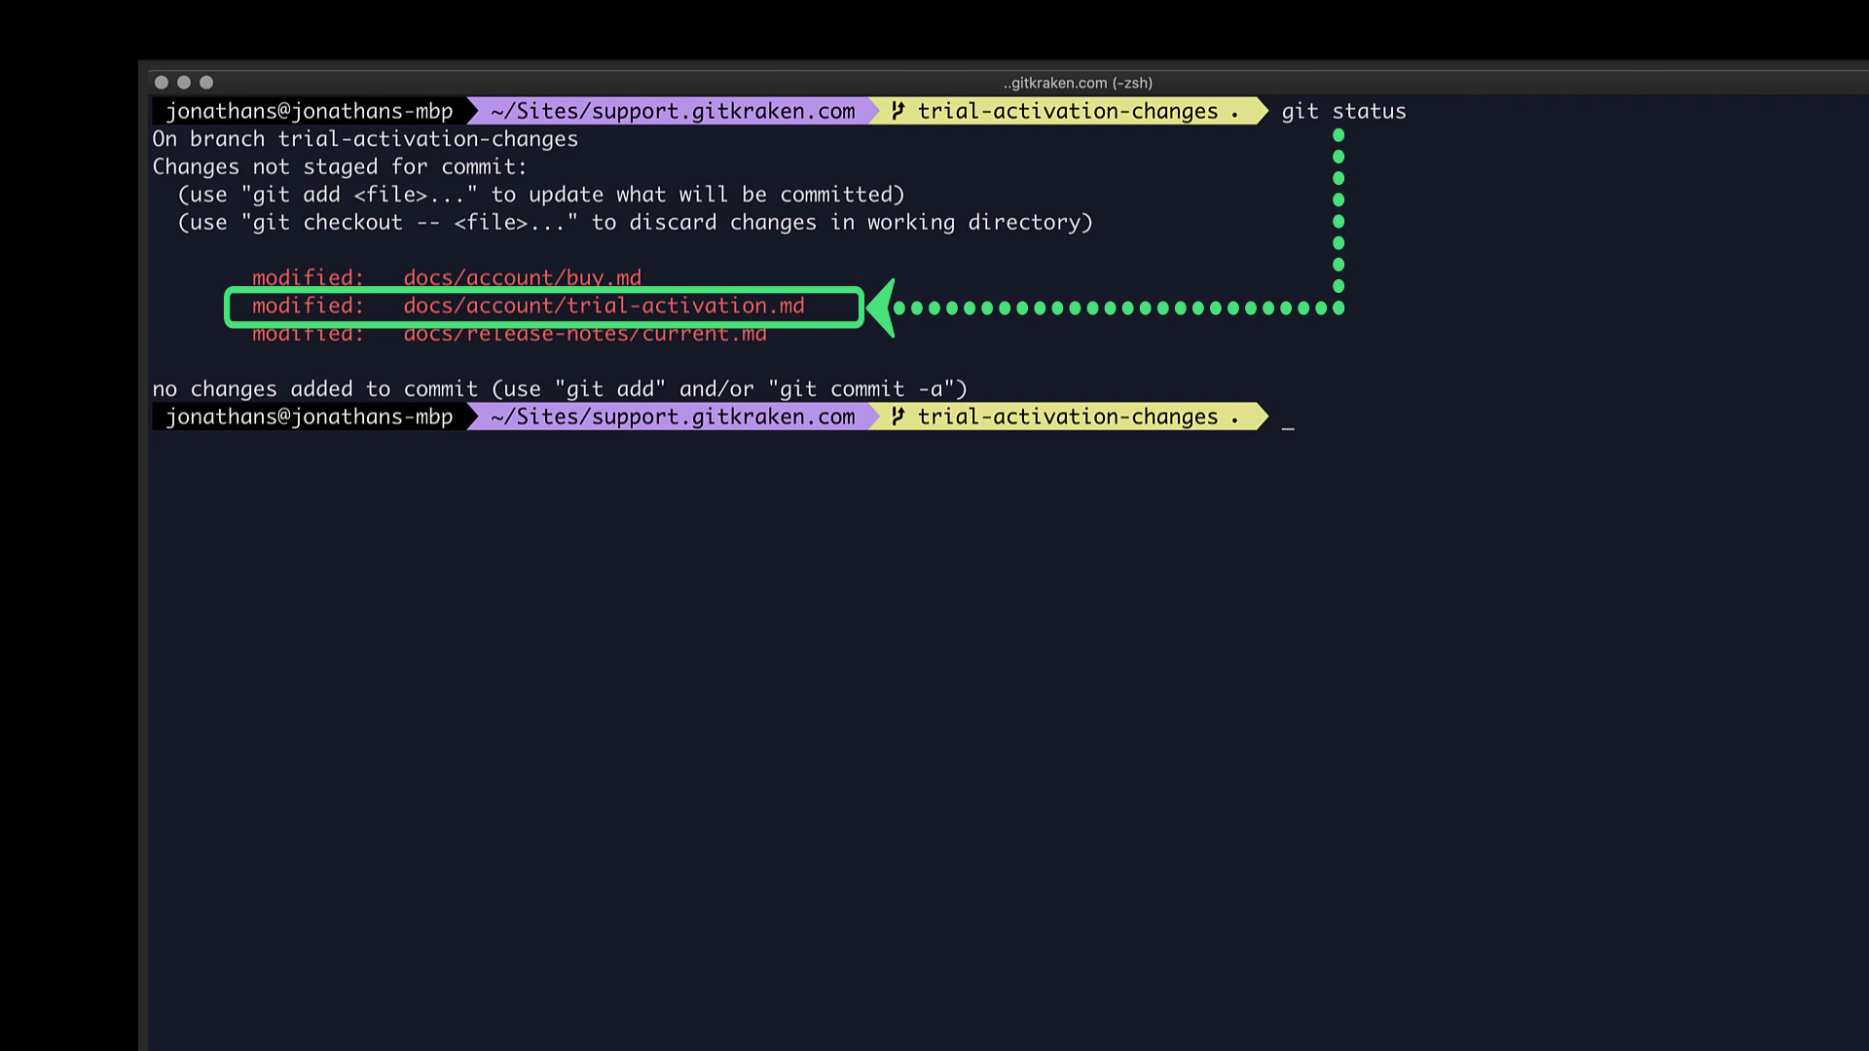
# Stage docs/account/trial-activation.md with git add using Tab completion.
pyautogui.write('git add')
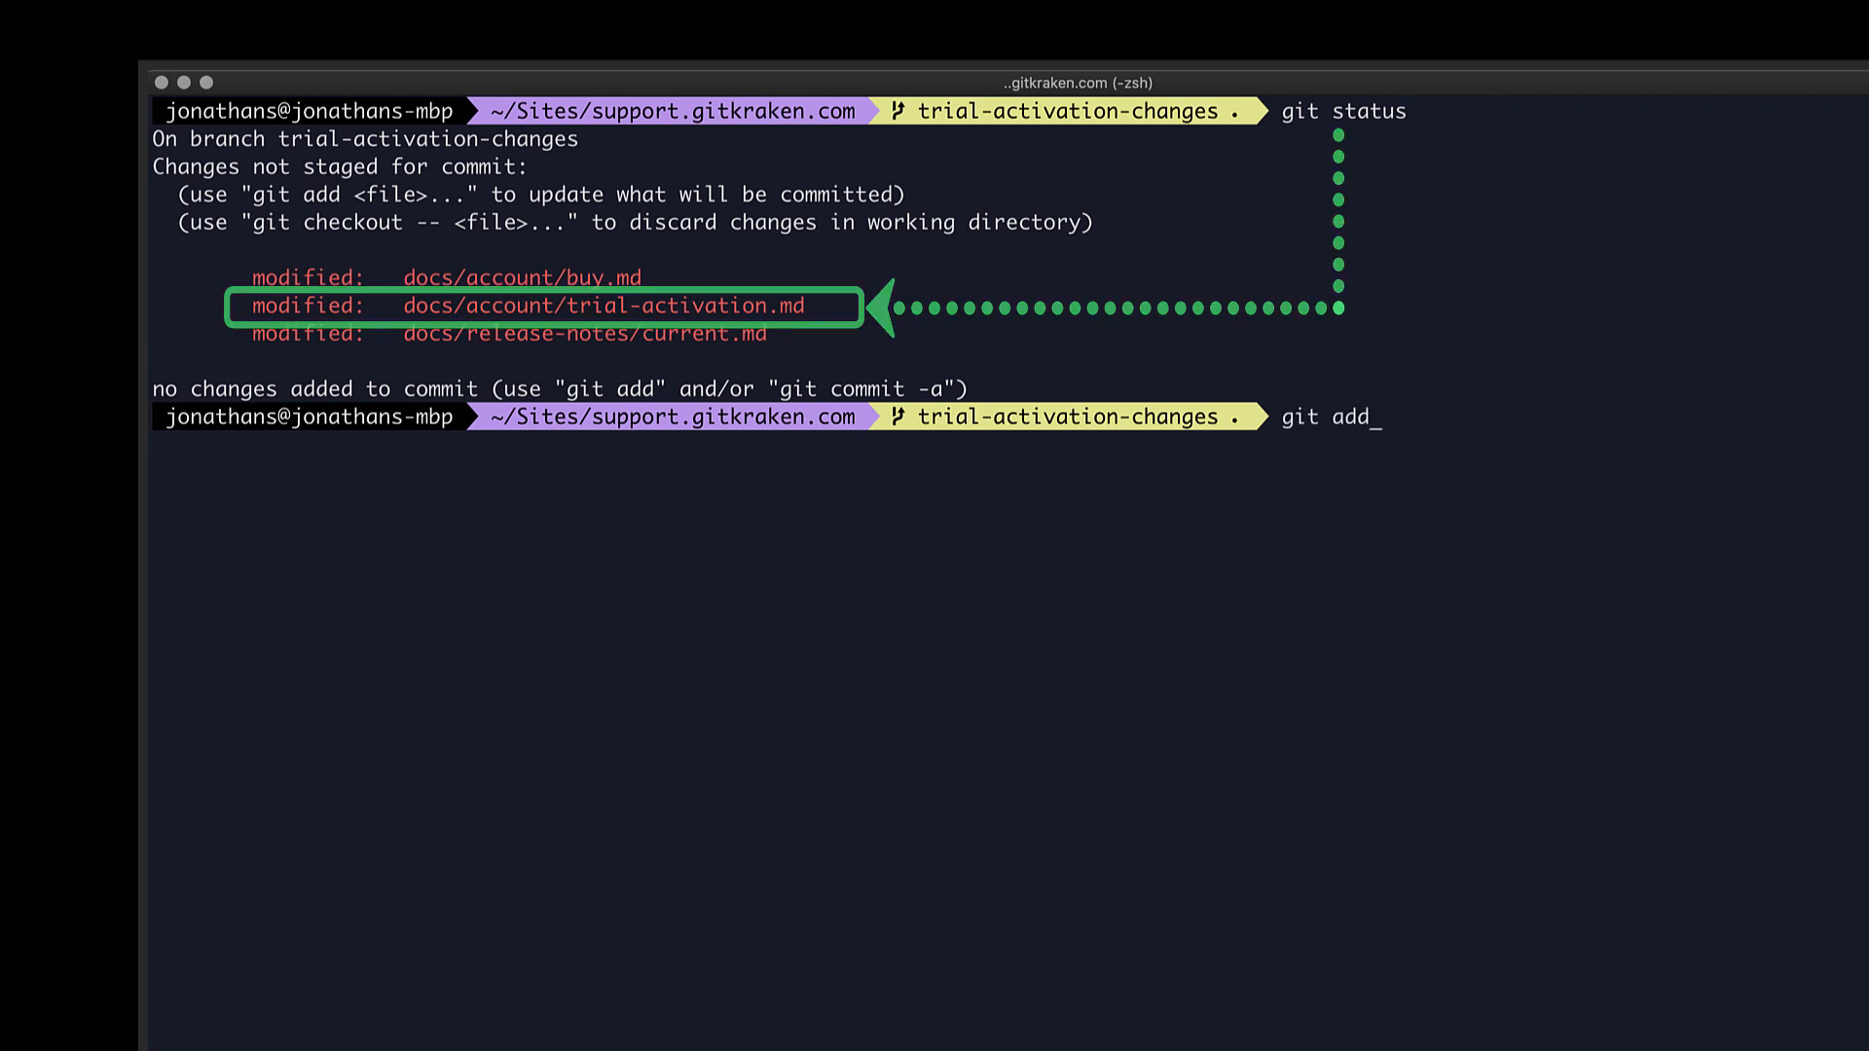
pyautogui.write('docs')
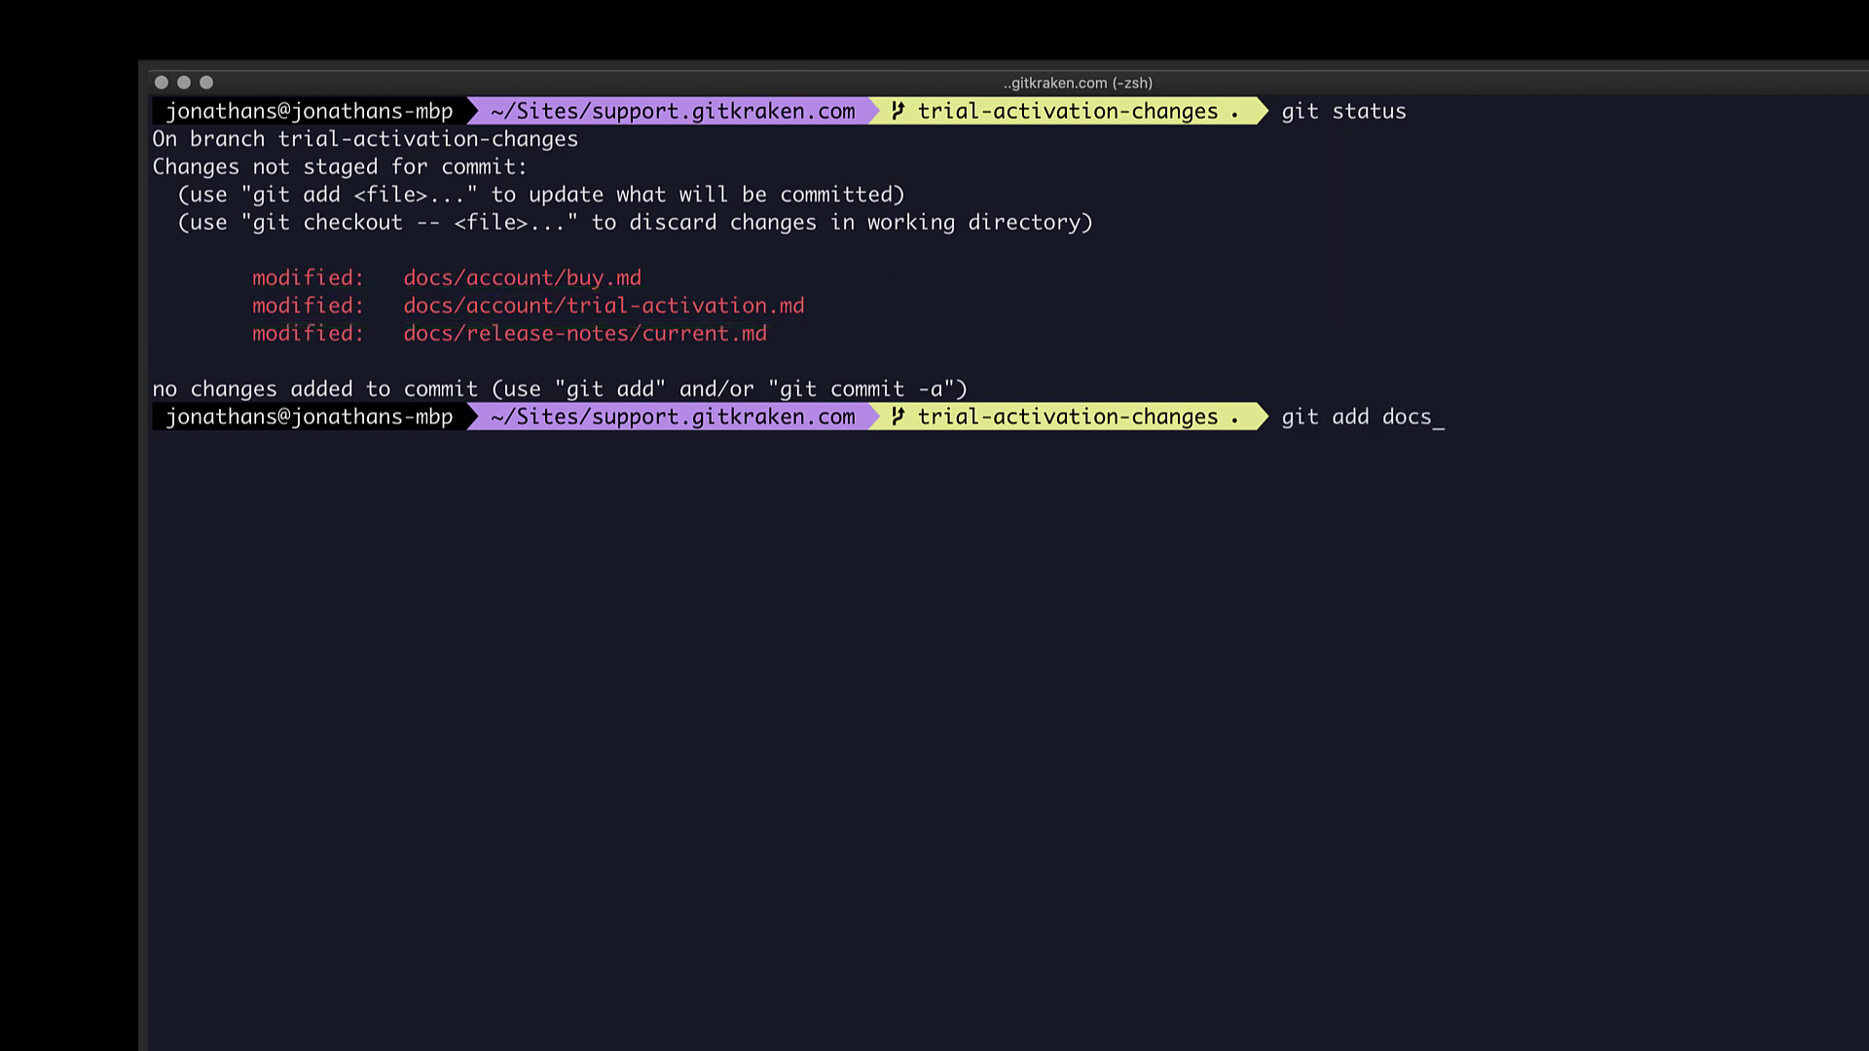
pyautogui.write('/')
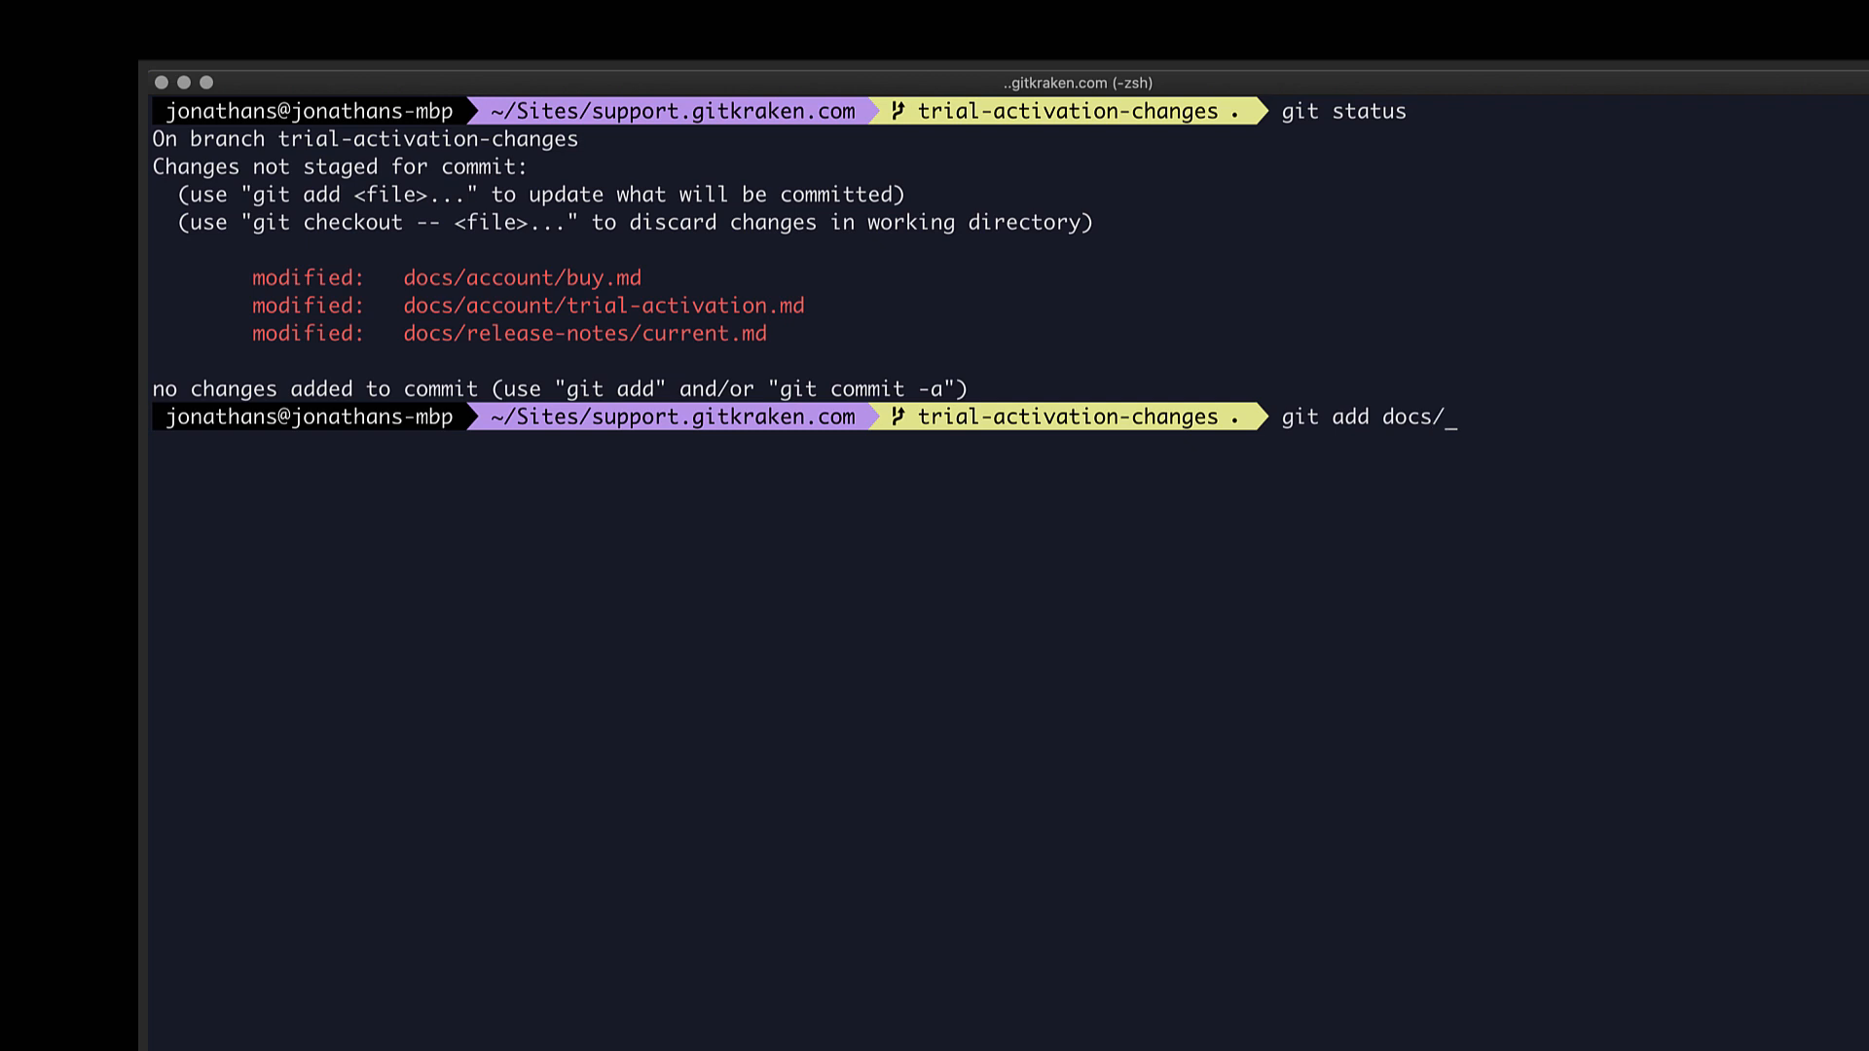
pyautogui.write('acco')
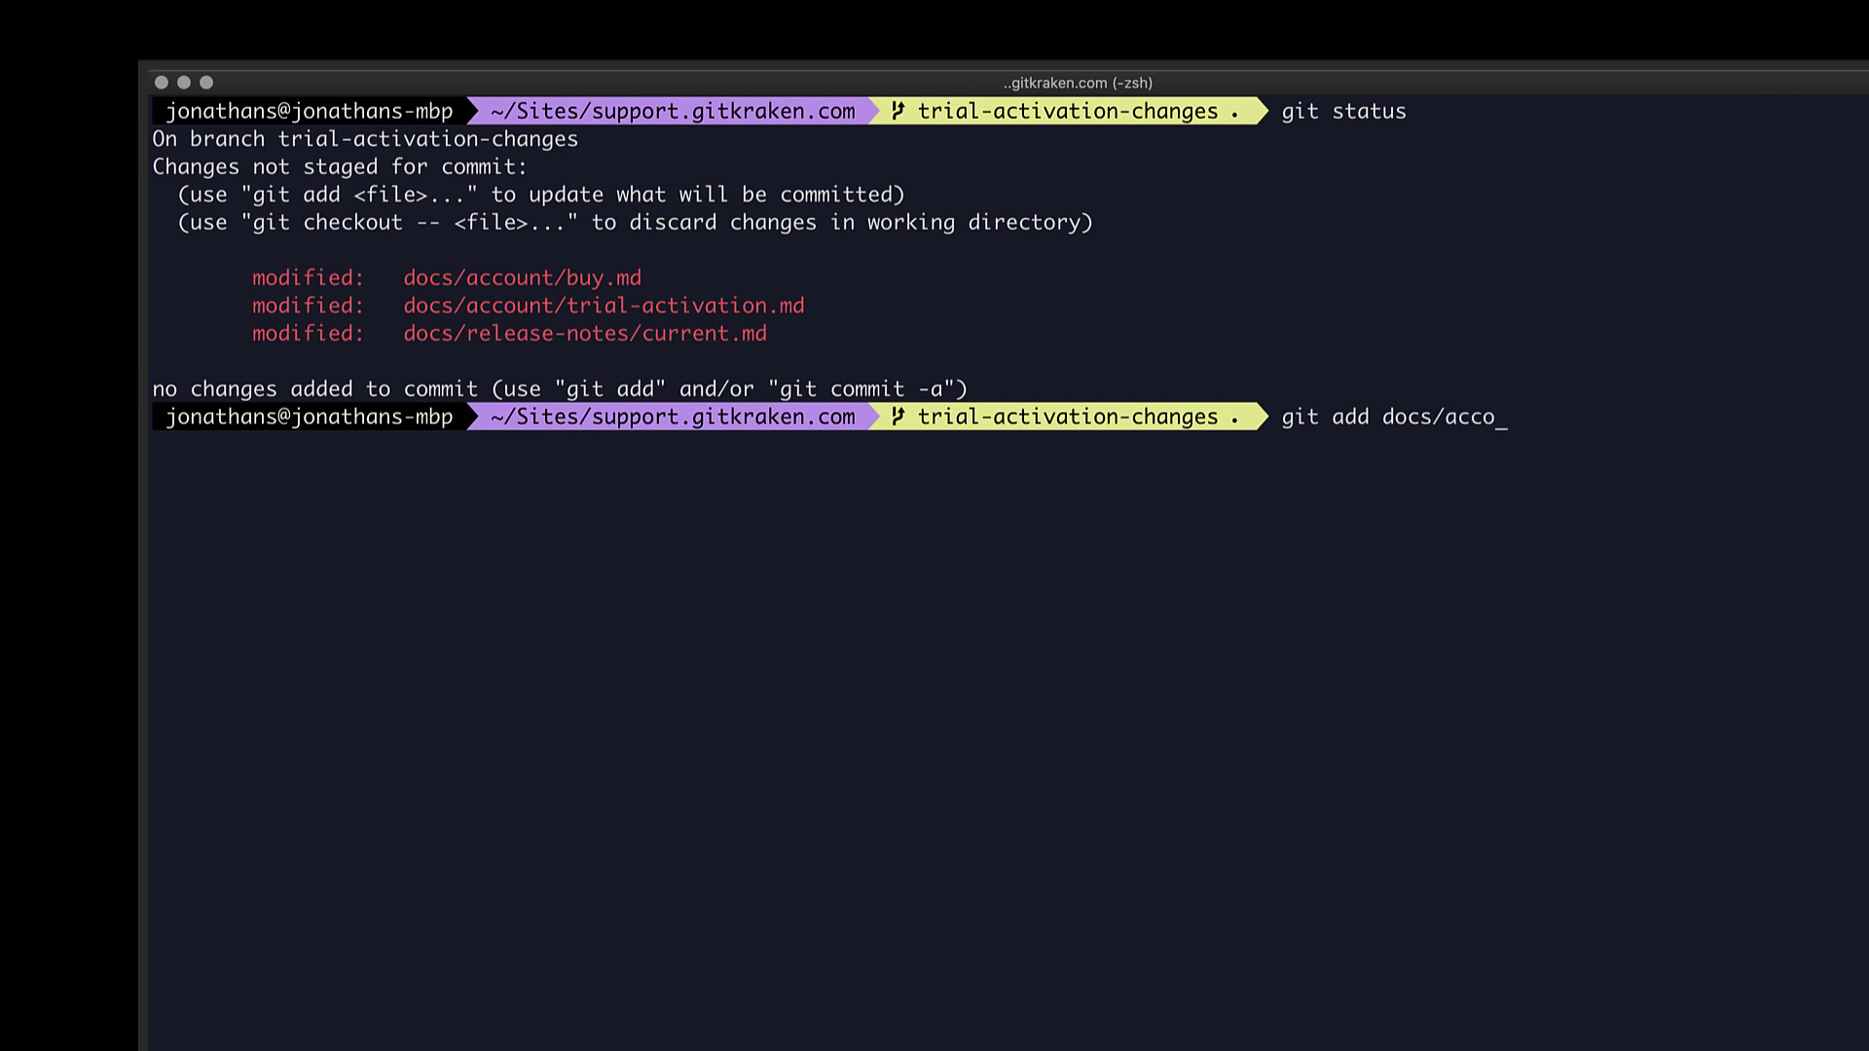
pyautogui.write('unt')
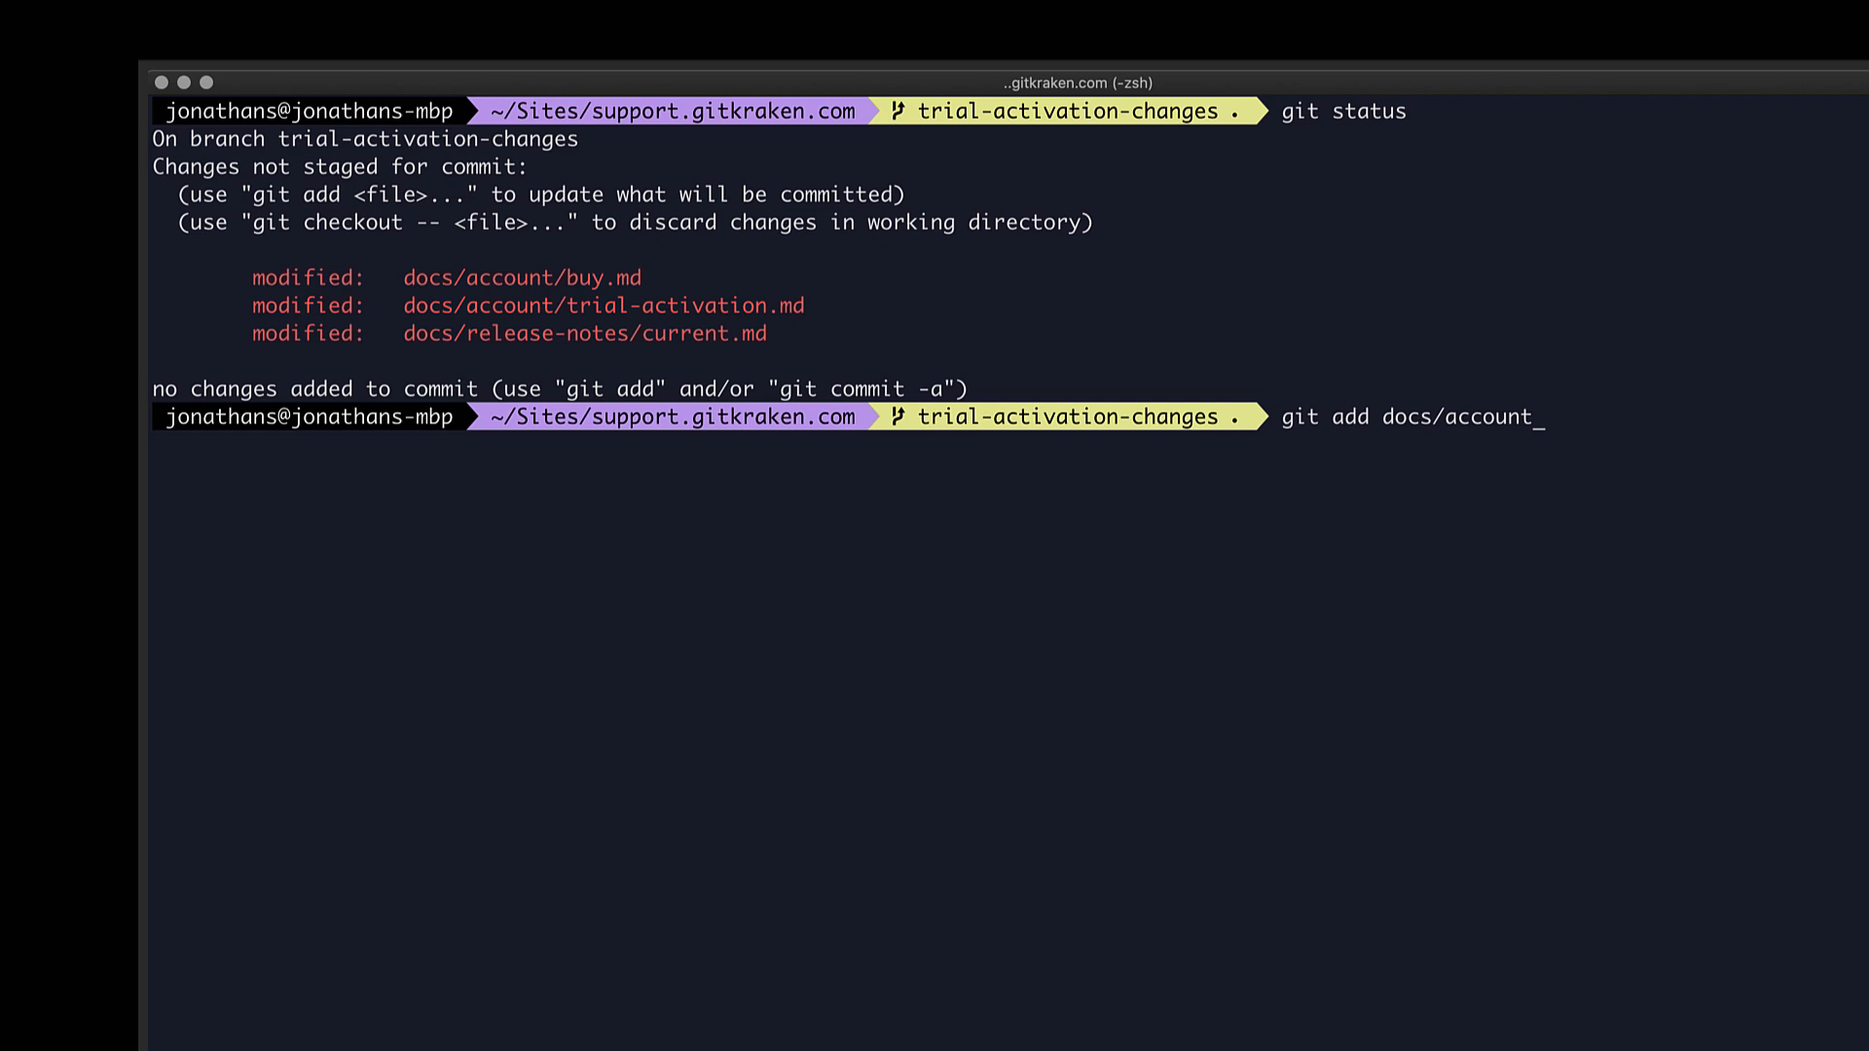
pyautogui.write('trial')
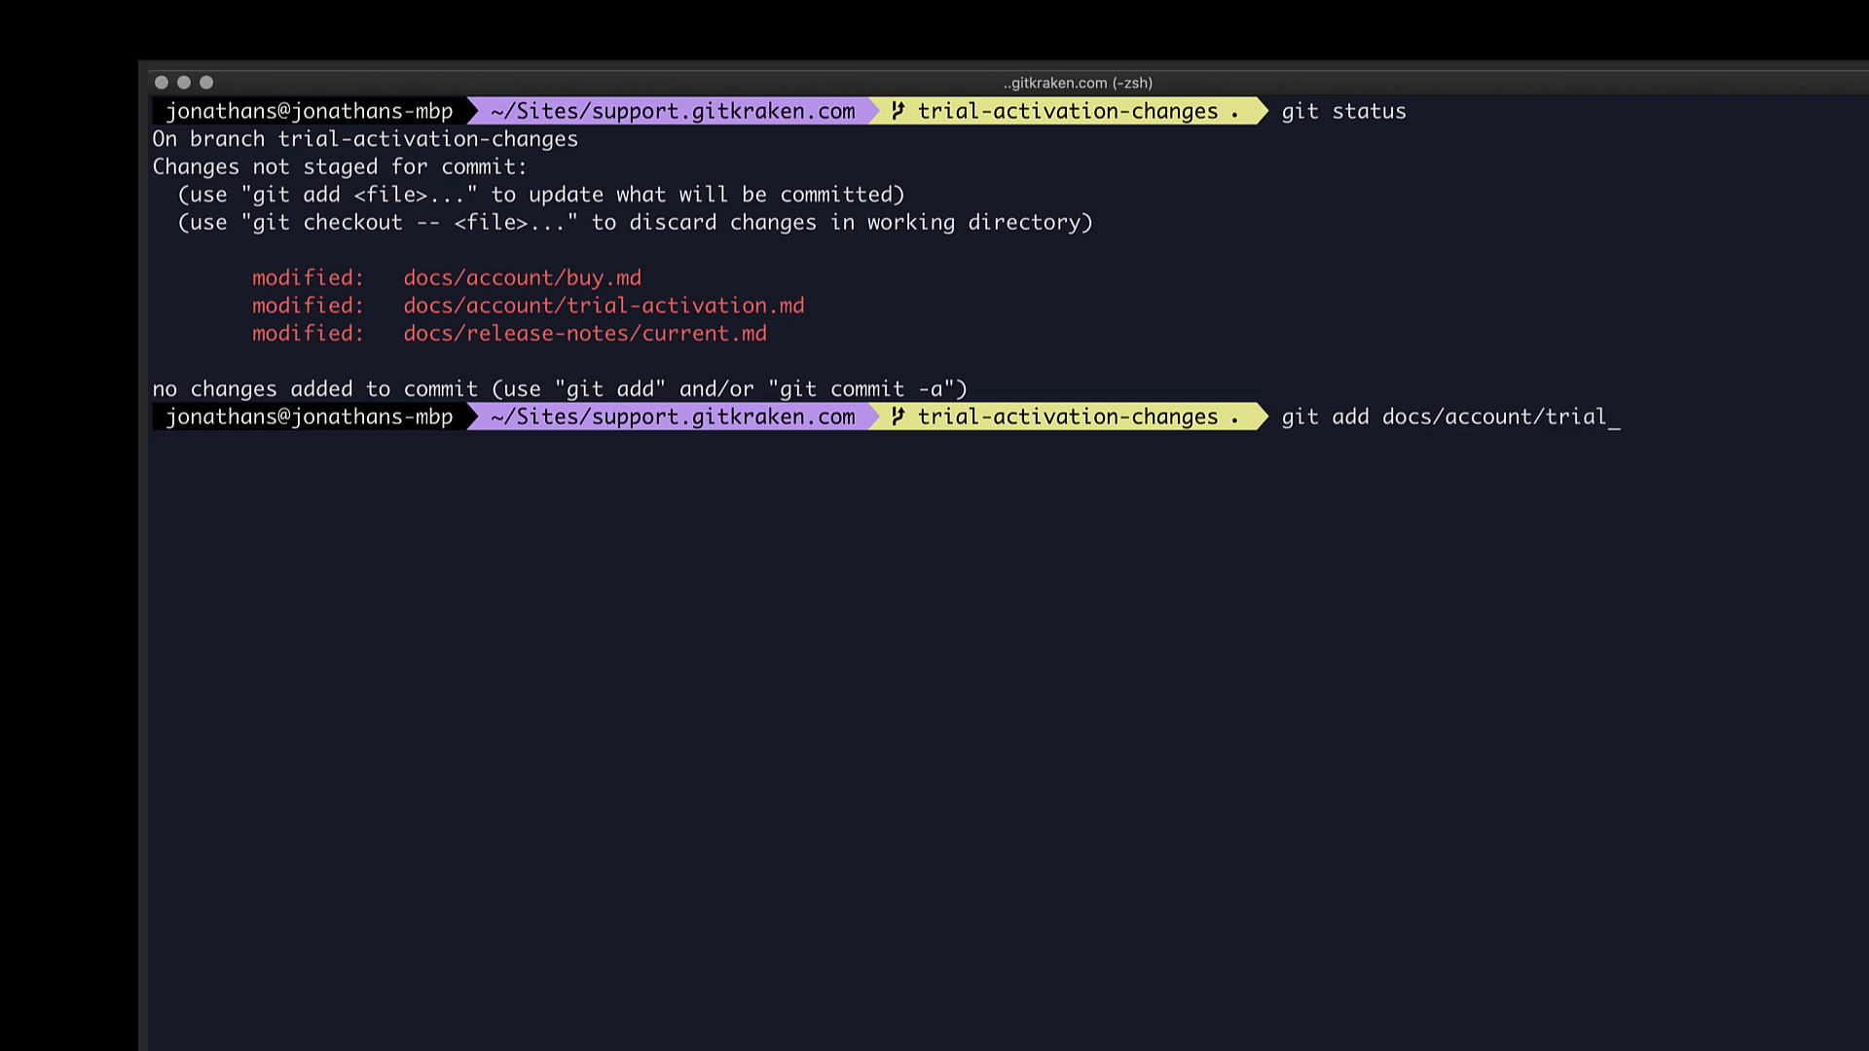
pyautogui.write('activa')
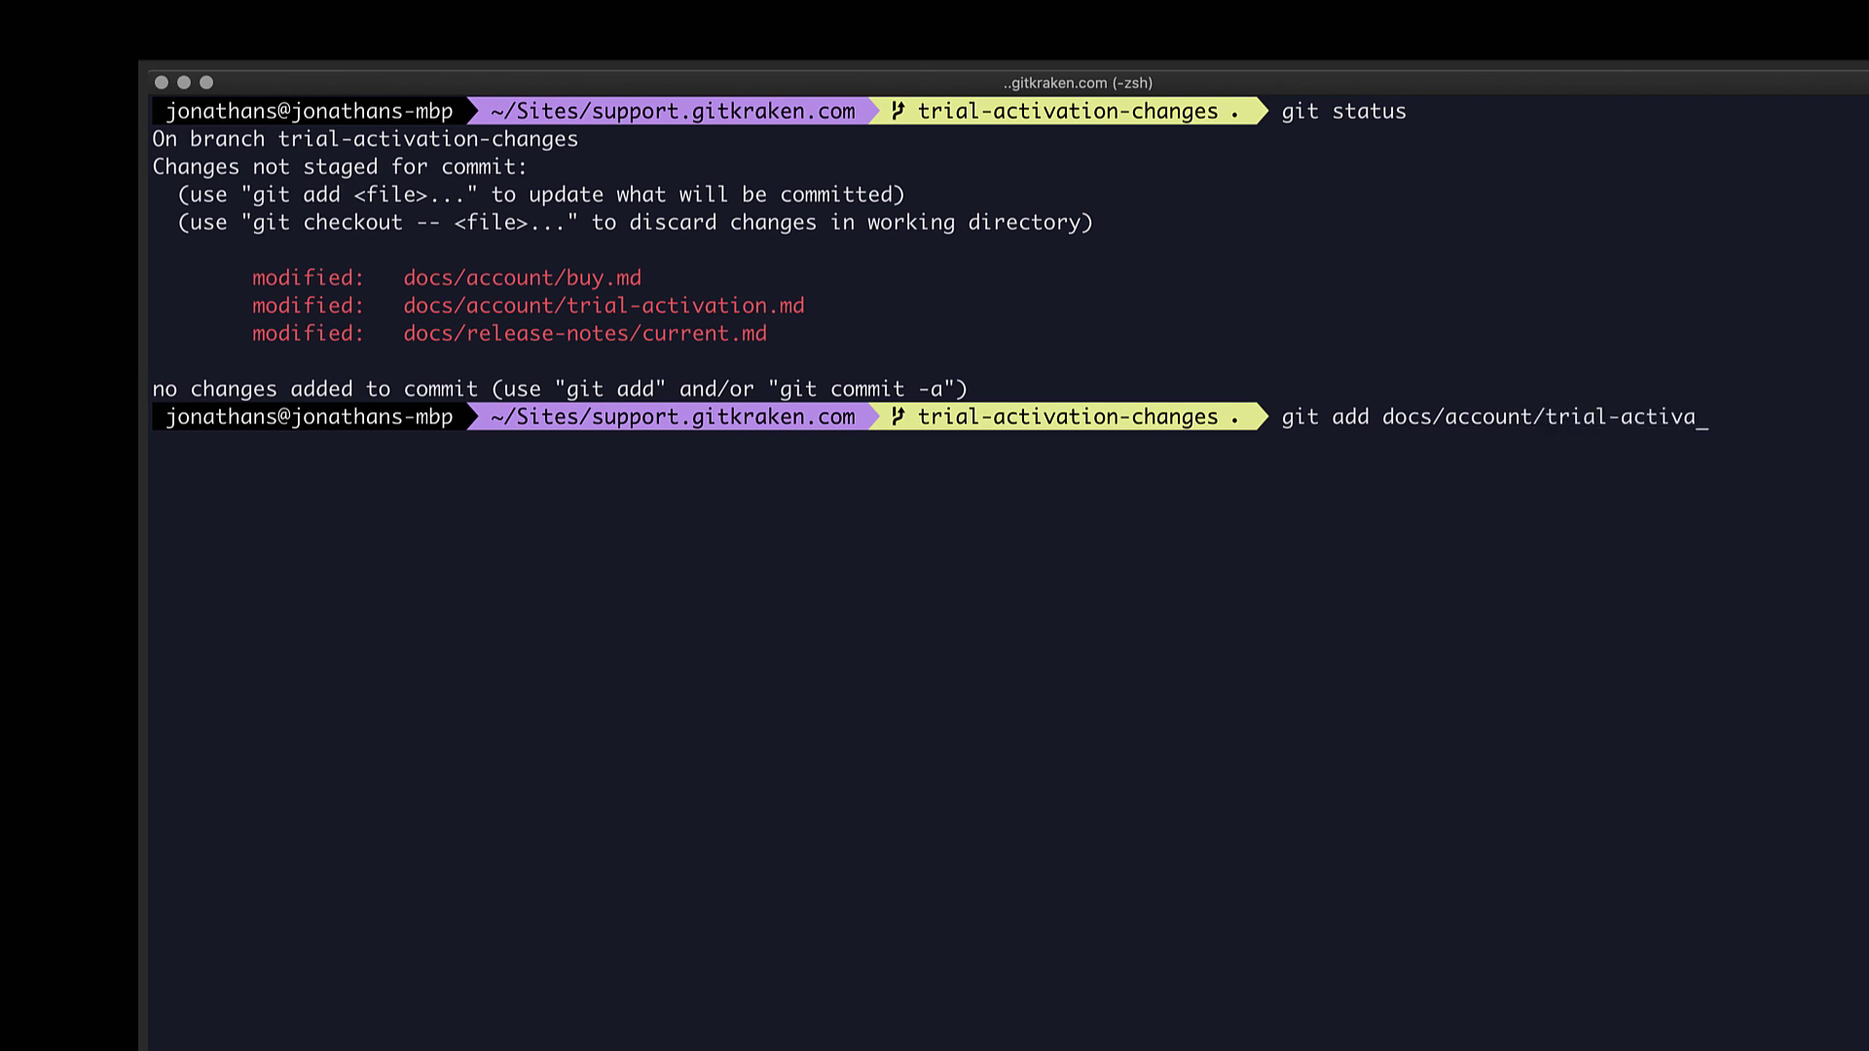
pyautogui.press('Enter')
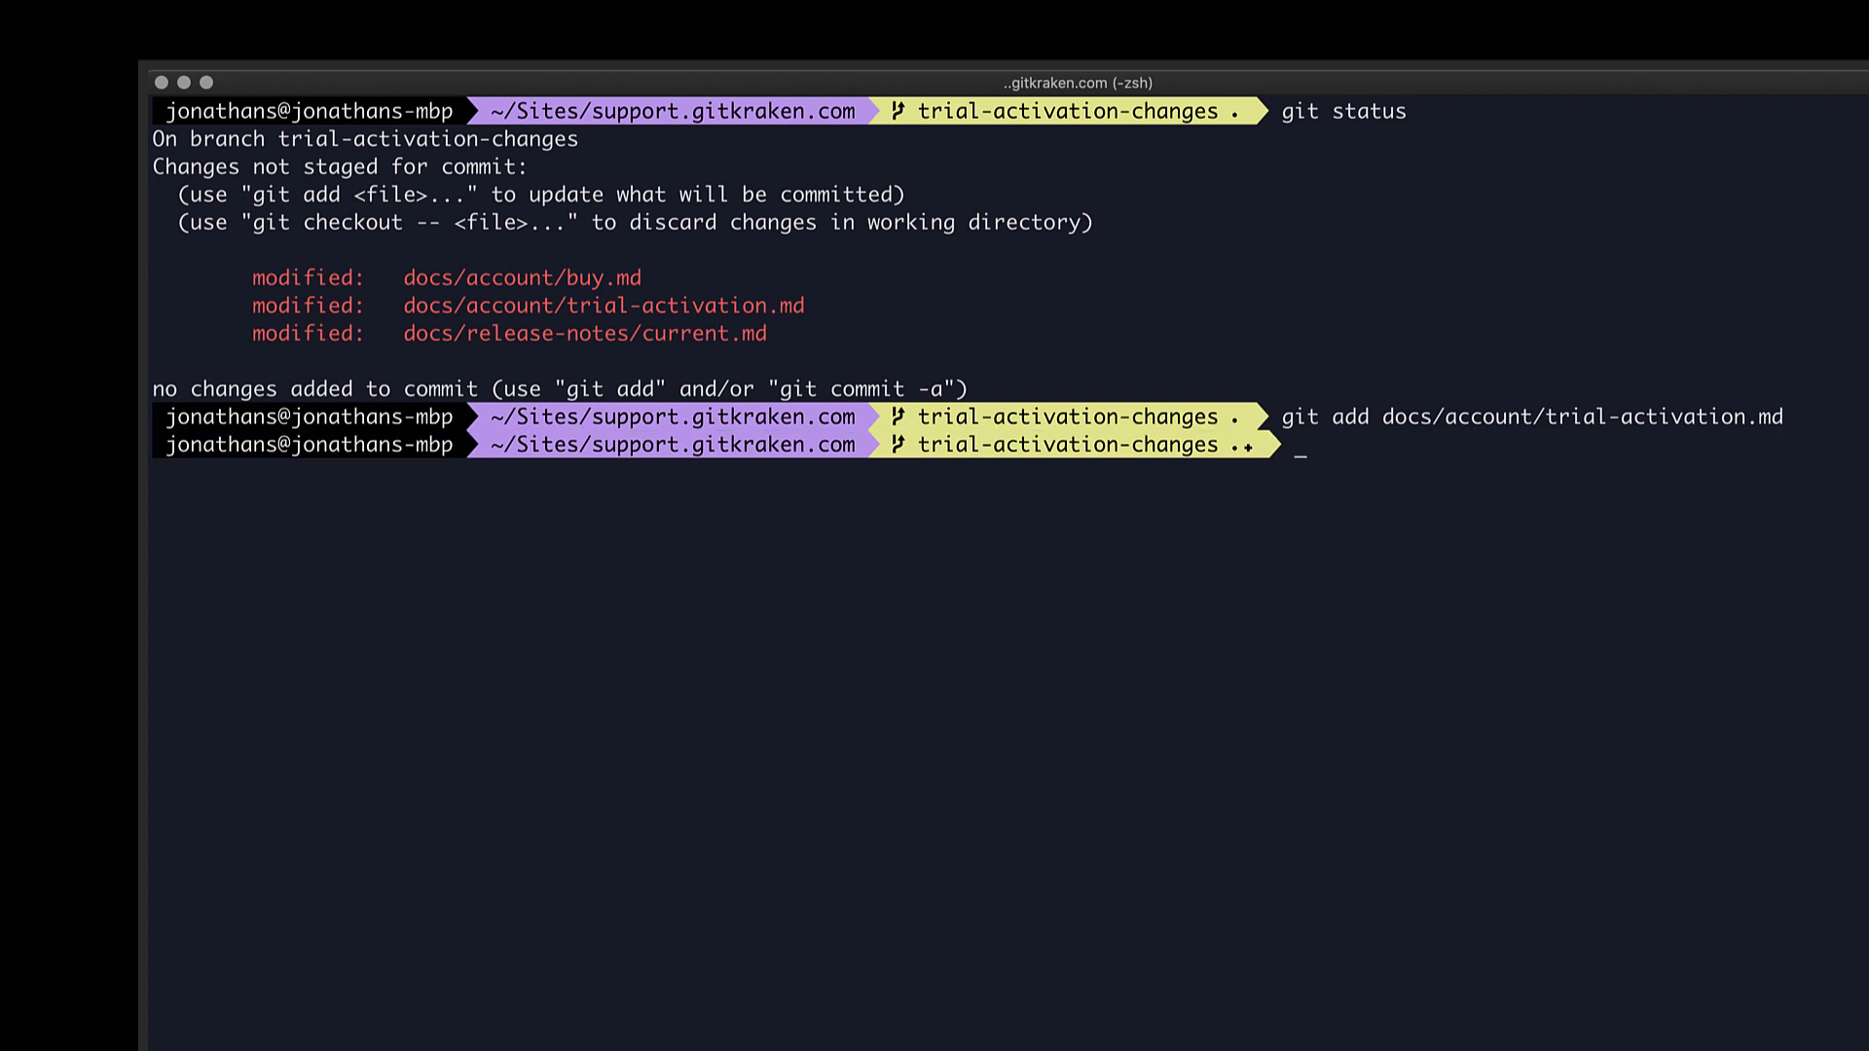
# Commit with message "Add an anchor for the trial end sectionnn." and highlight the typo.
pyautogui.write('git commit')
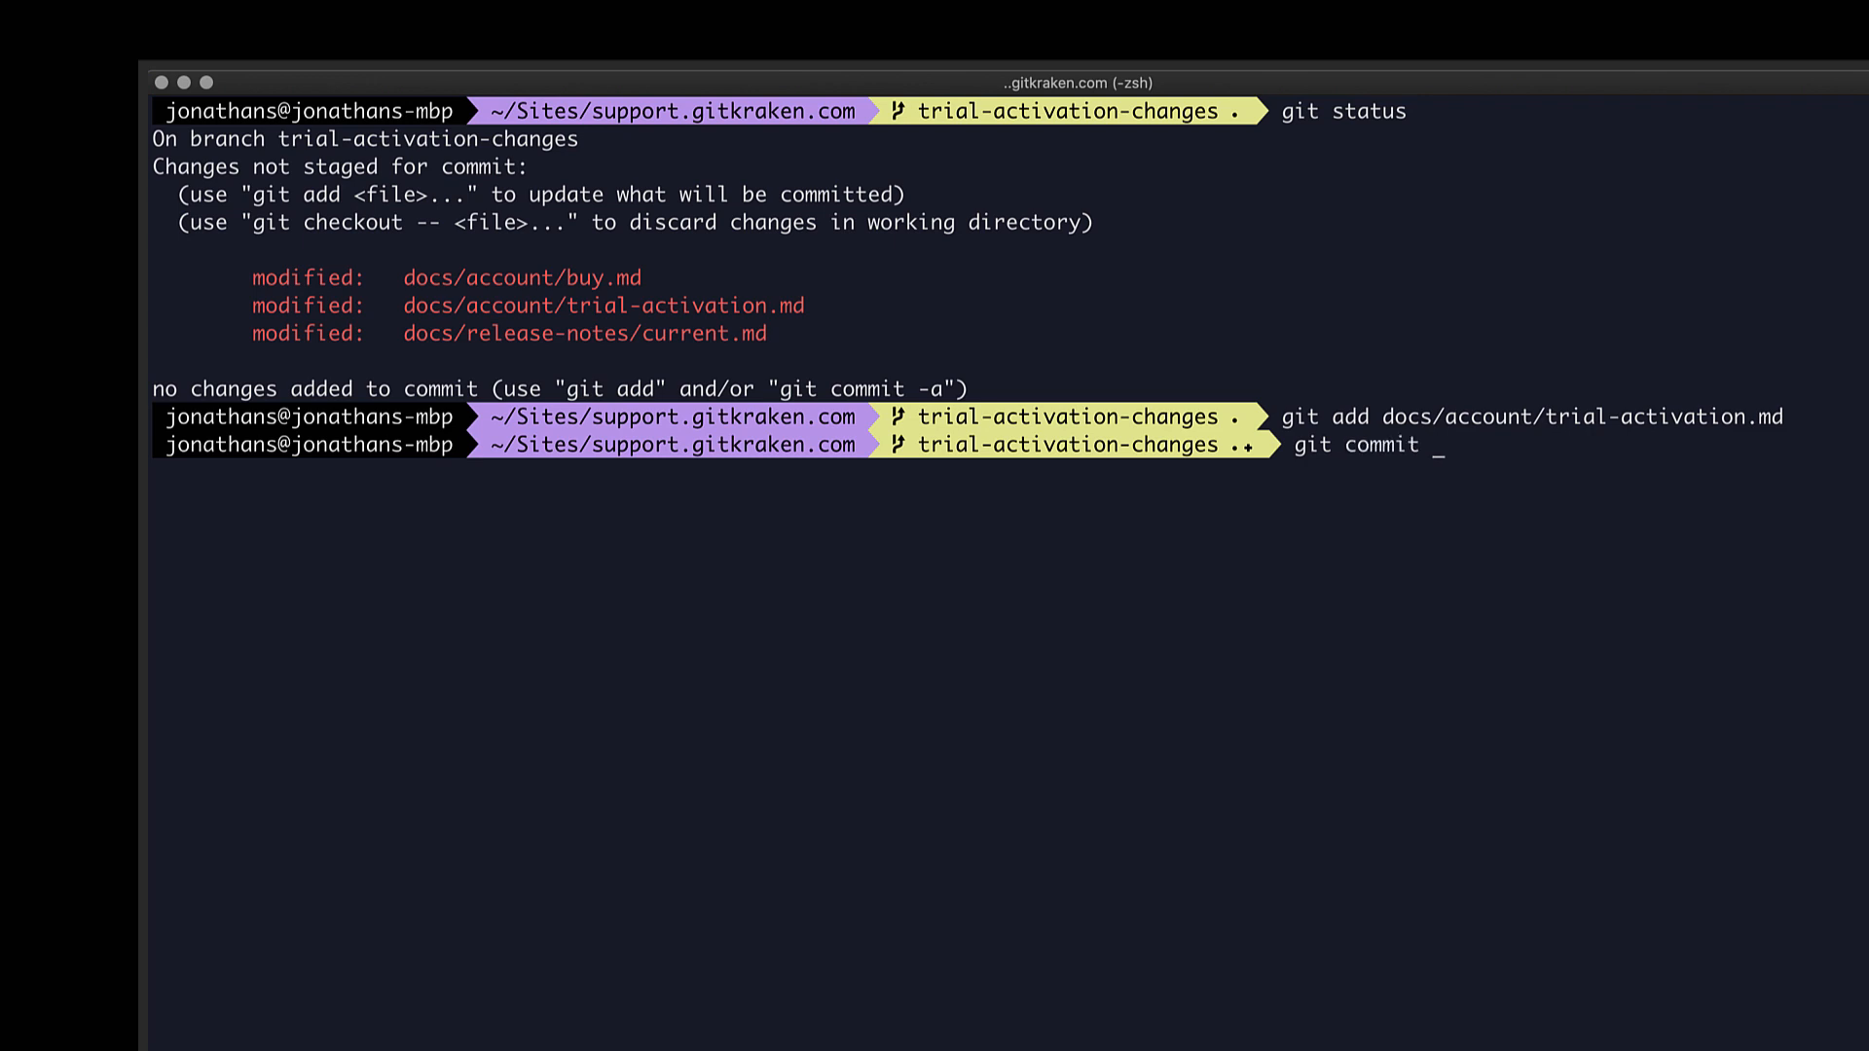
pyautogui.write('-m "')
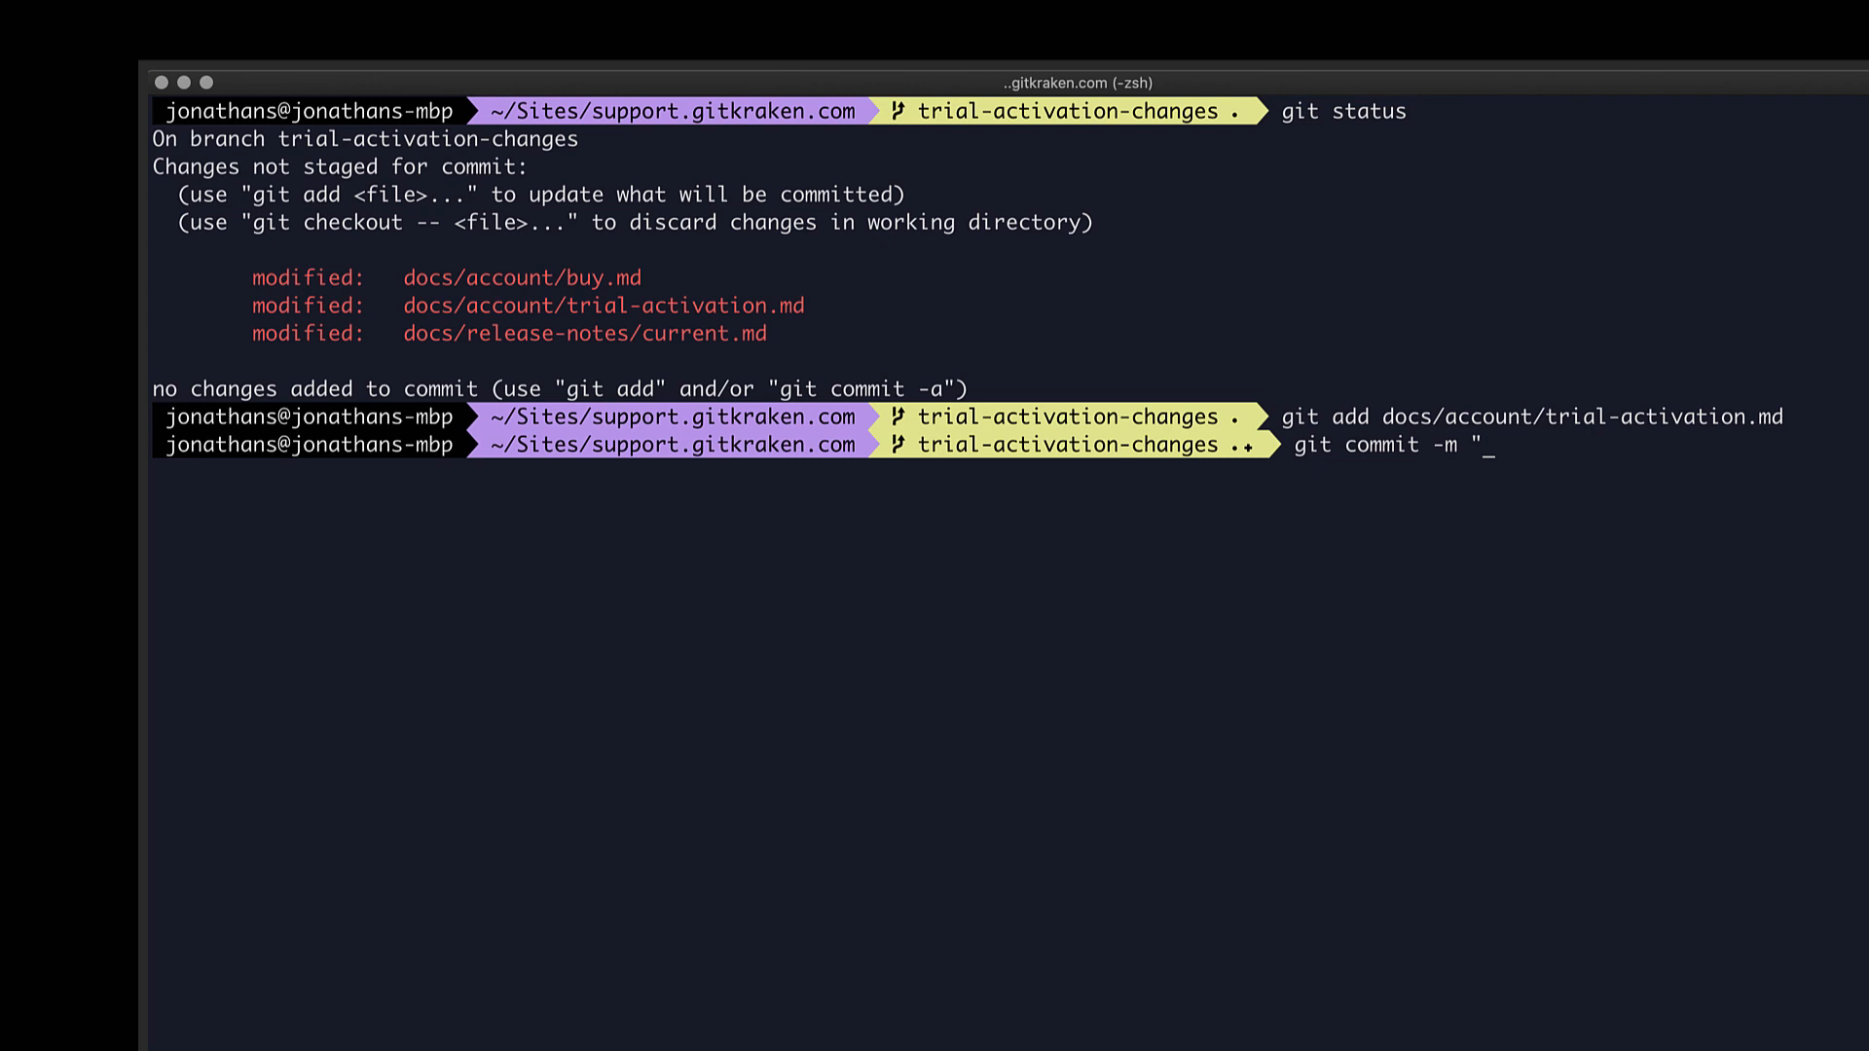
pyautogui.write('Add an anchor for the trial end')
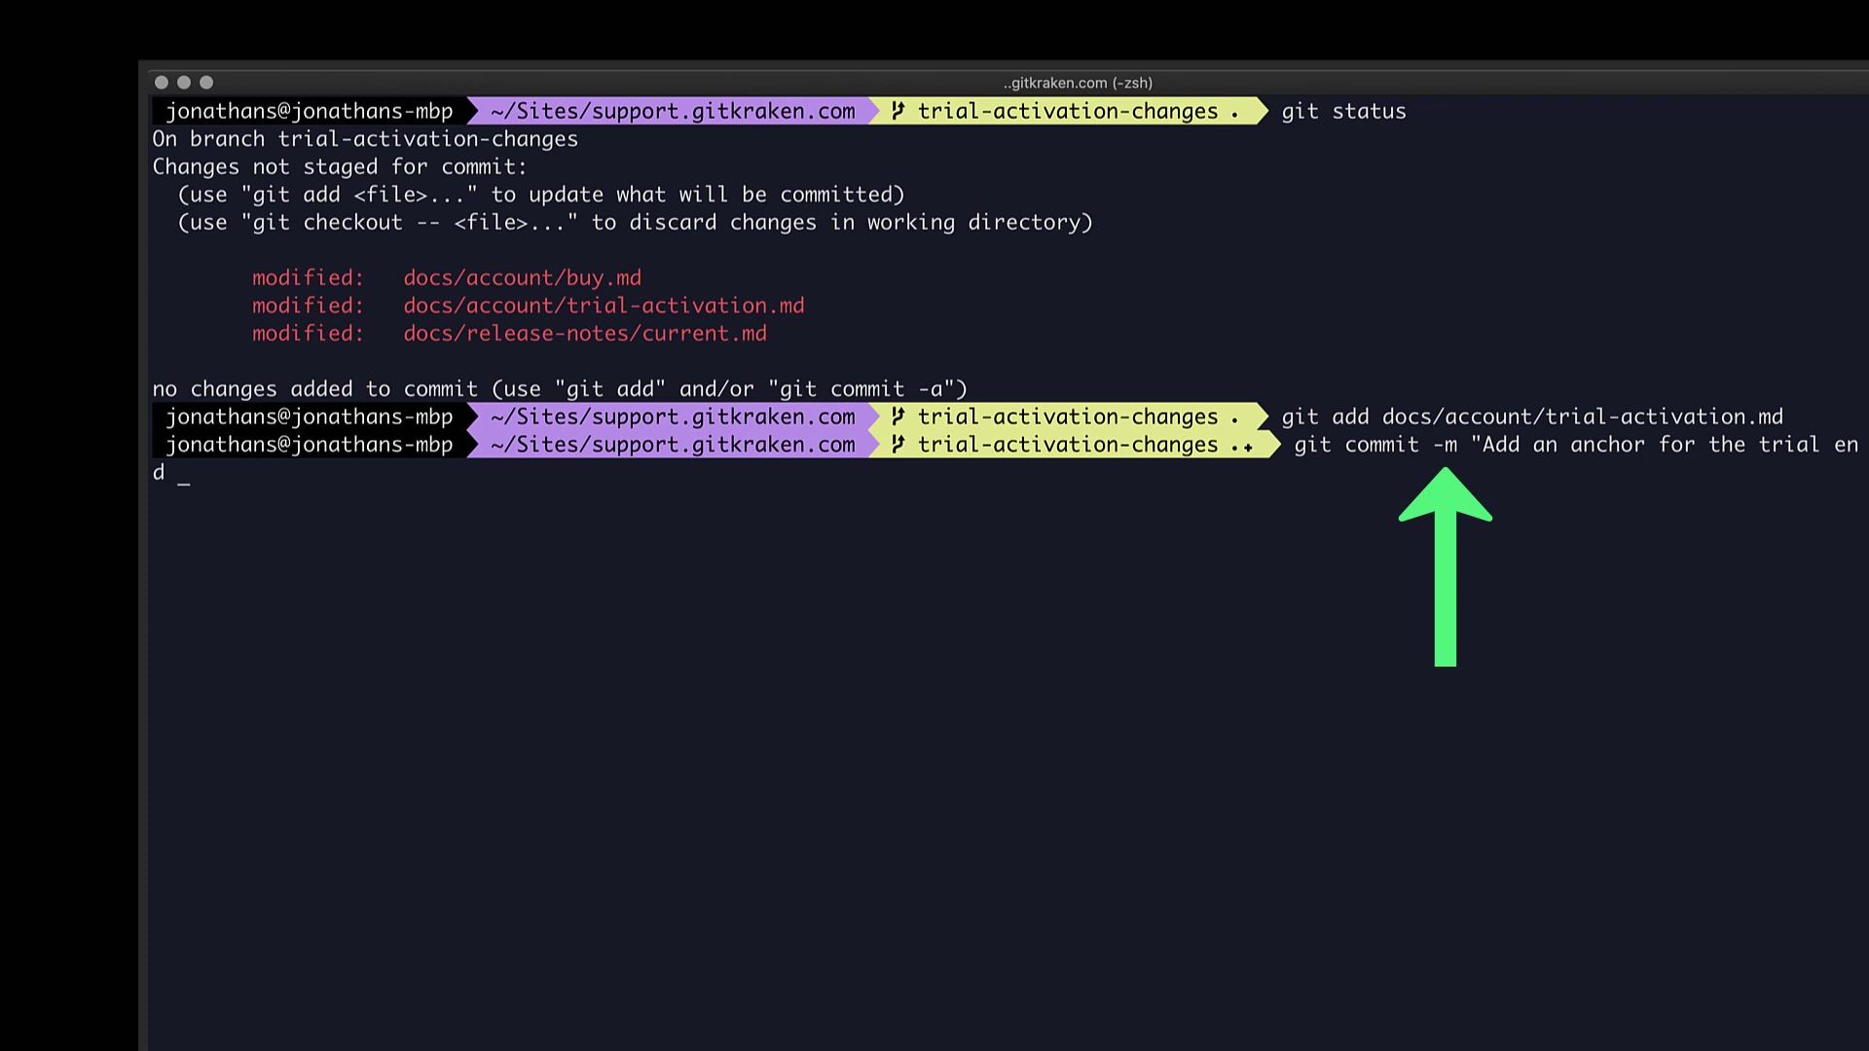
pyautogui.write('sectionnn.')
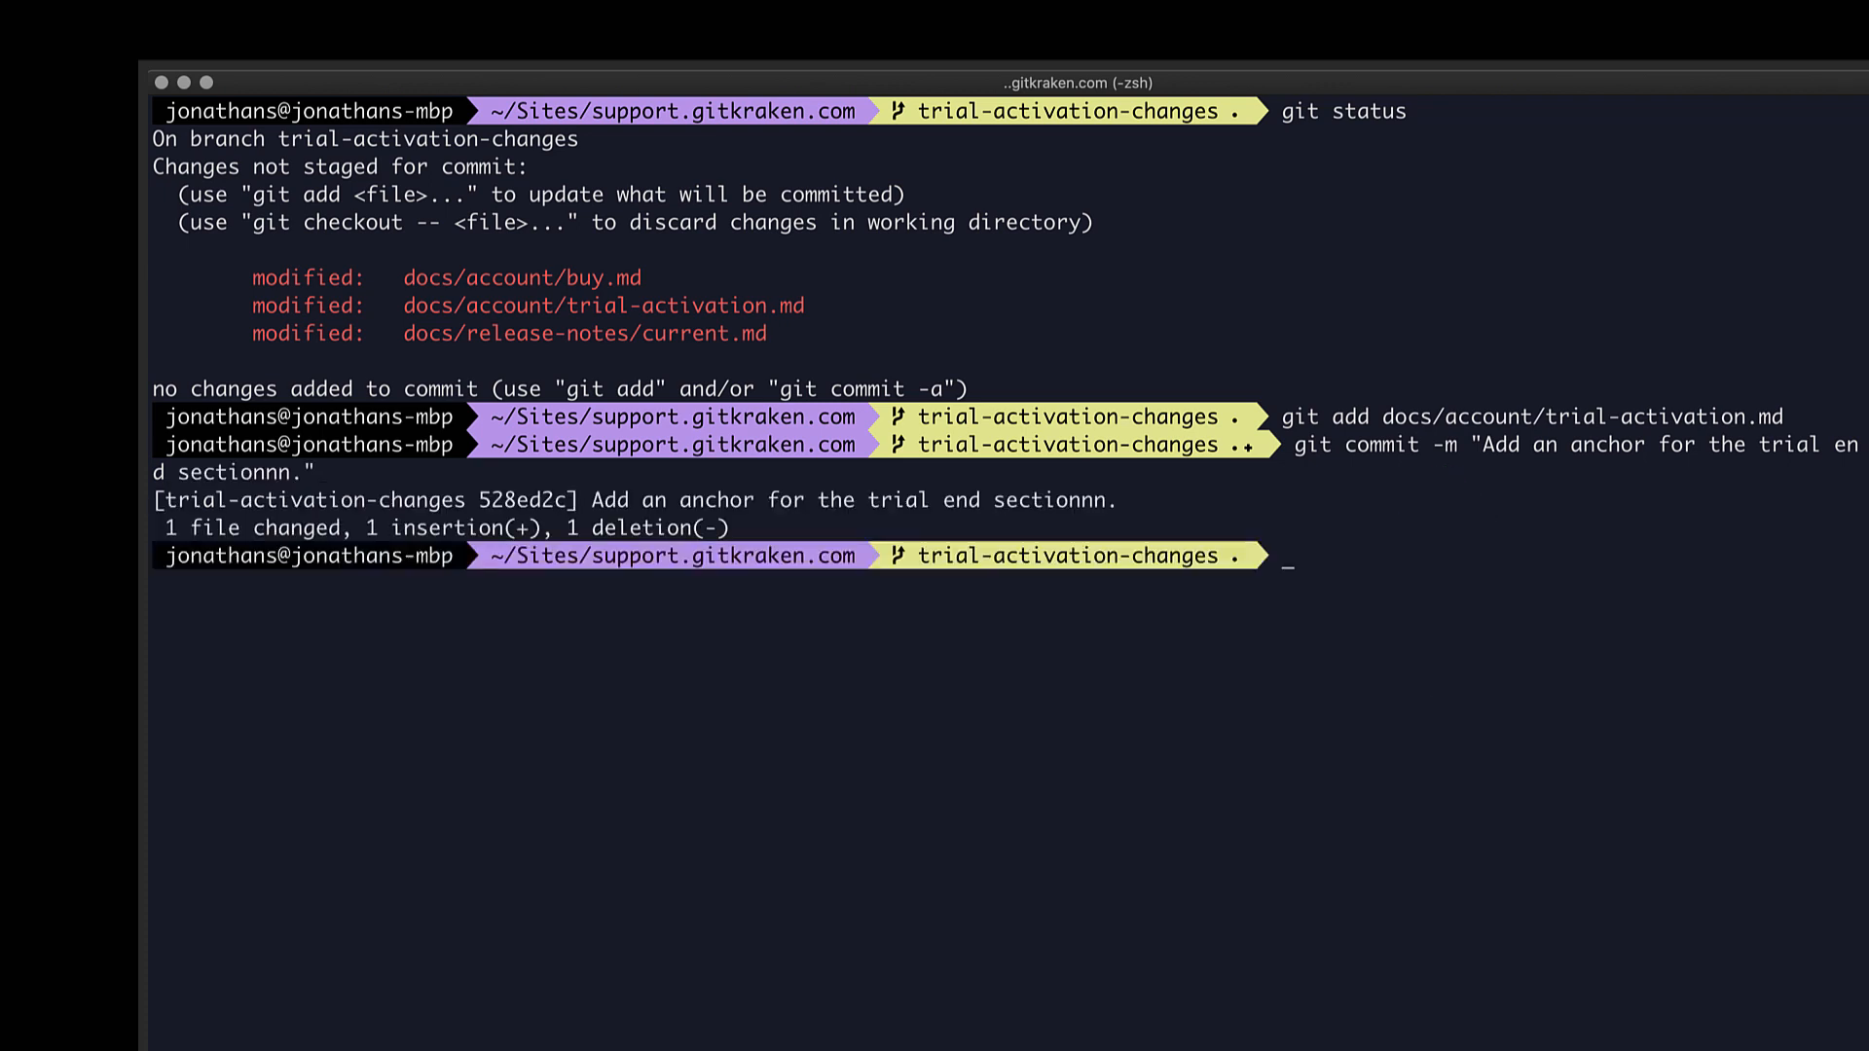
pyautogui.doubleClick(1049, 501)
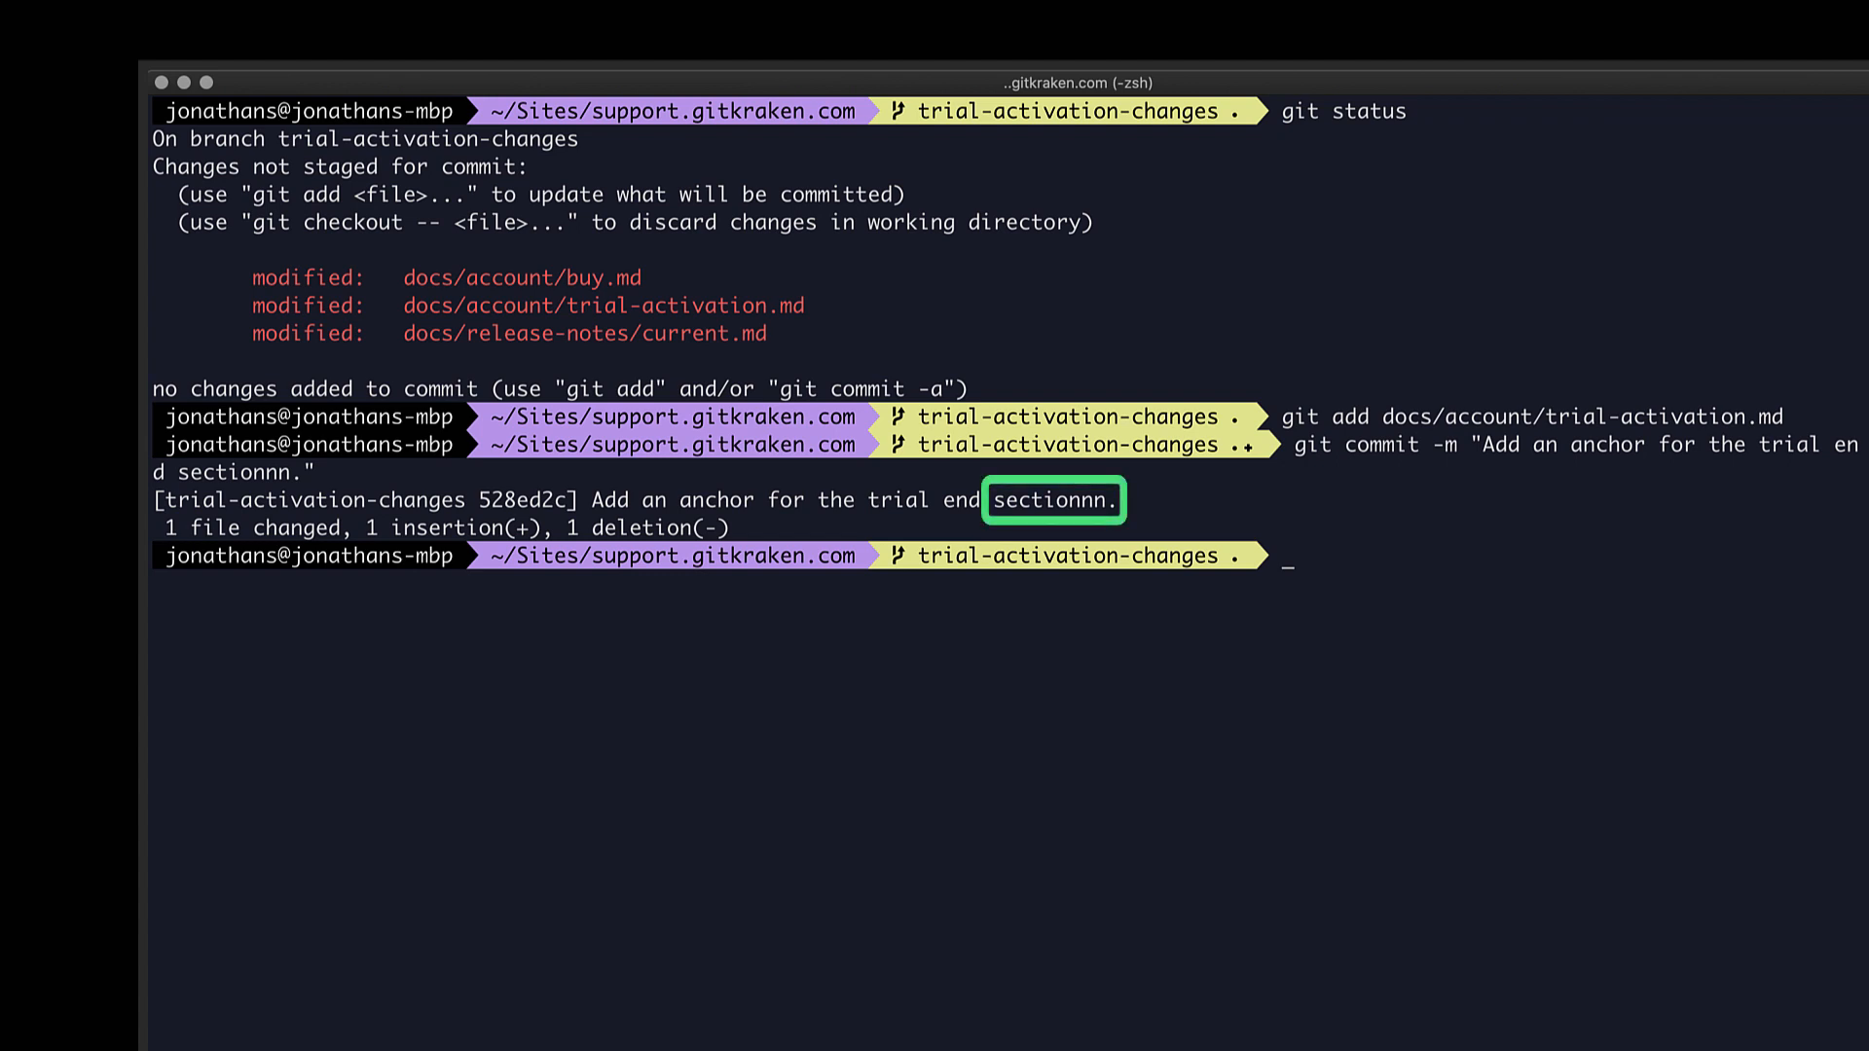
# Amend the commit message to "Add an anchor for the trial end section." via git commit --amend -m.
pyautogui.write('git commit')
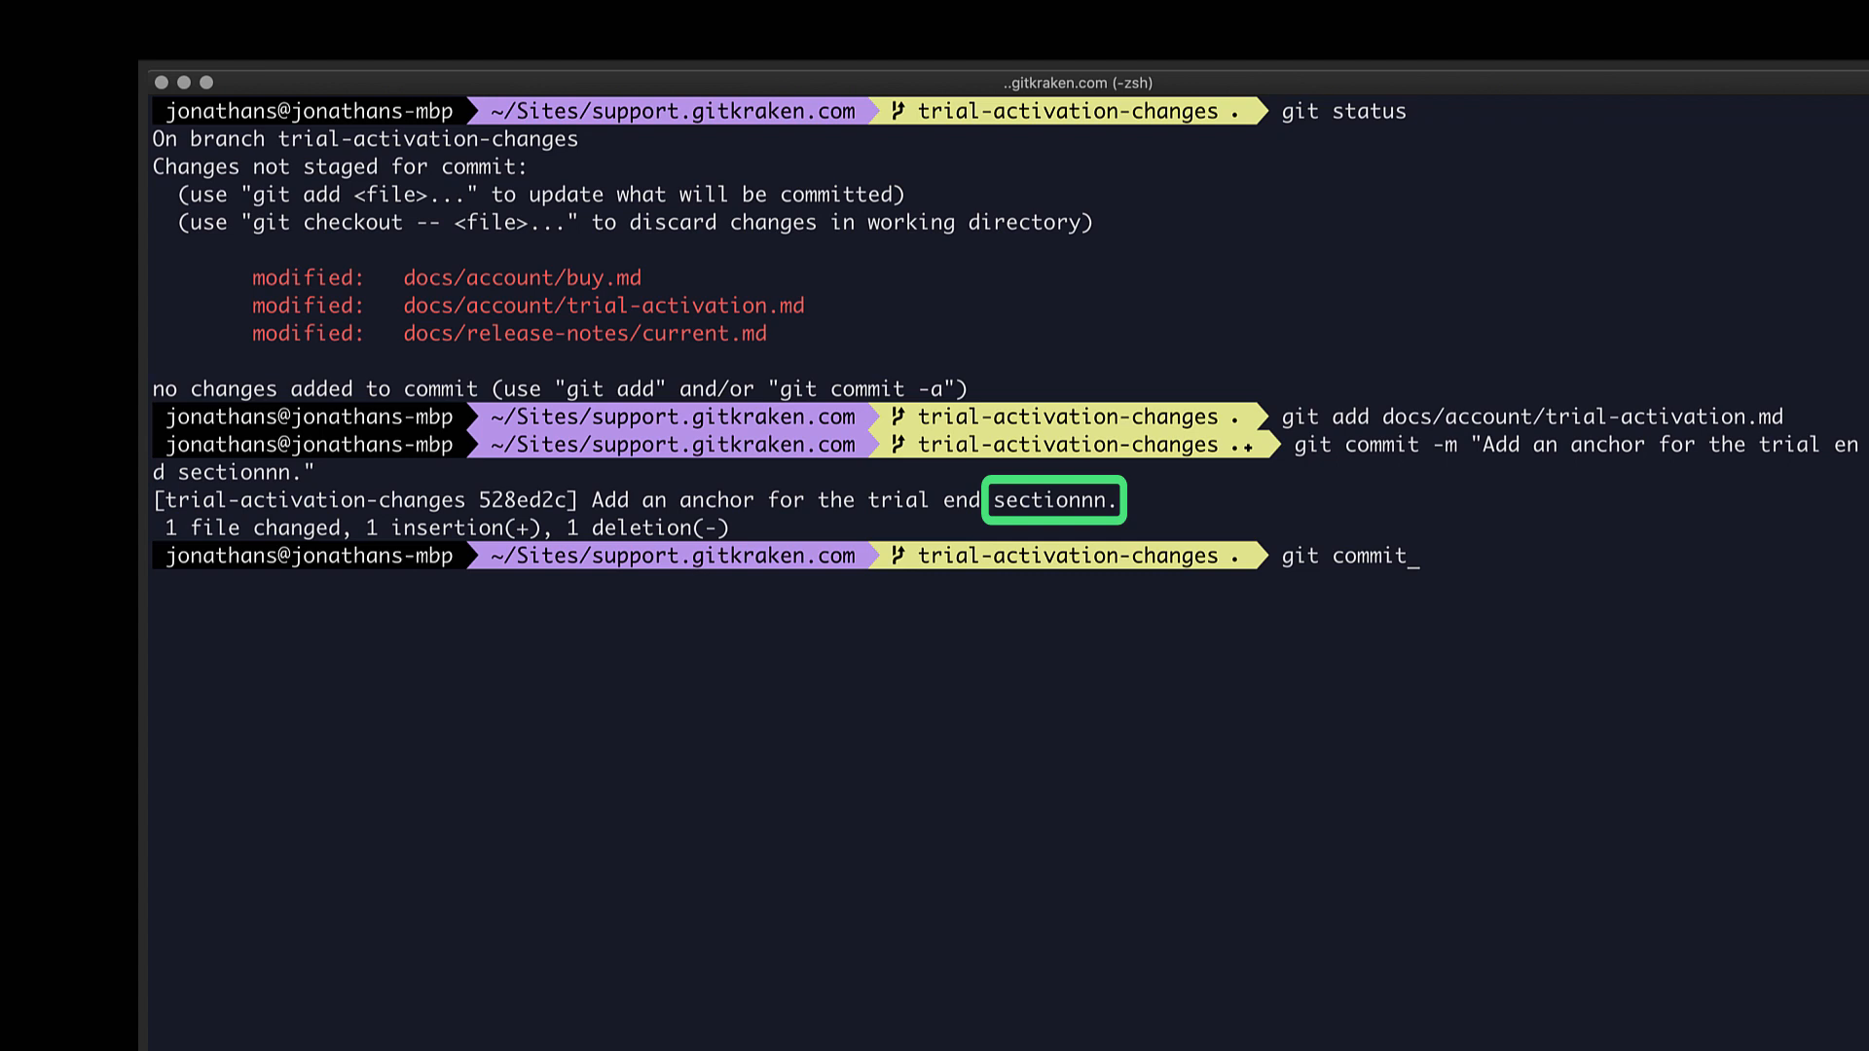
pyautogui.write('--')
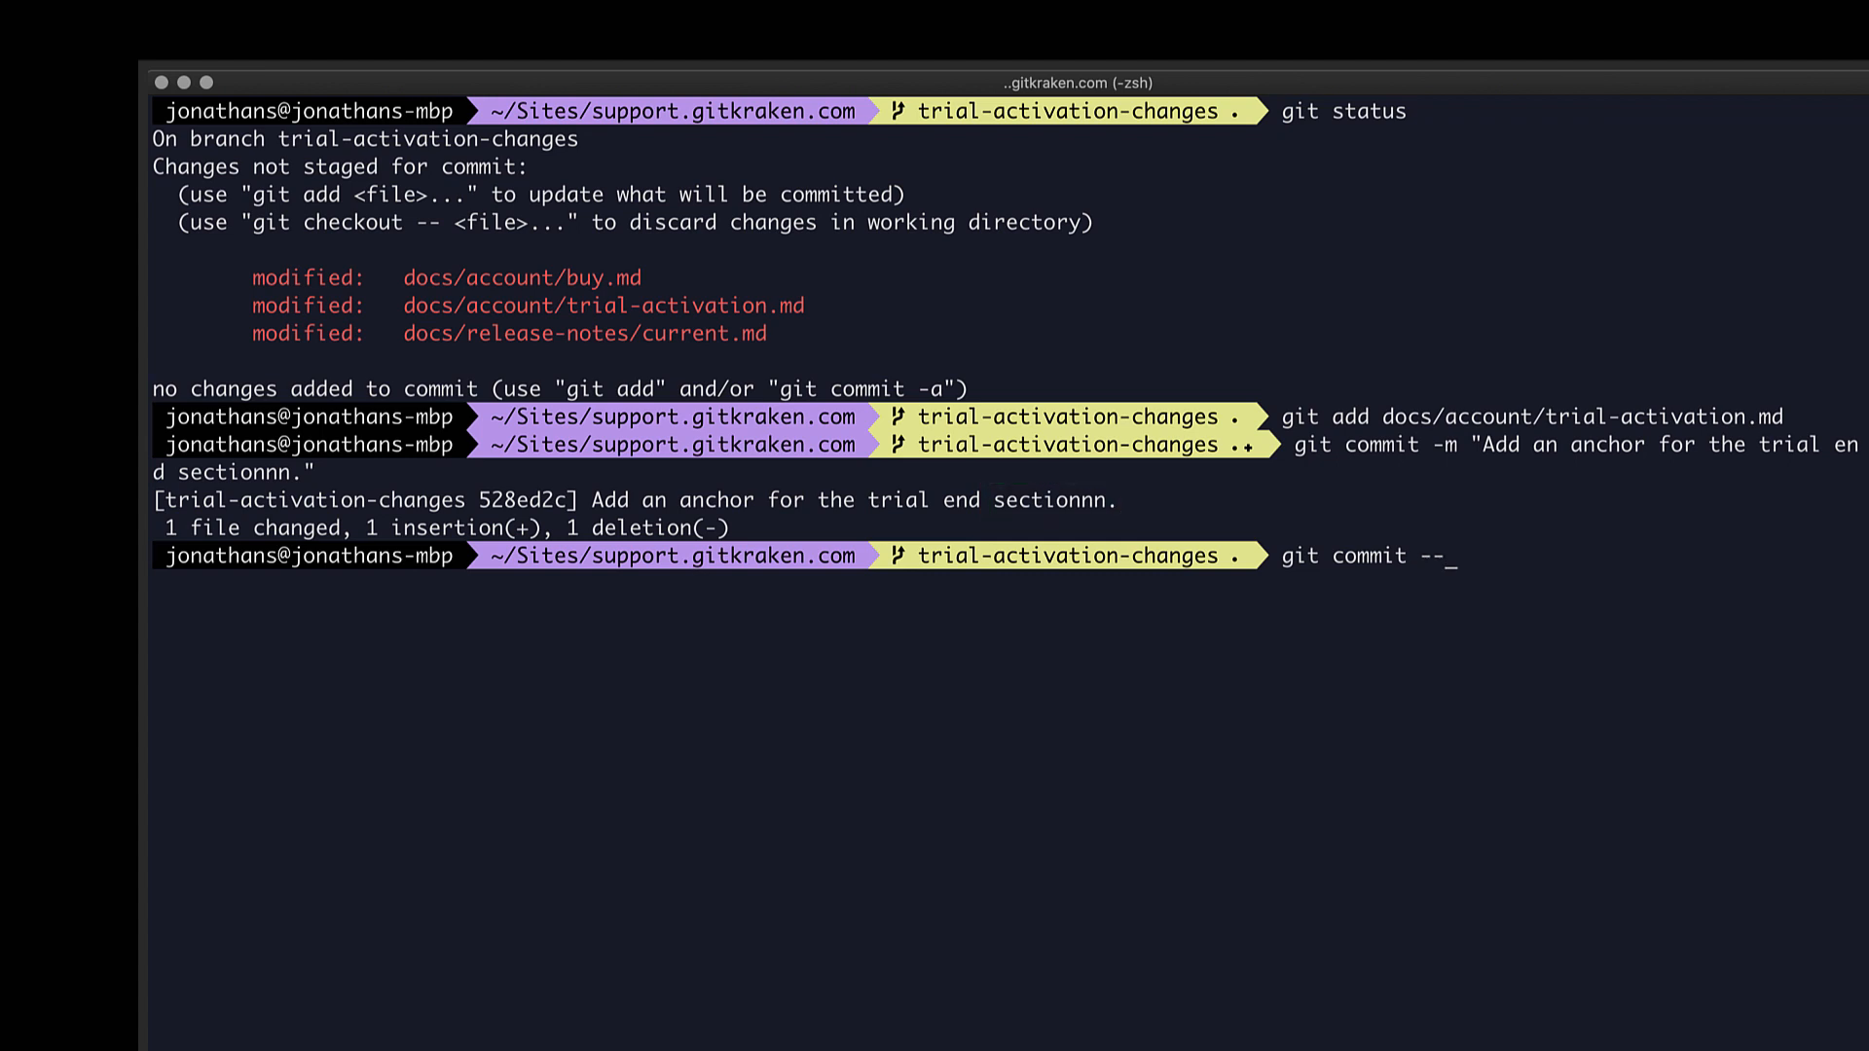
pyautogui.write('amend')
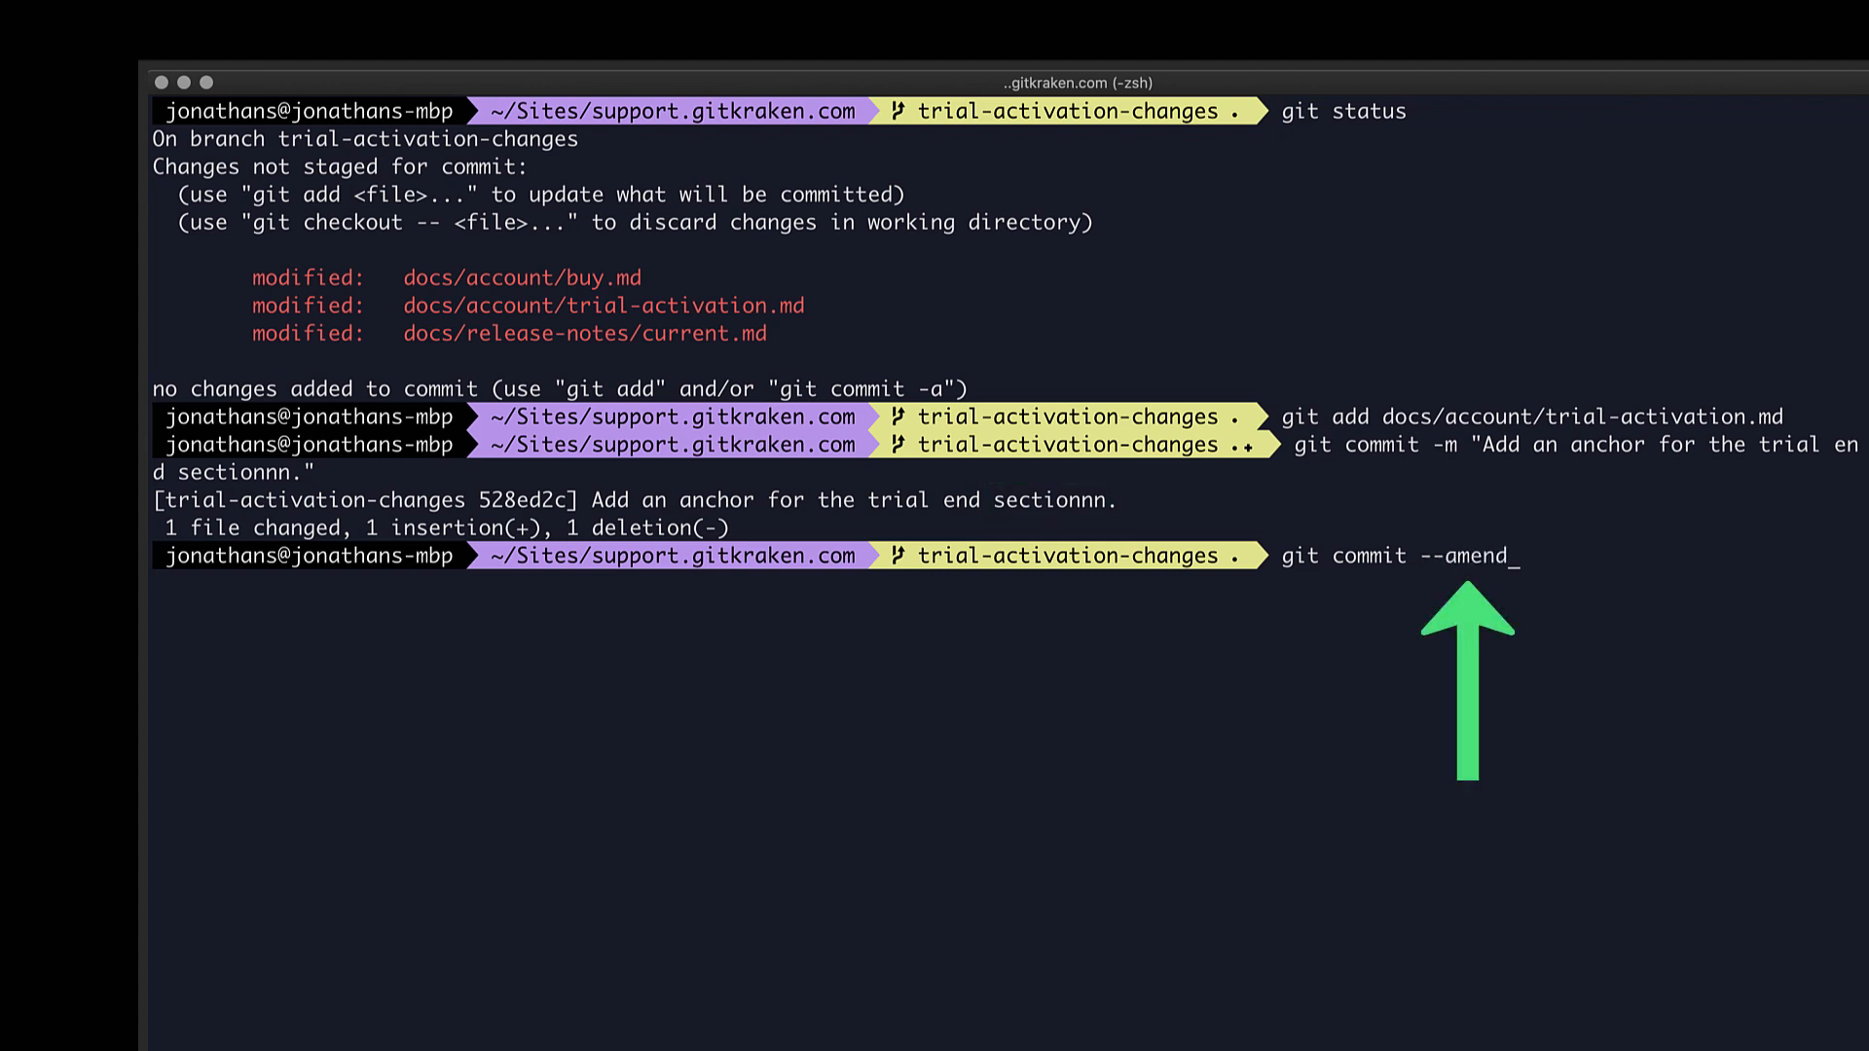
pyautogui.press('space')
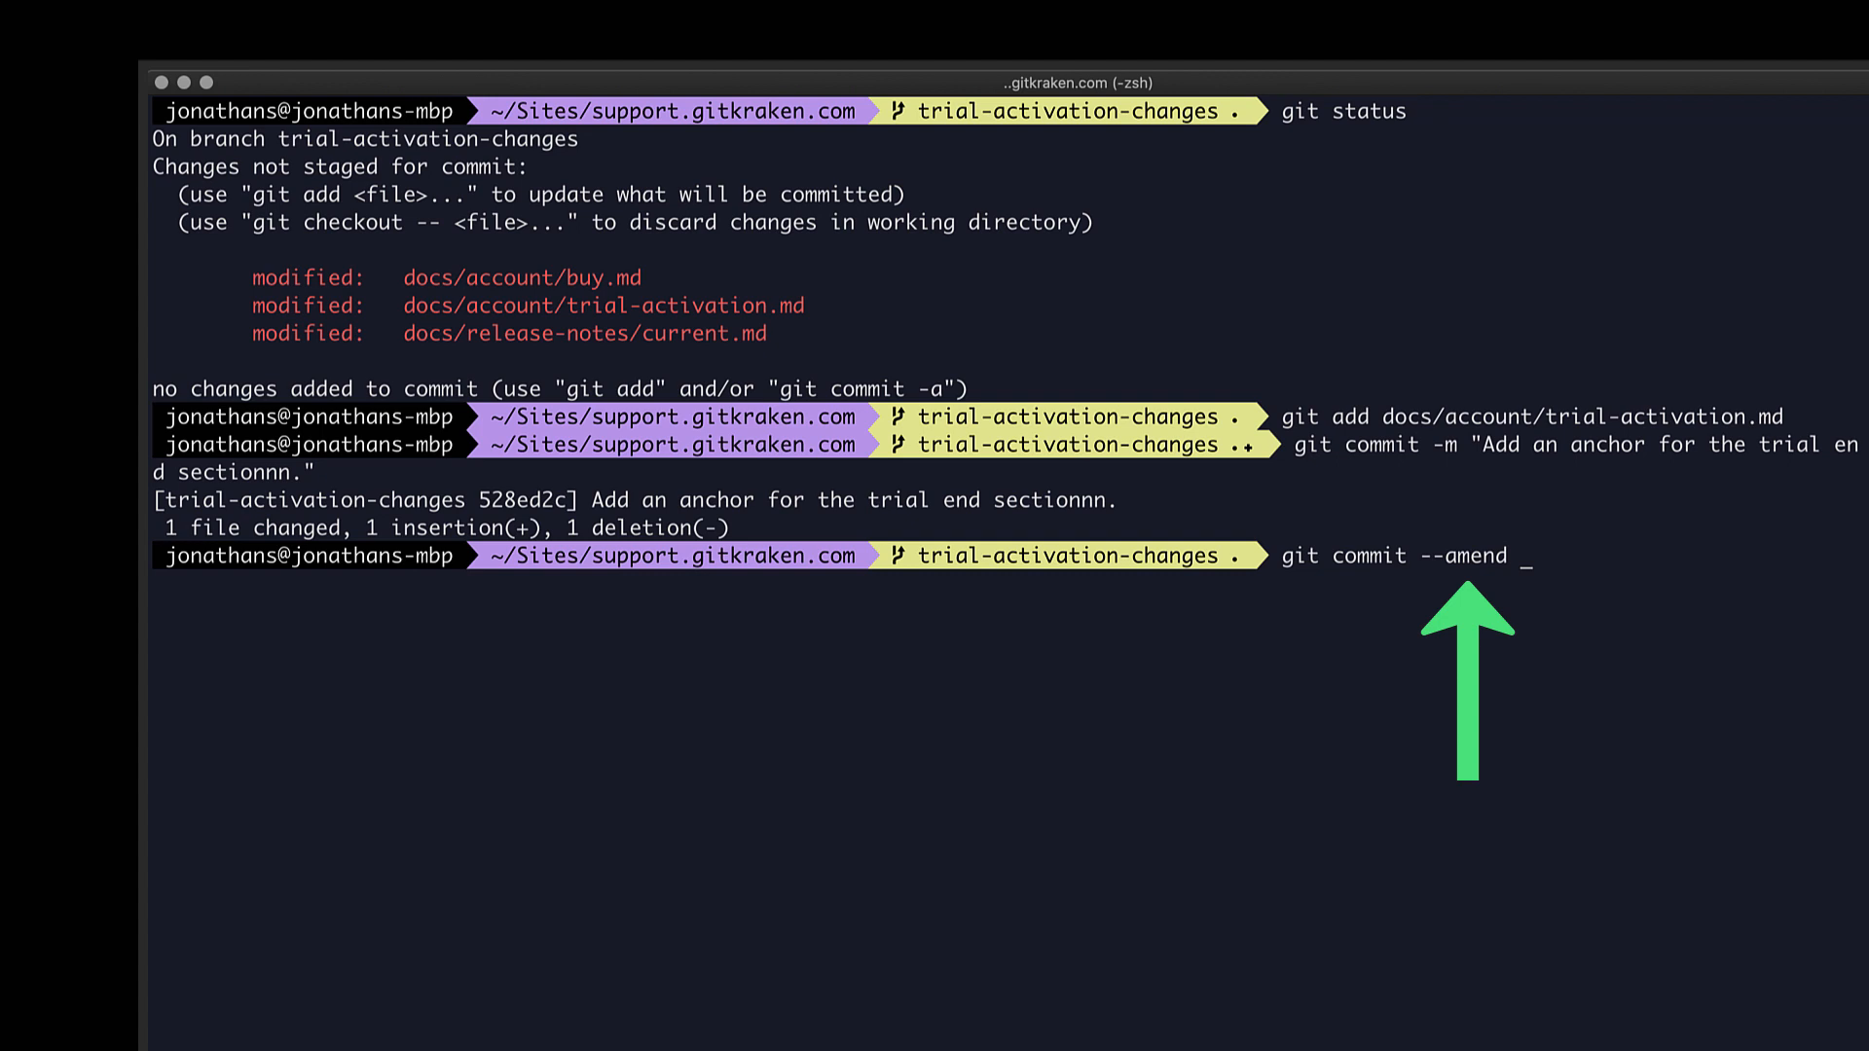
pyautogui.write('-m "Add an anchor for the trial end section.')
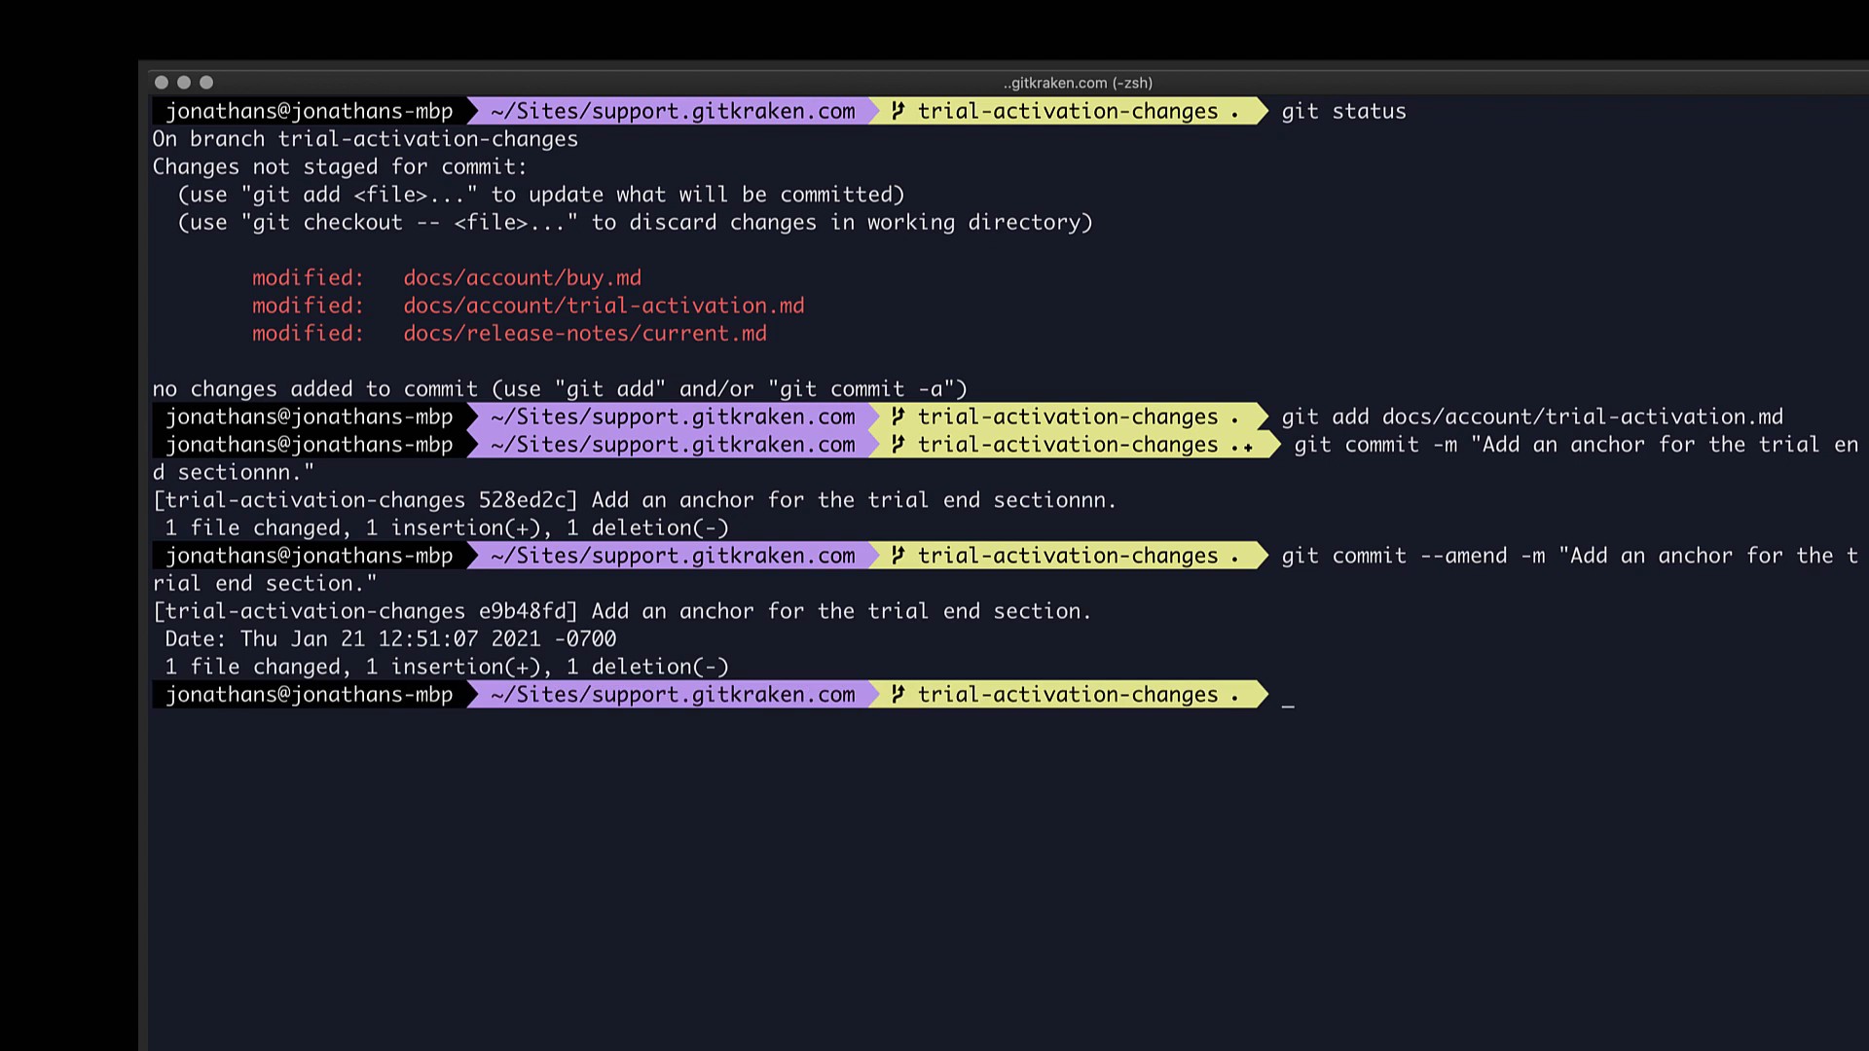
# Check git status, then begin git commit -a -m "Add all the " for the remaining files.
pyautogui.write('g')
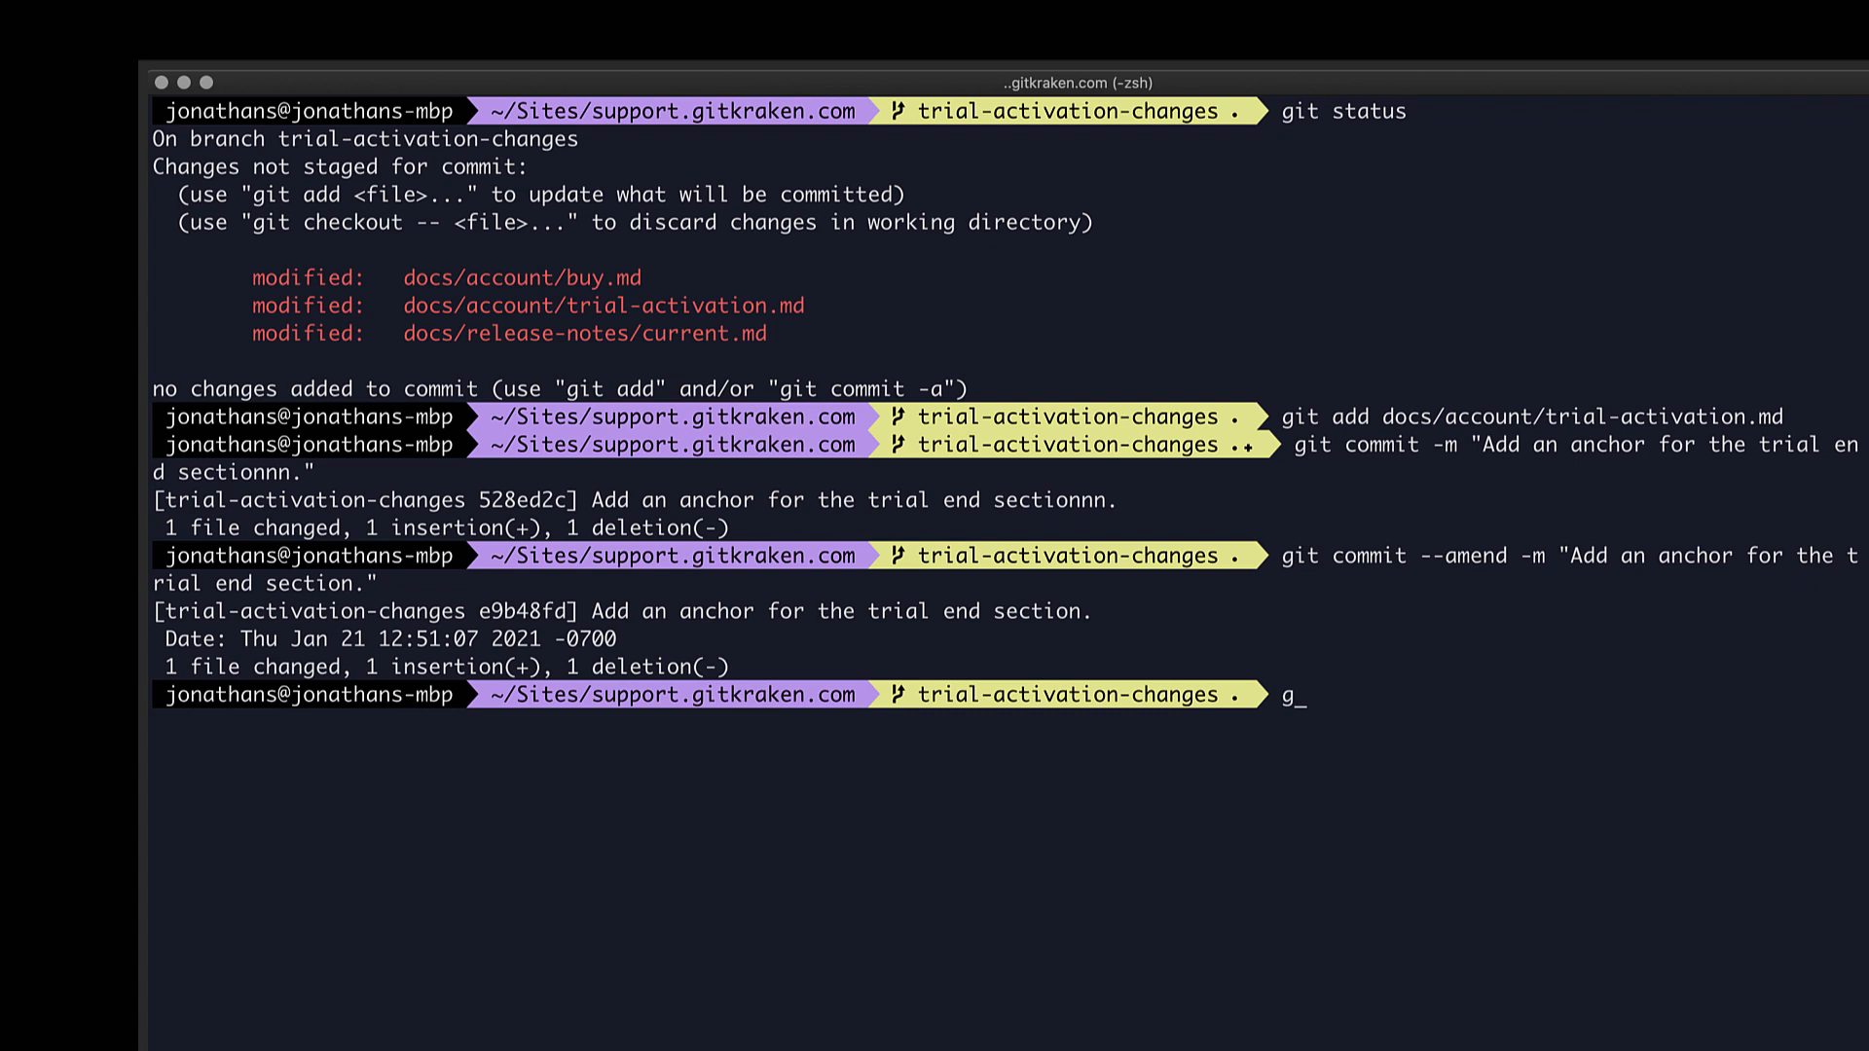
pyautogui.write('it status')
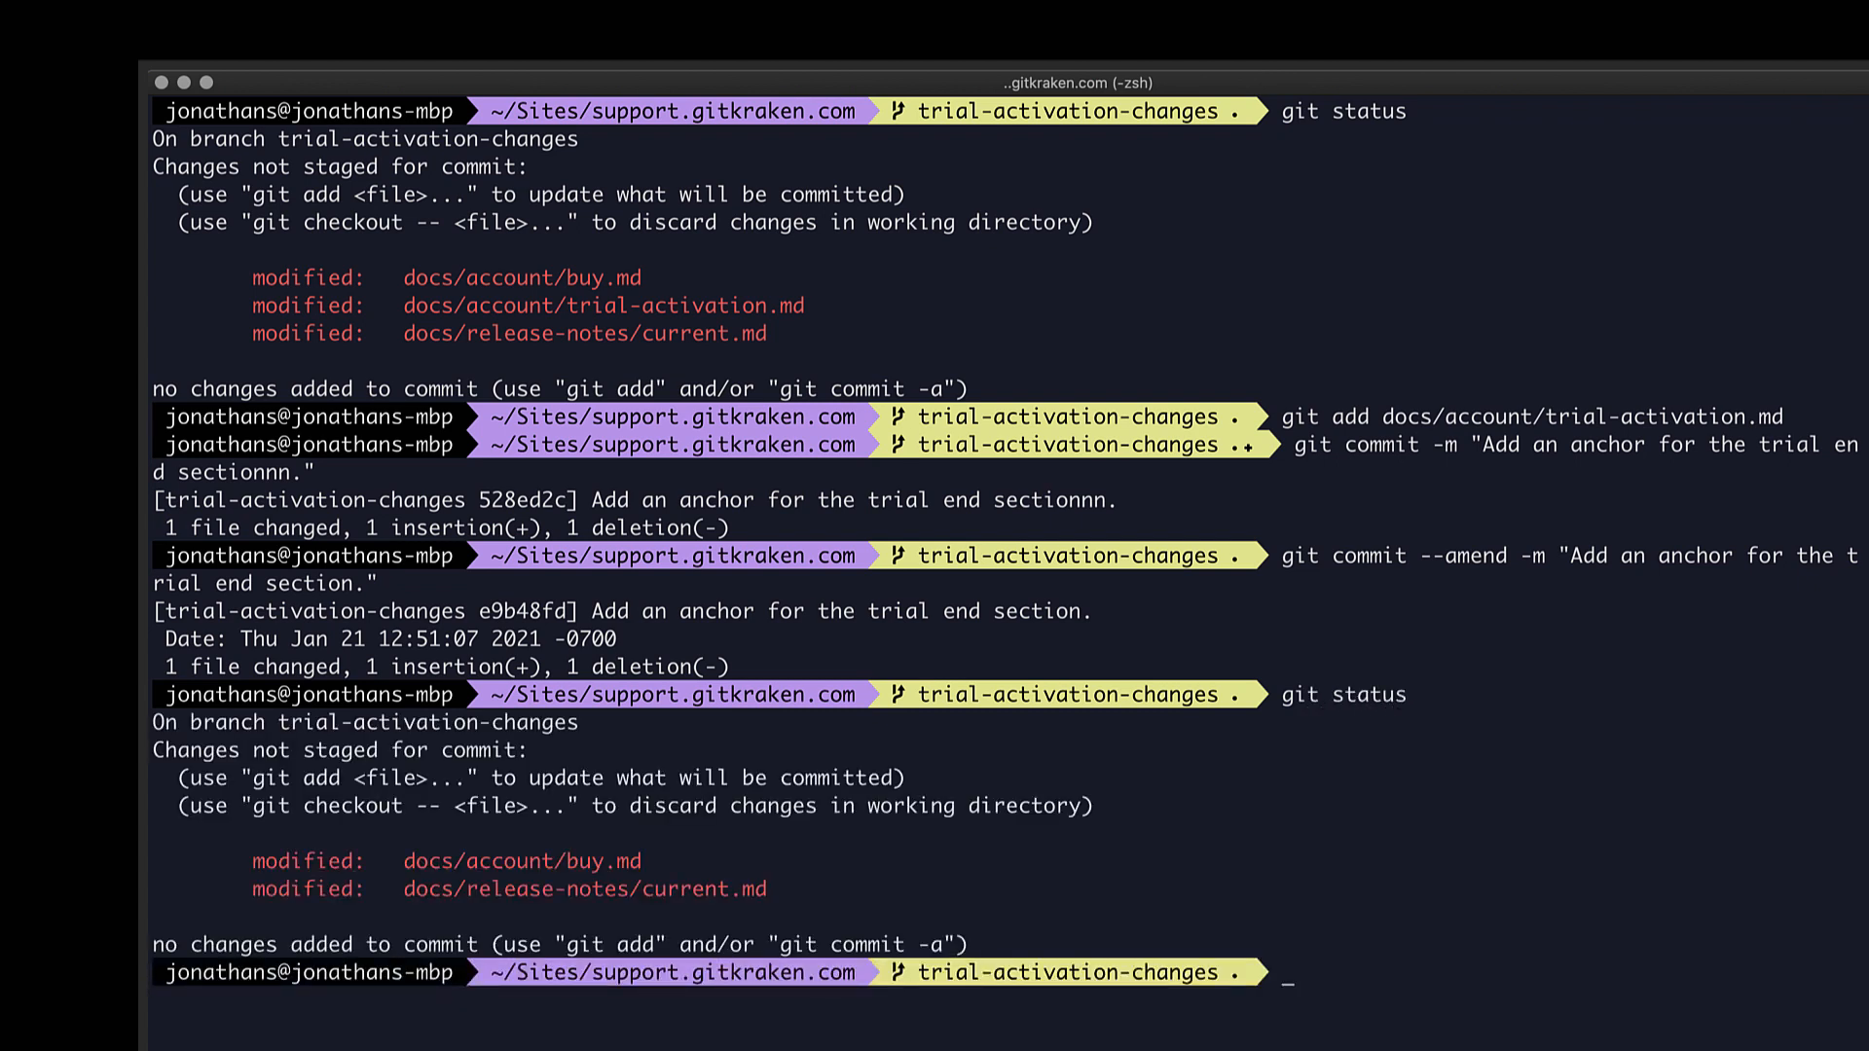
pyautogui.write('git commit -a -m')
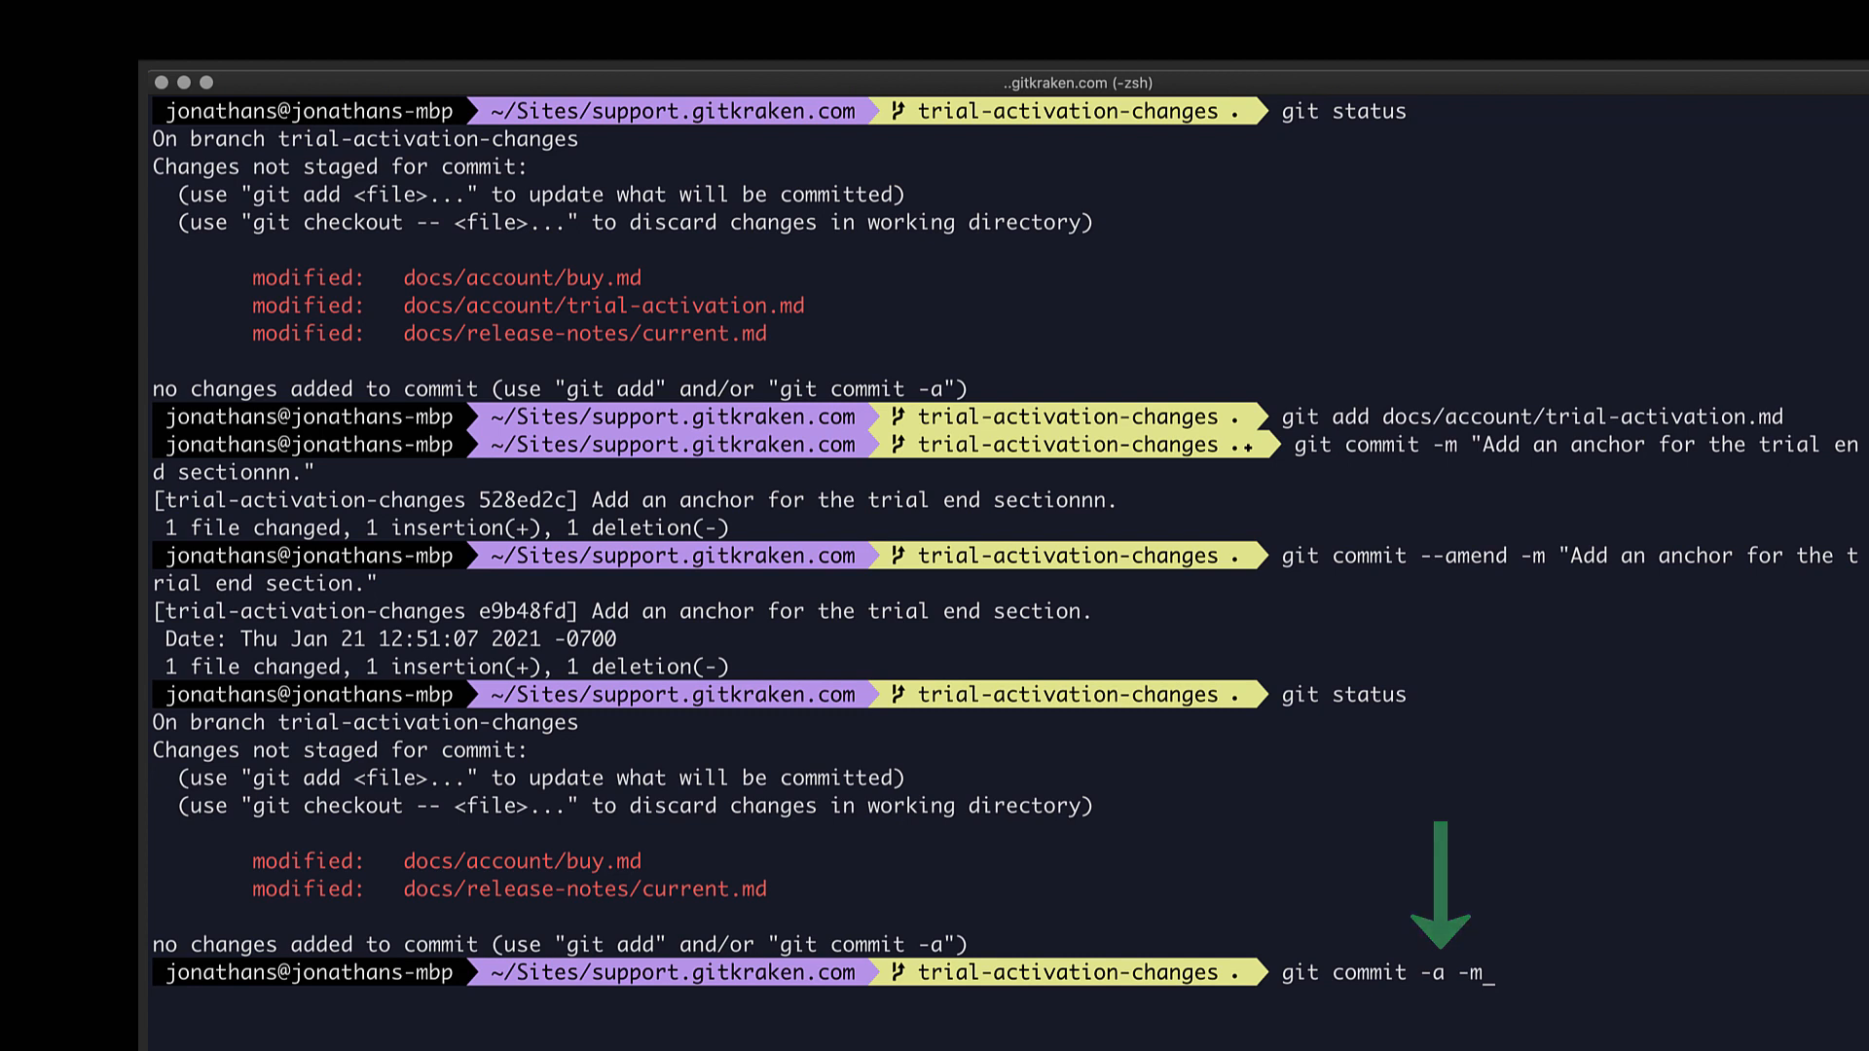
pyautogui.write('"Add all the "')
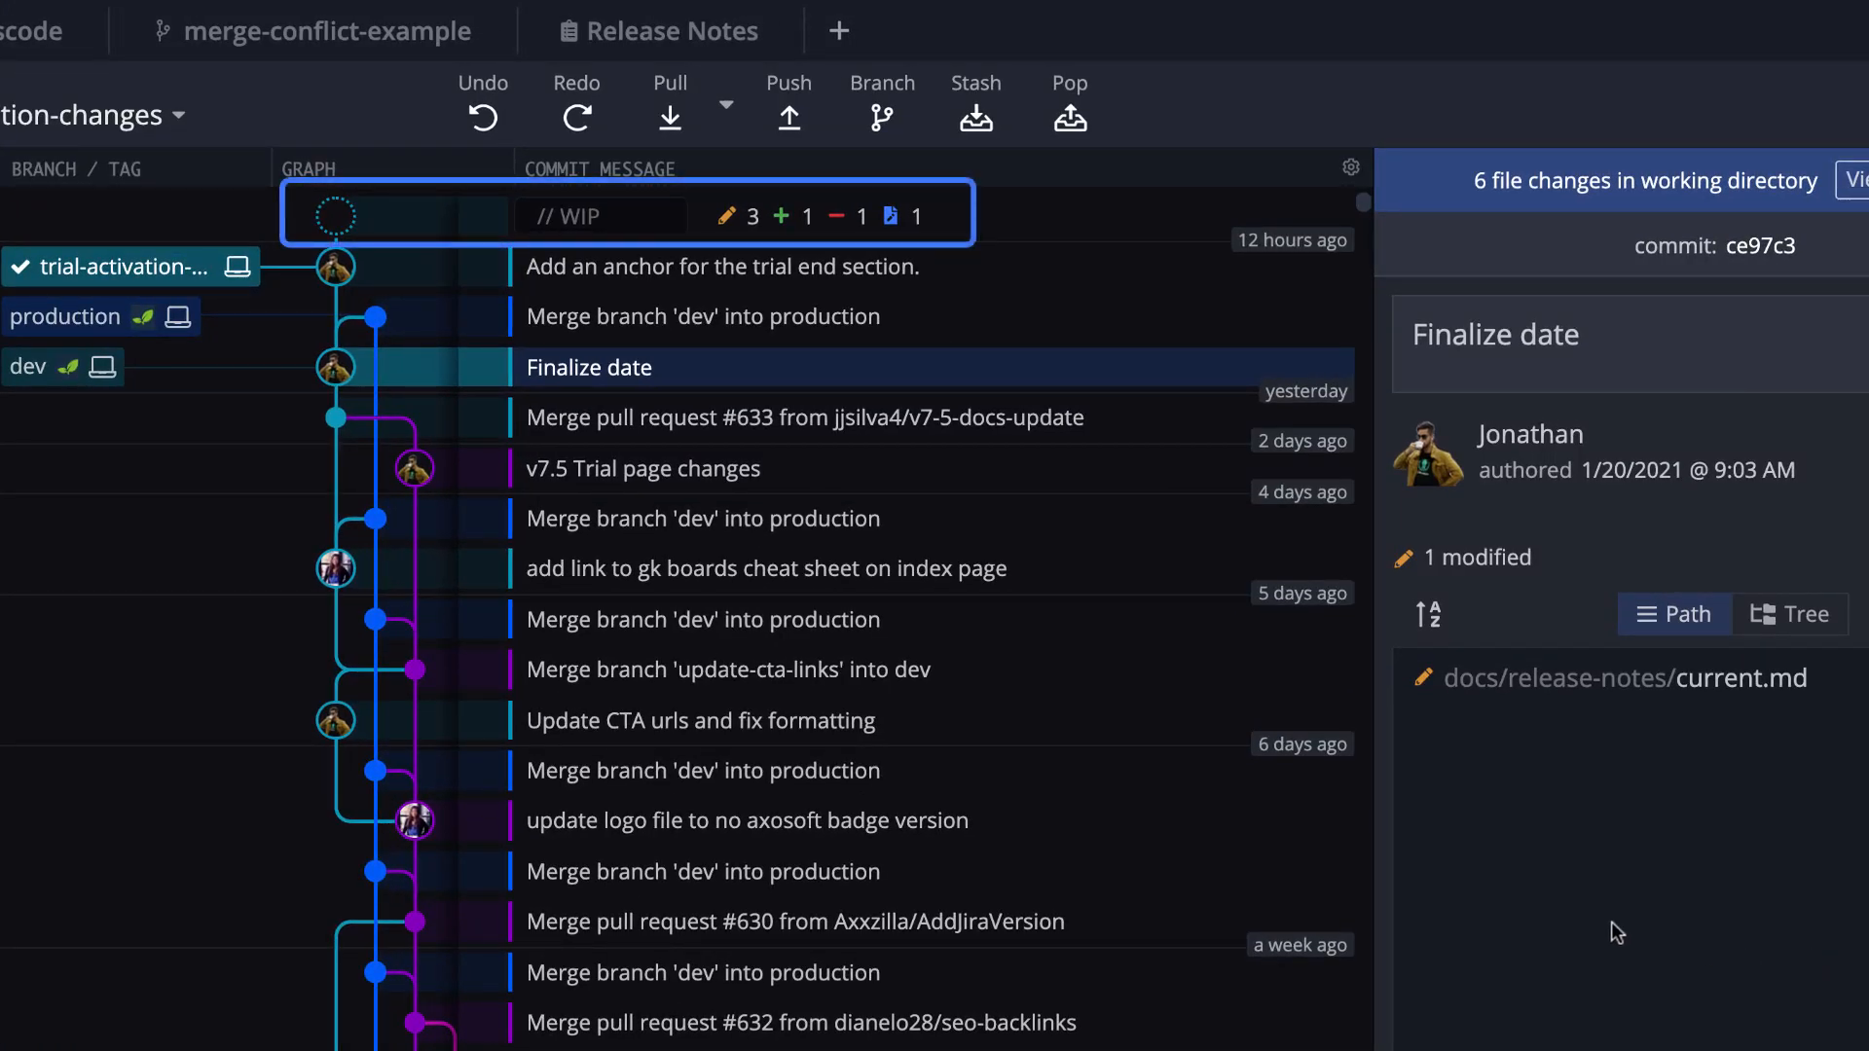
# Select the // WIP row to show the six unstaged working-directory changes.
pyautogui.click(397, 218)
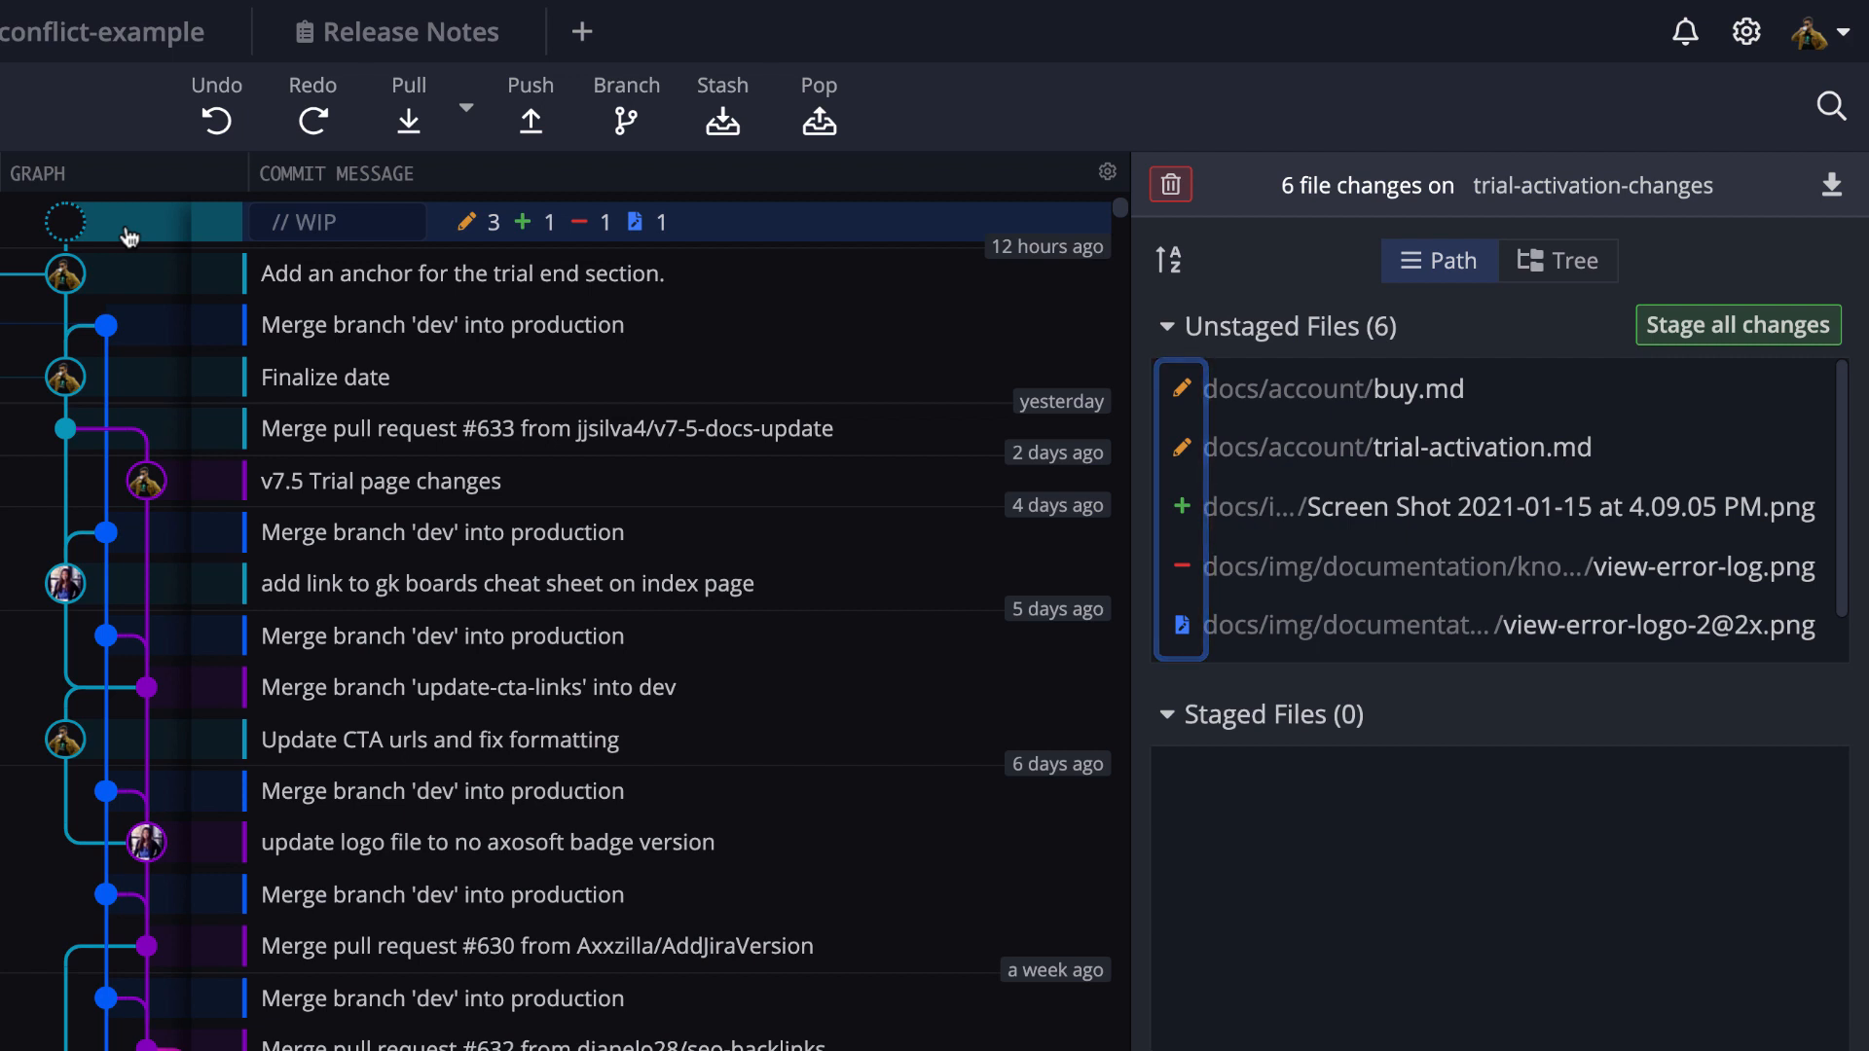
pyautogui.moveTo(1328, 637)
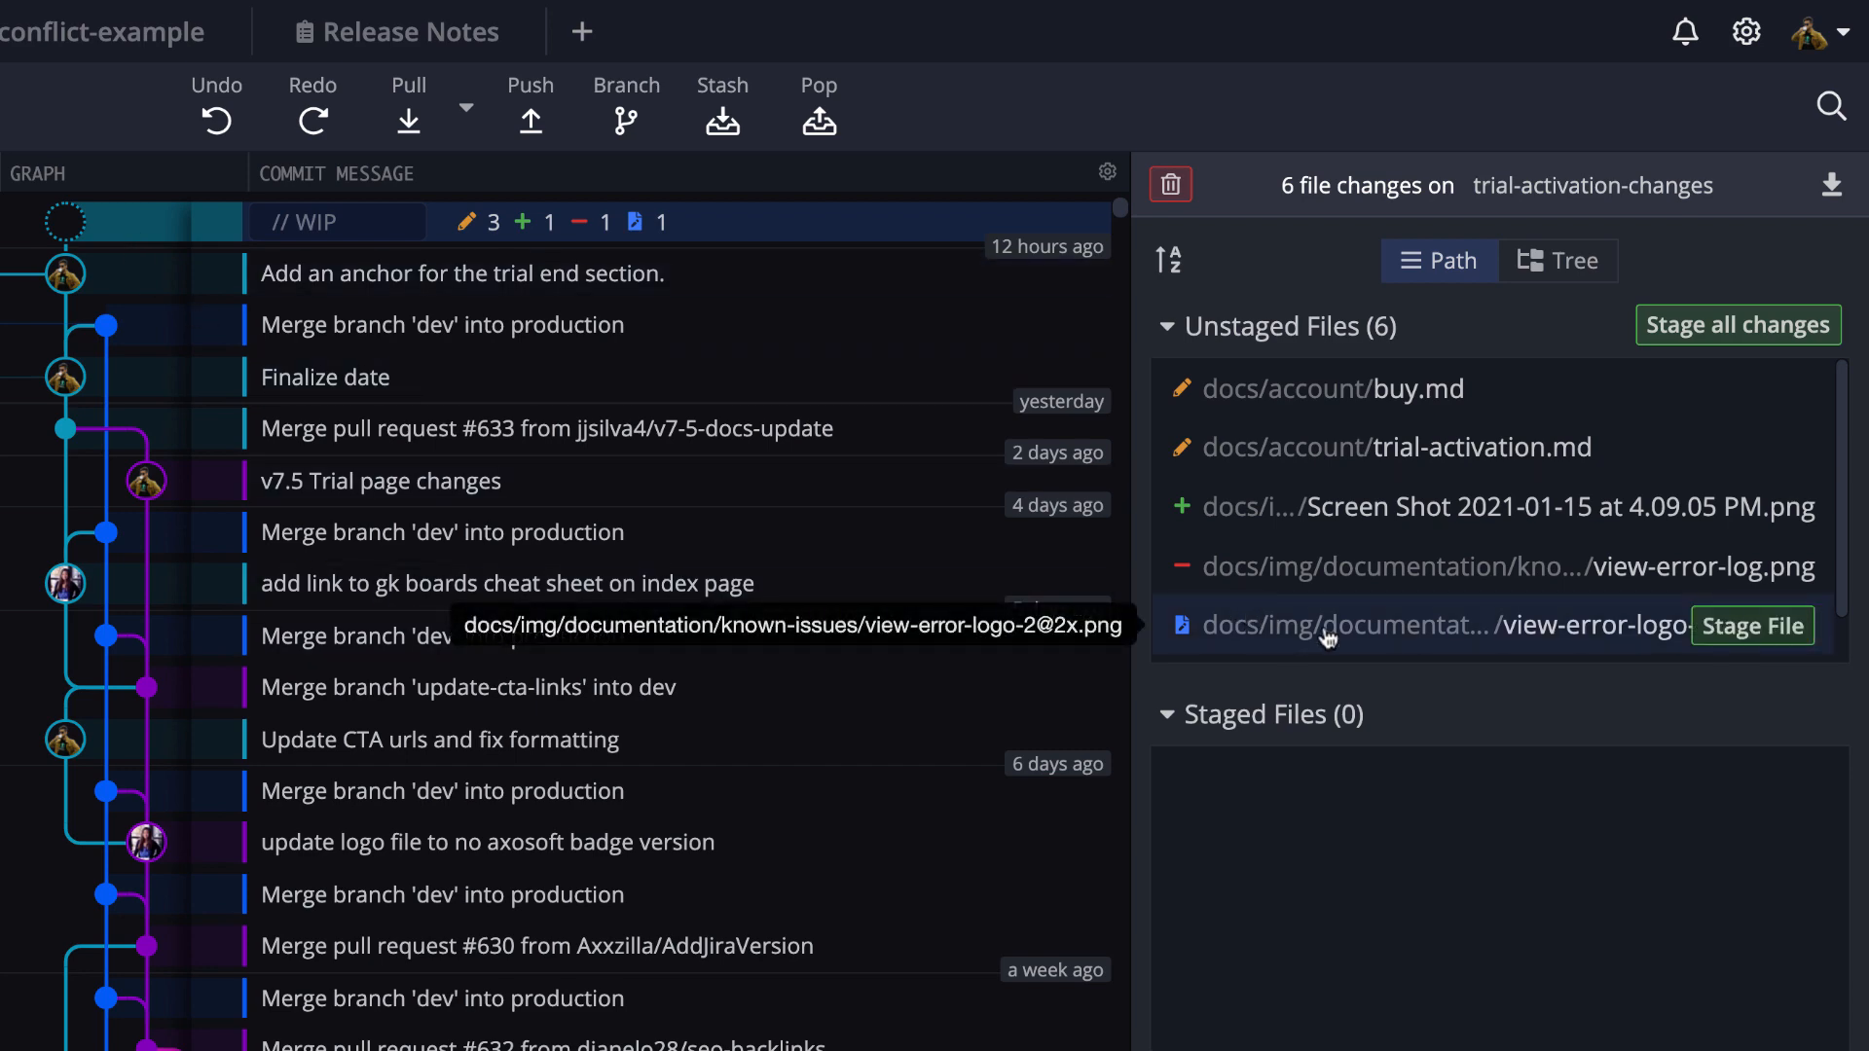
# Stage the new Screen Shot png from the unstaged file list.
pyautogui.click(1752, 627)
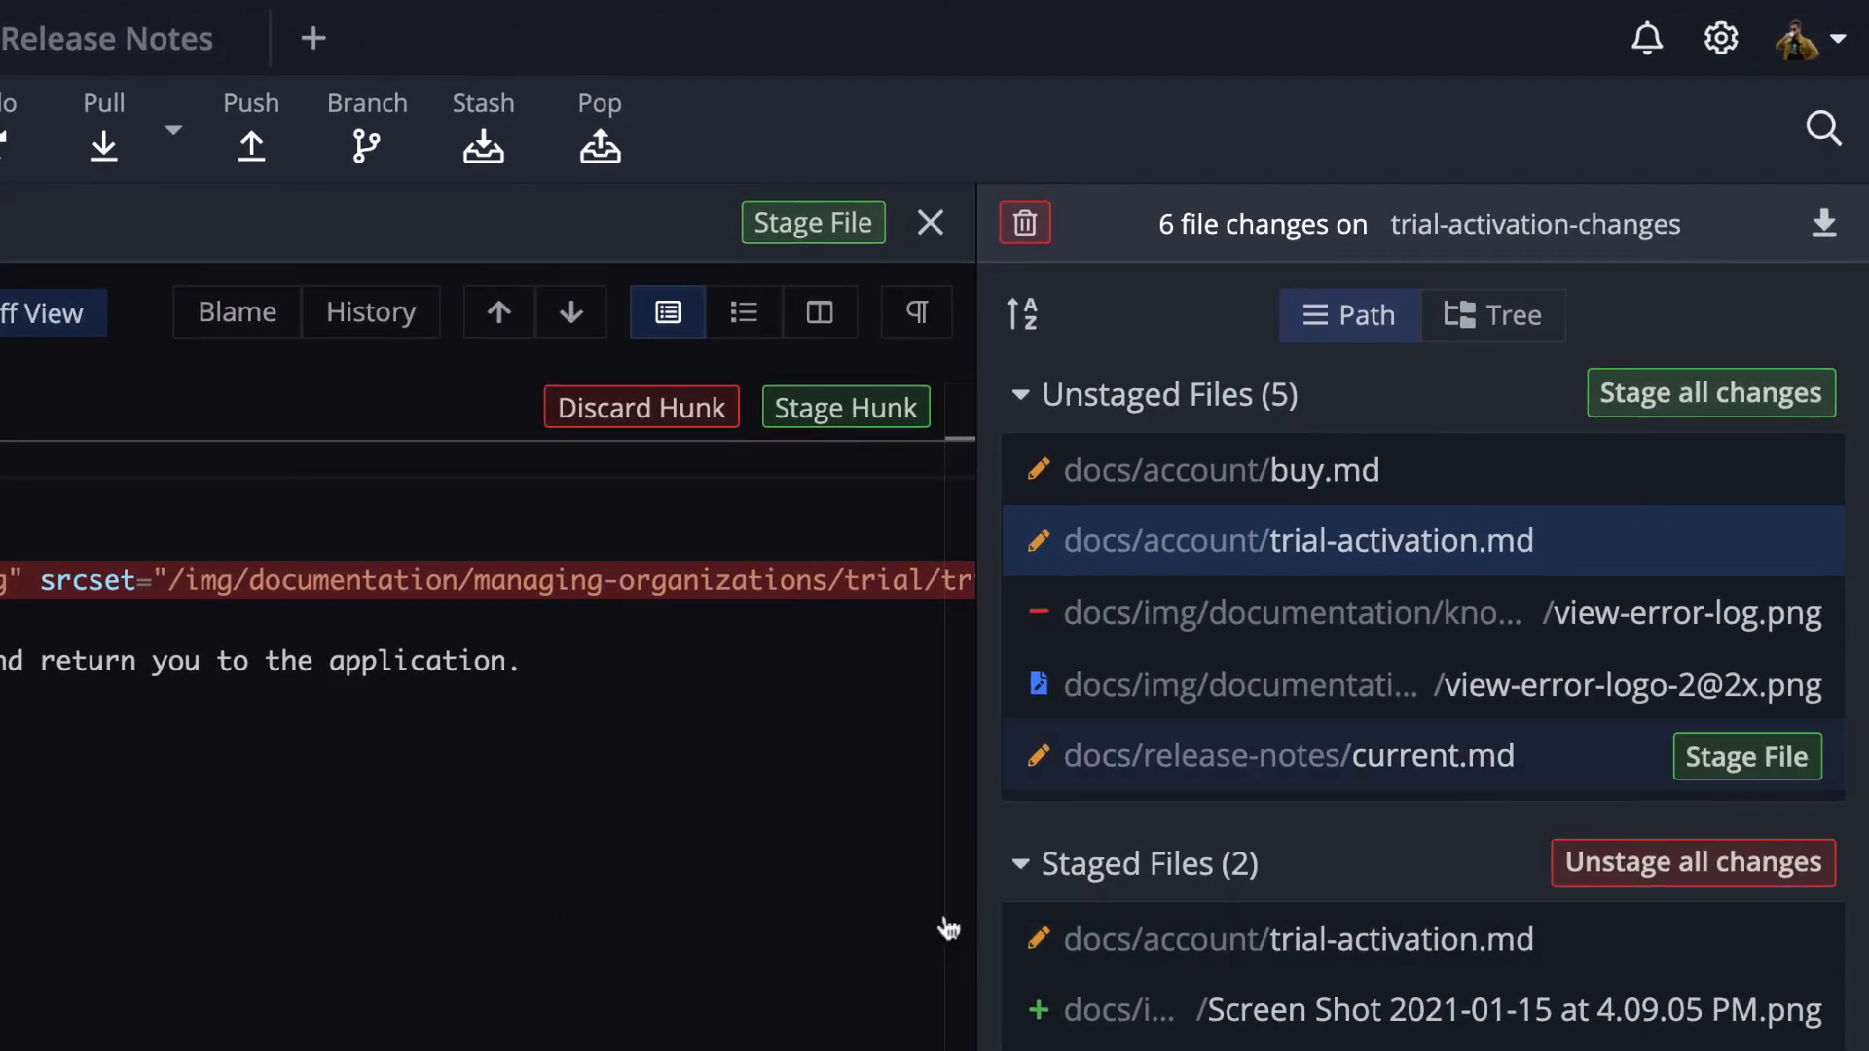
# Discard trial-activation.md's unstaged changes and confirm.
pyautogui.rightClick(1298, 541)
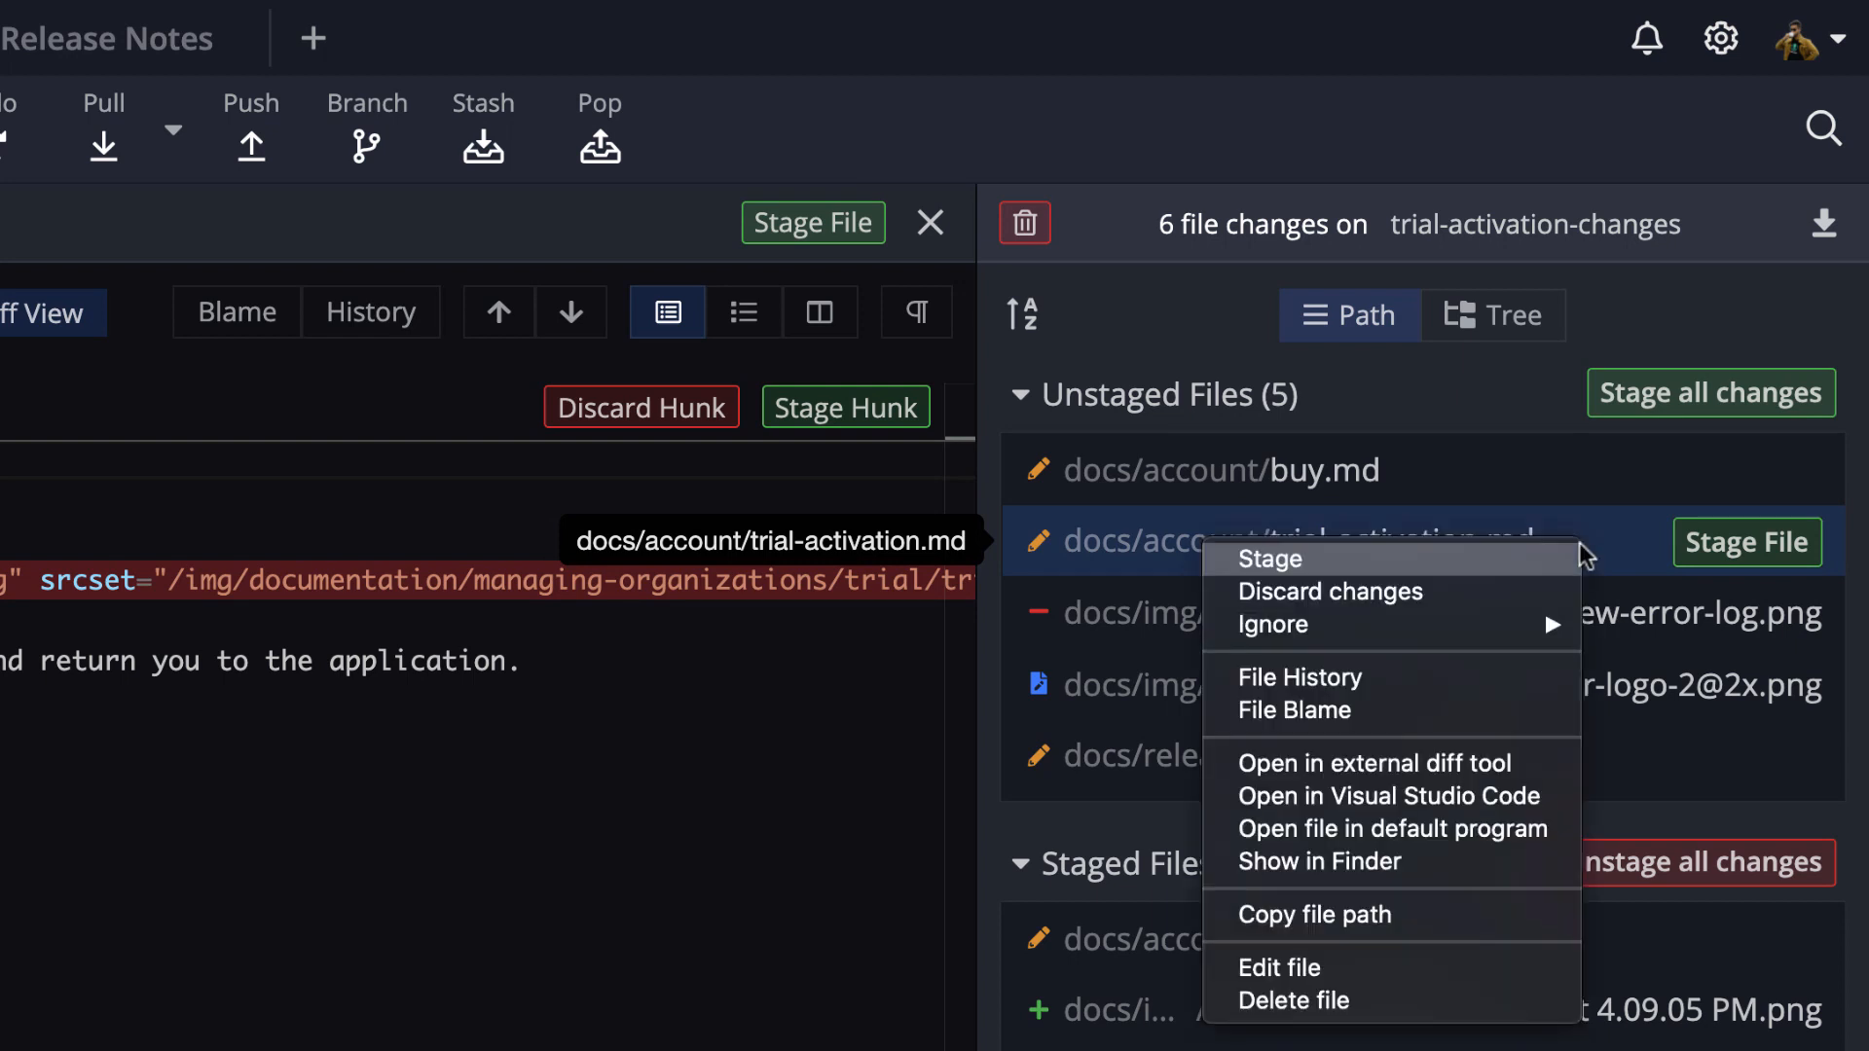
pyautogui.click(1332, 592)
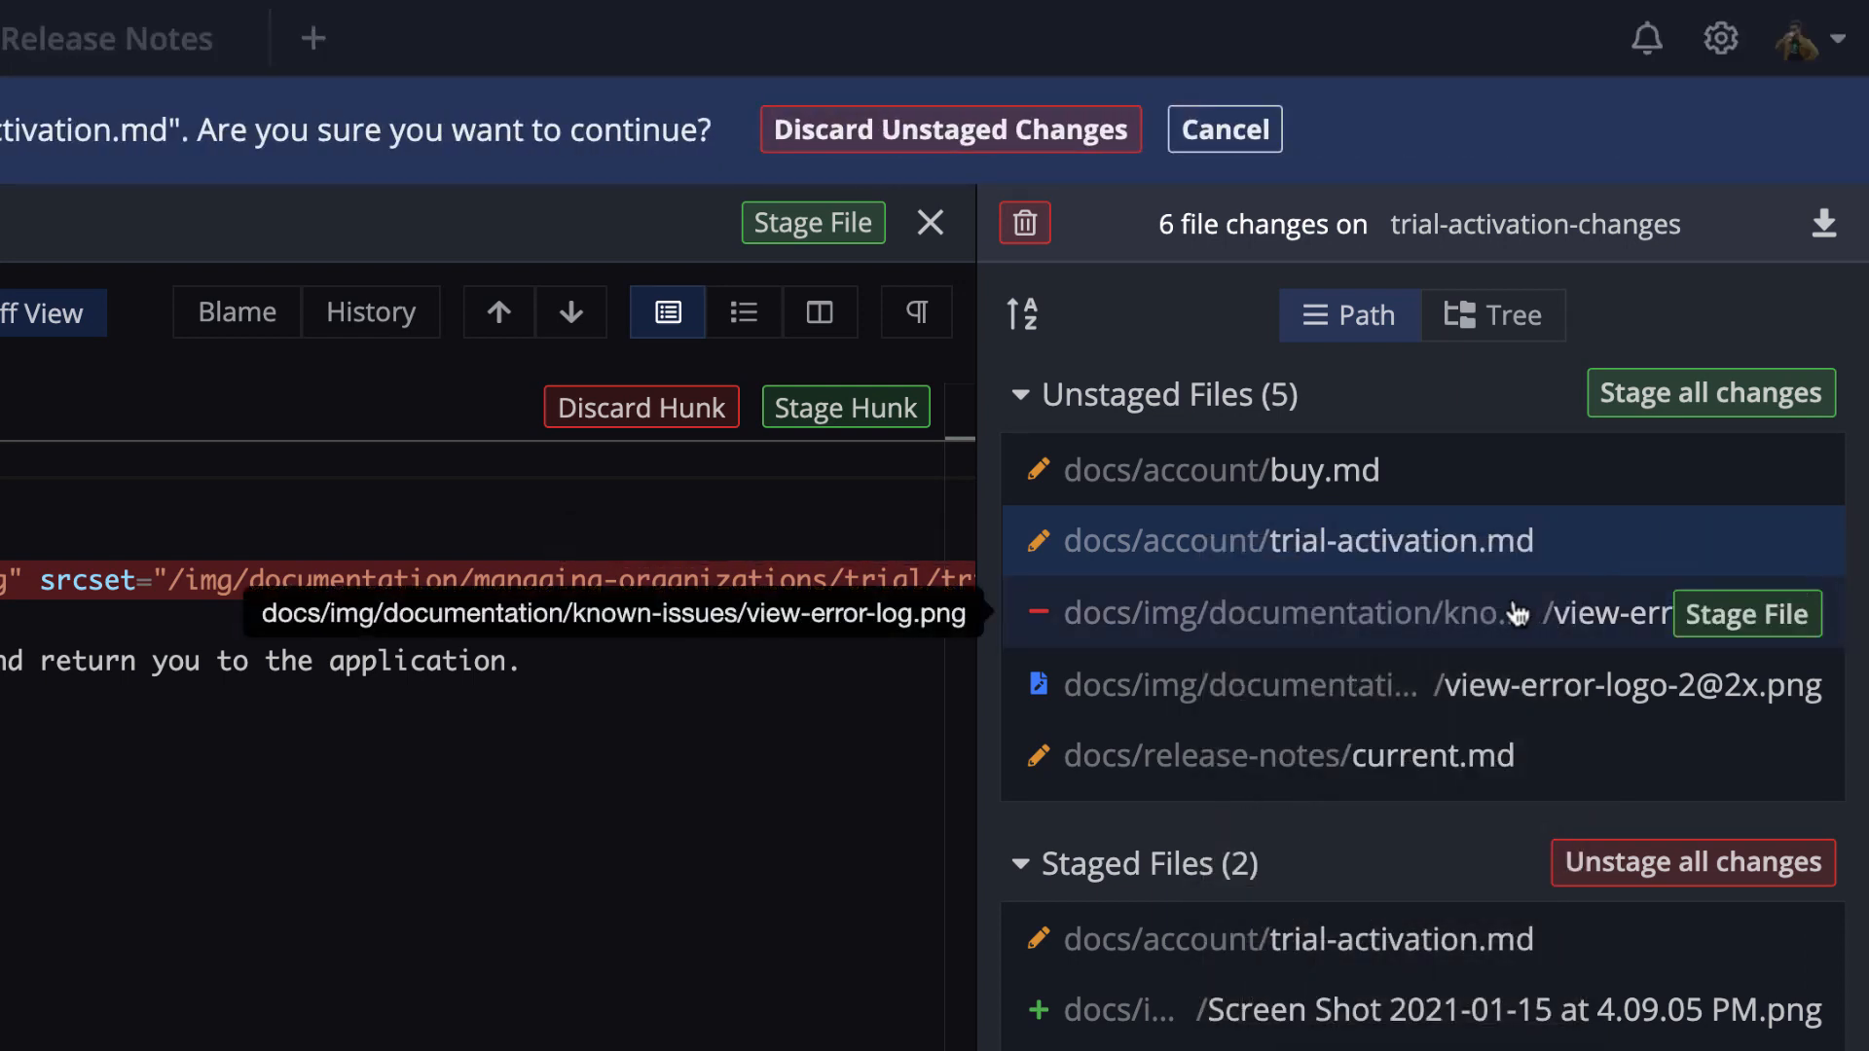
pyautogui.click(950, 128)
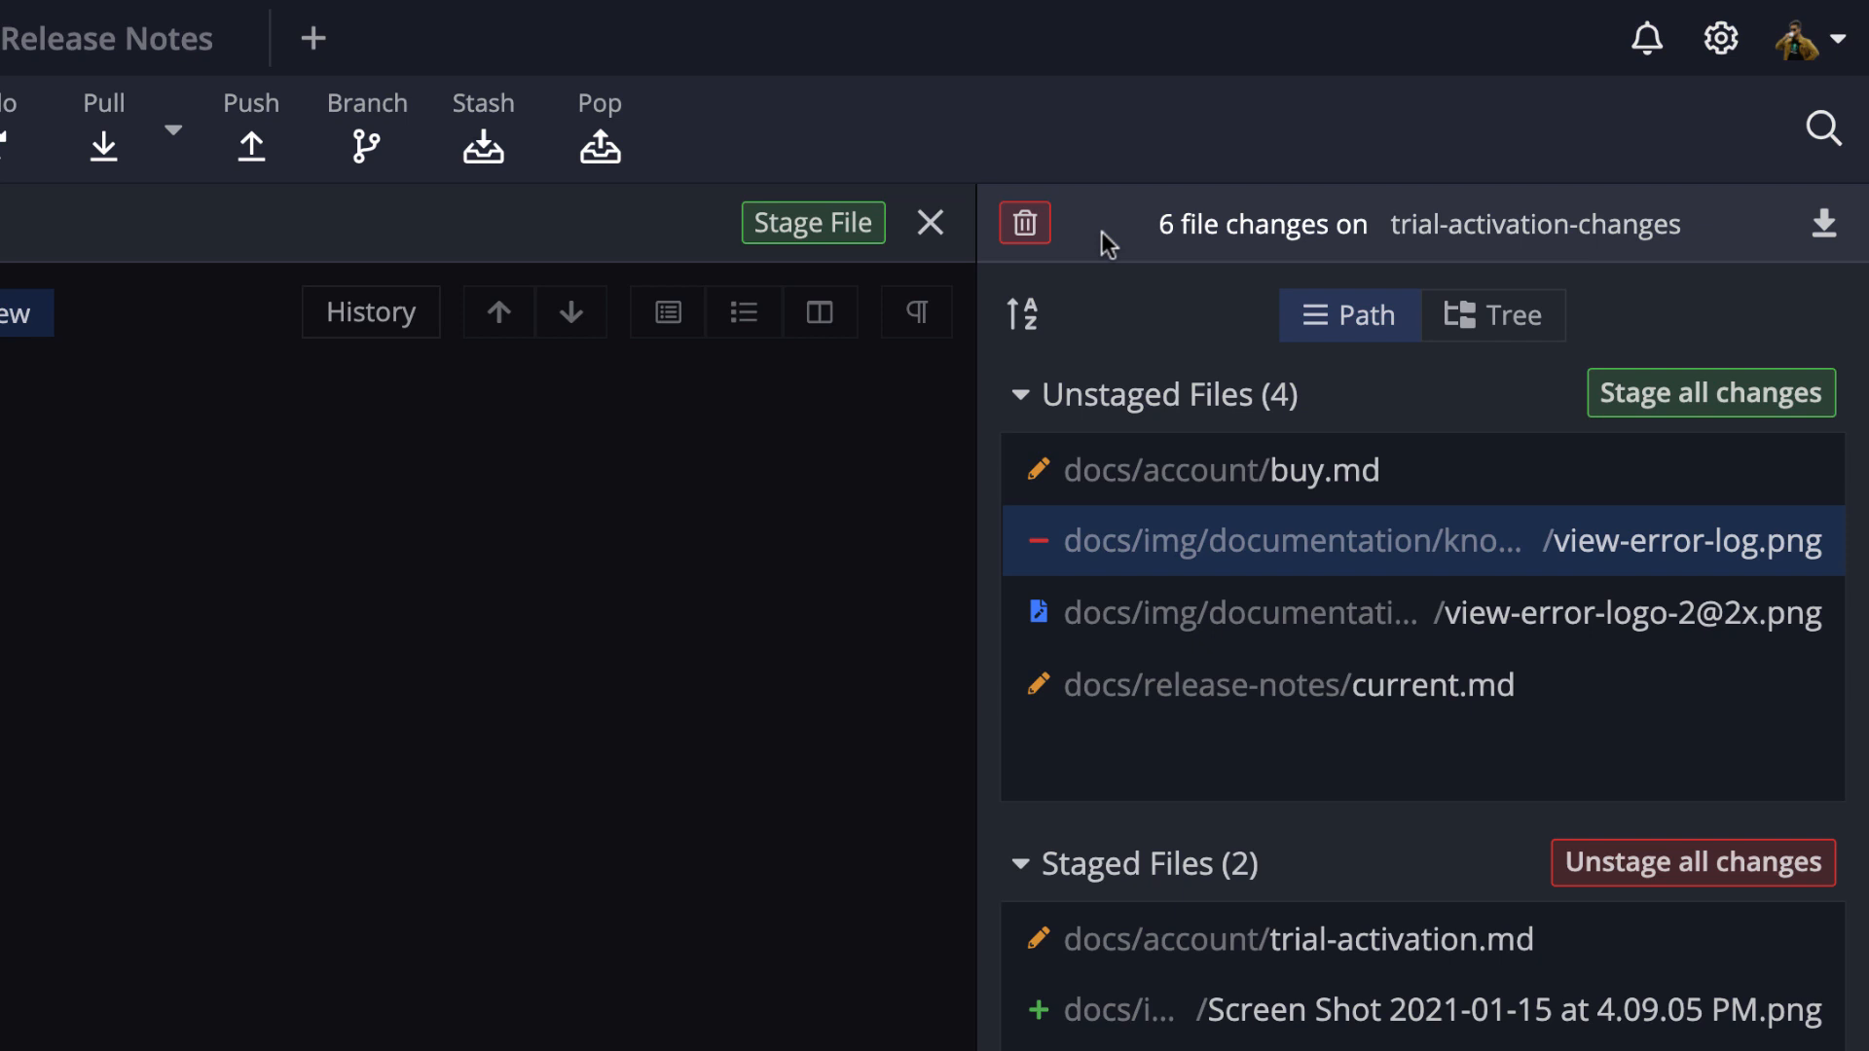
pyautogui.moveTo(1403, 744)
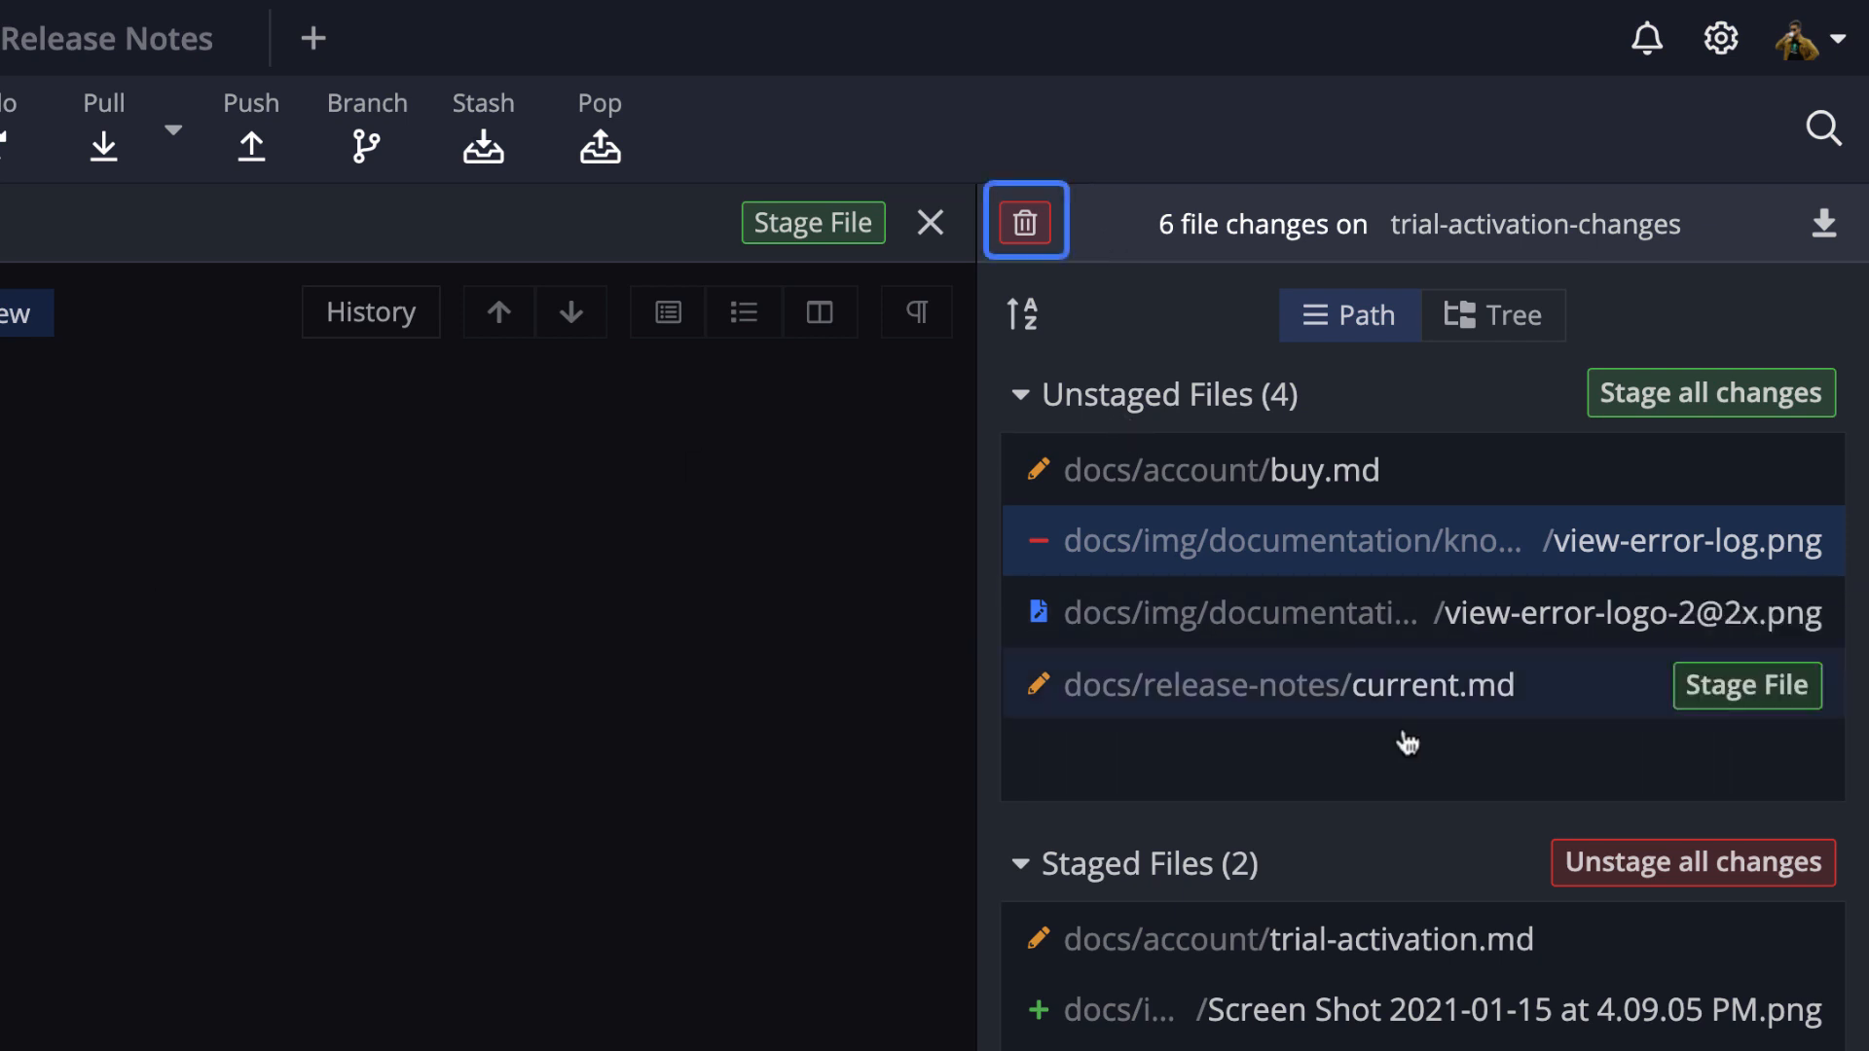
# Reset All working-directory changes from the trash icon and confirm.
pyautogui.click(1024, 222)
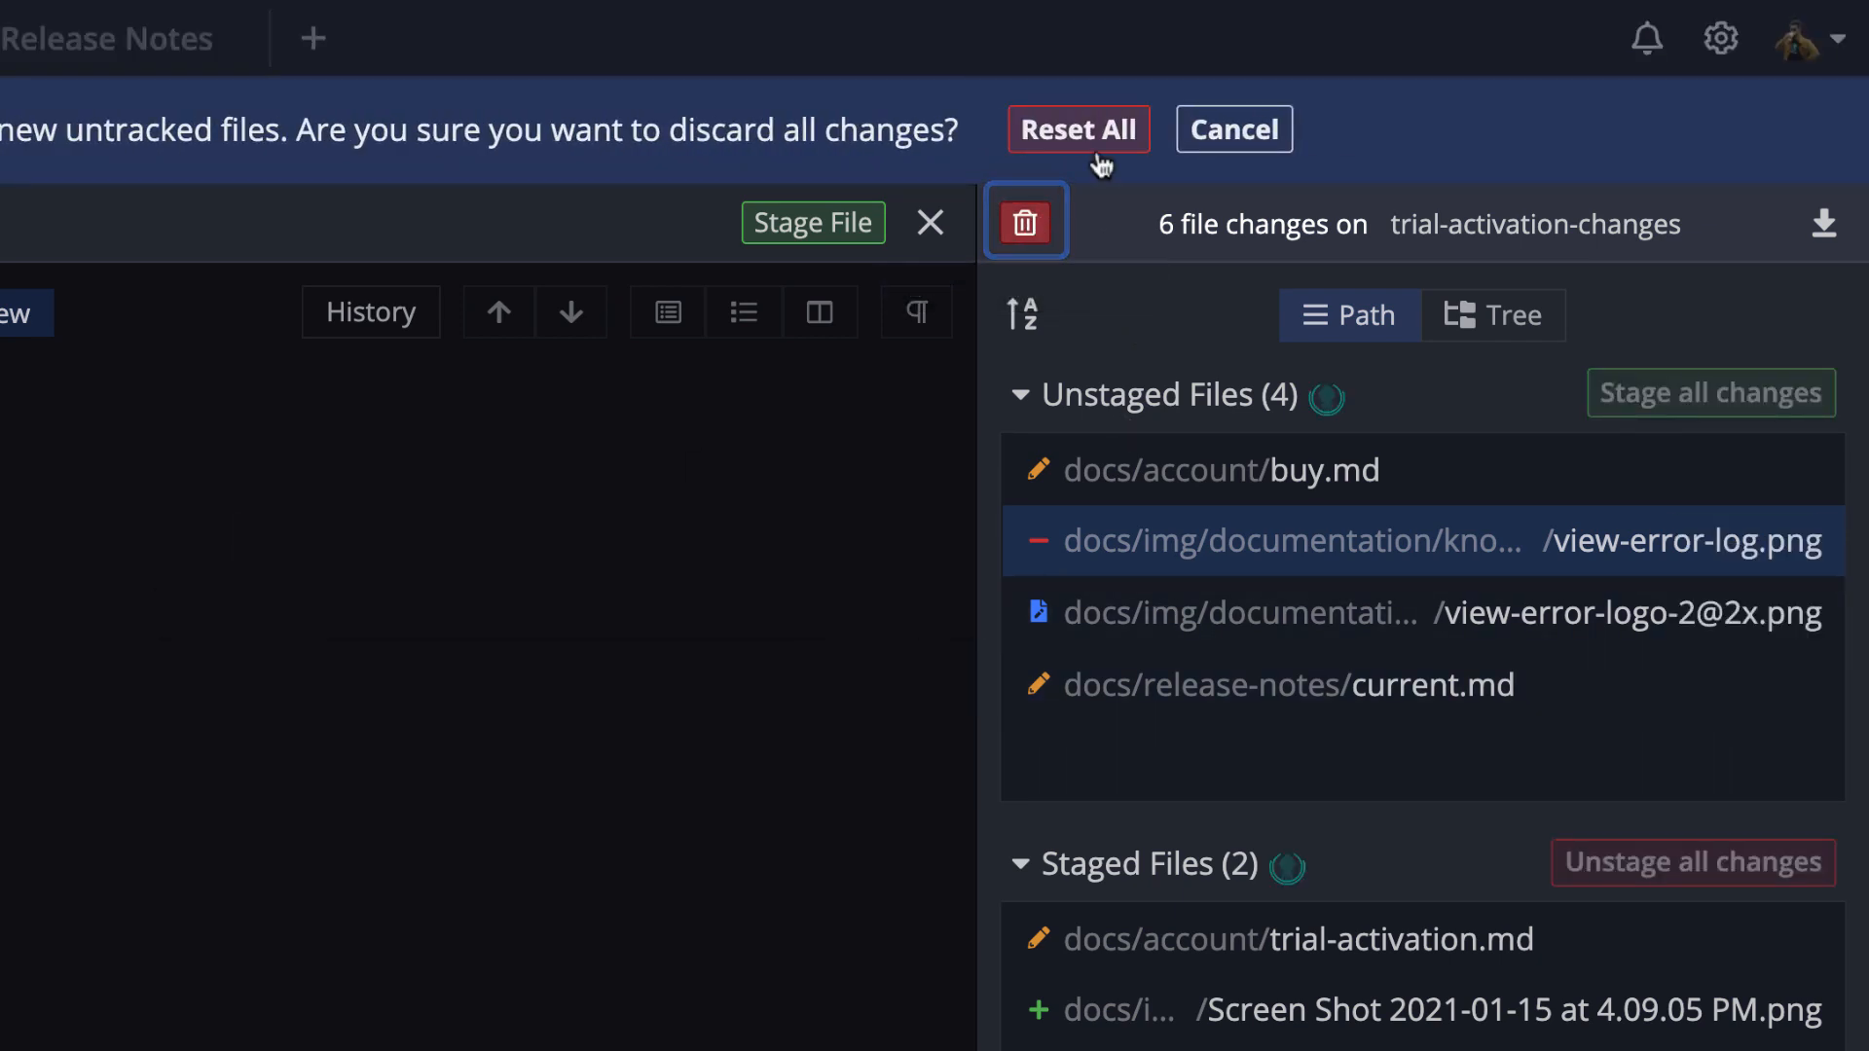
pyautogui.click(1079, 129)
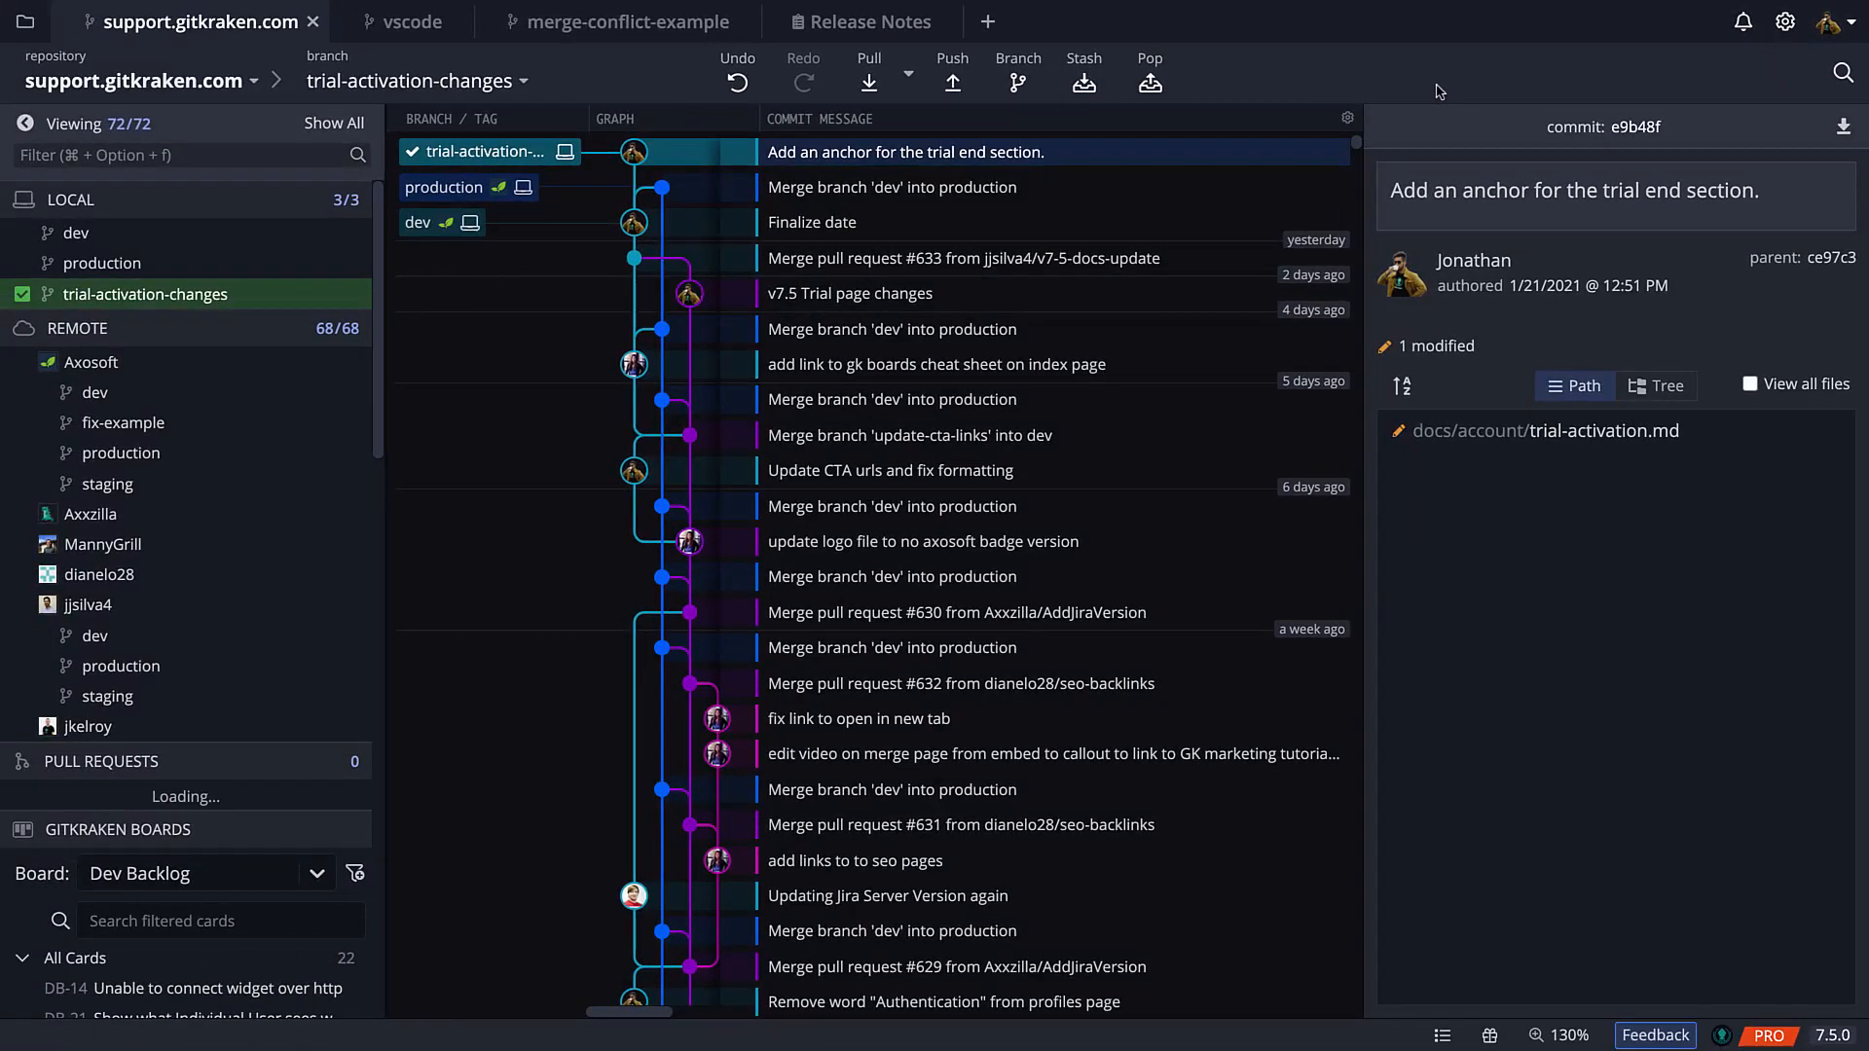
# Undo the discard and select the // WIP row showing six staged files restored.
pyautogui.click(736, 72)
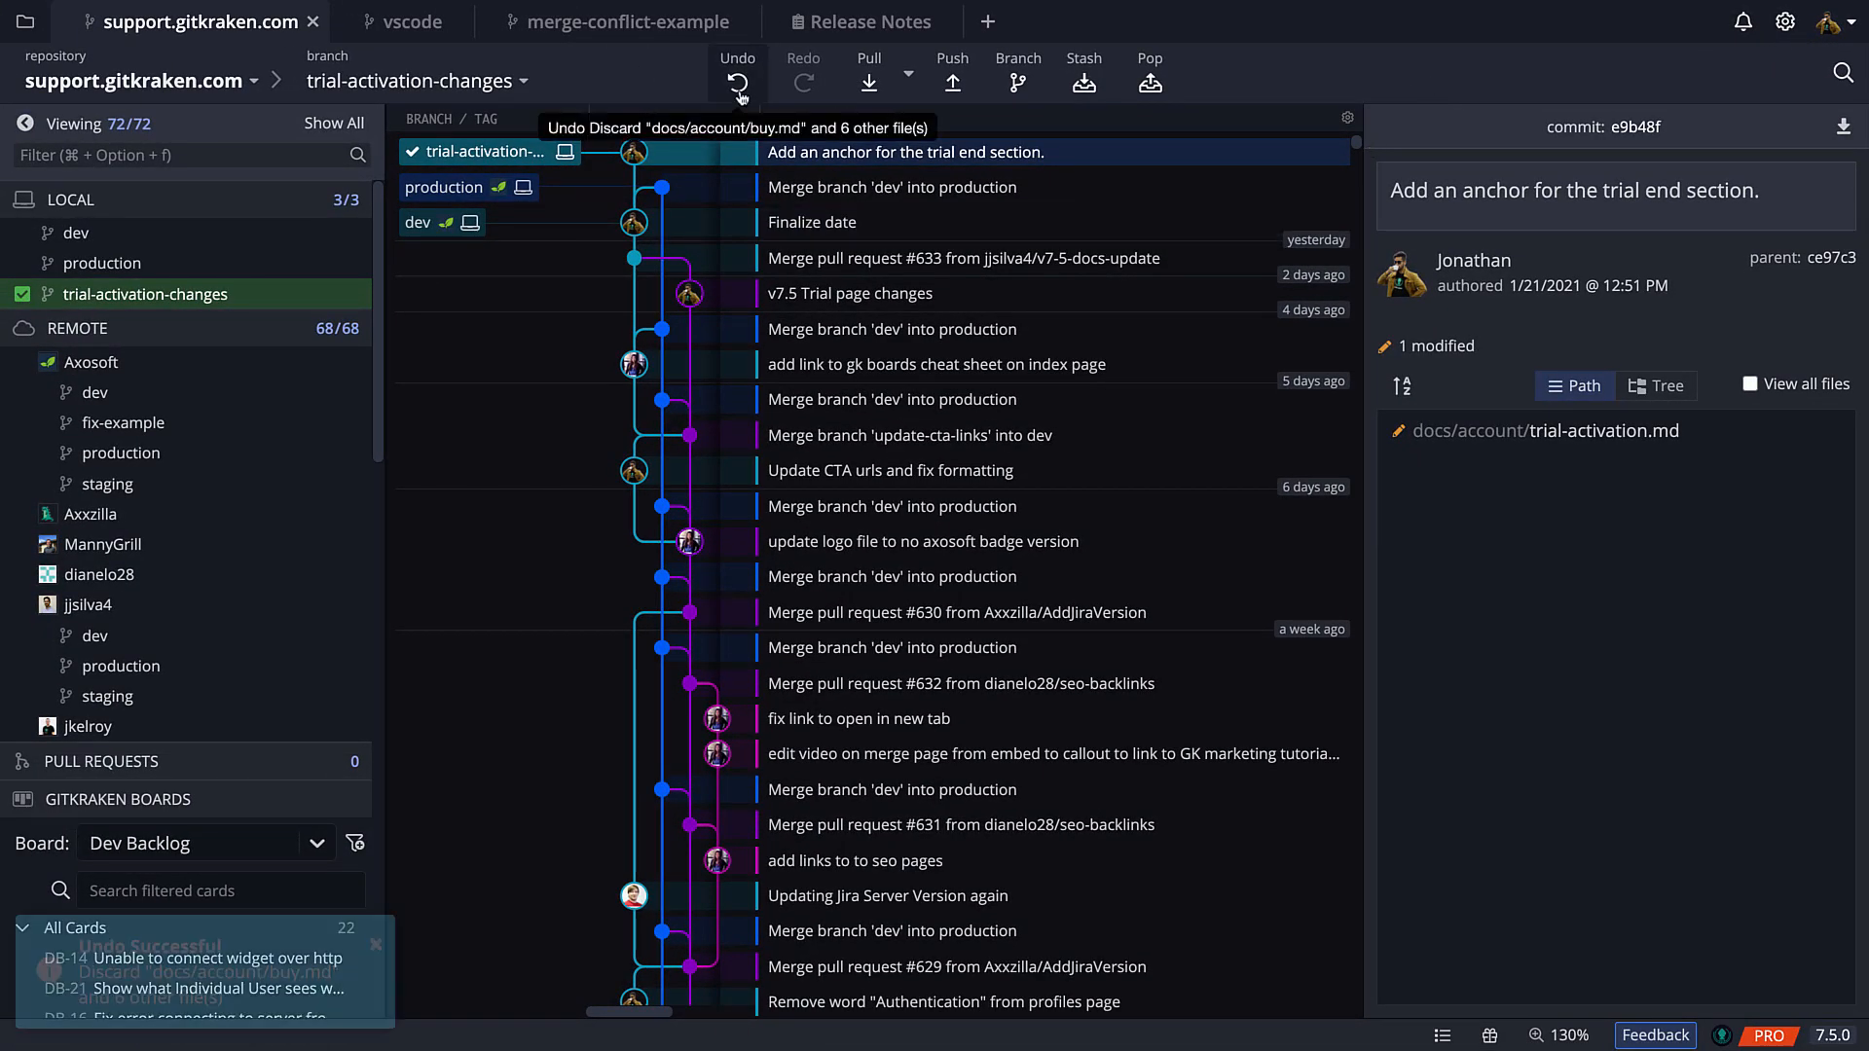
pyautogui.click(735, 80)
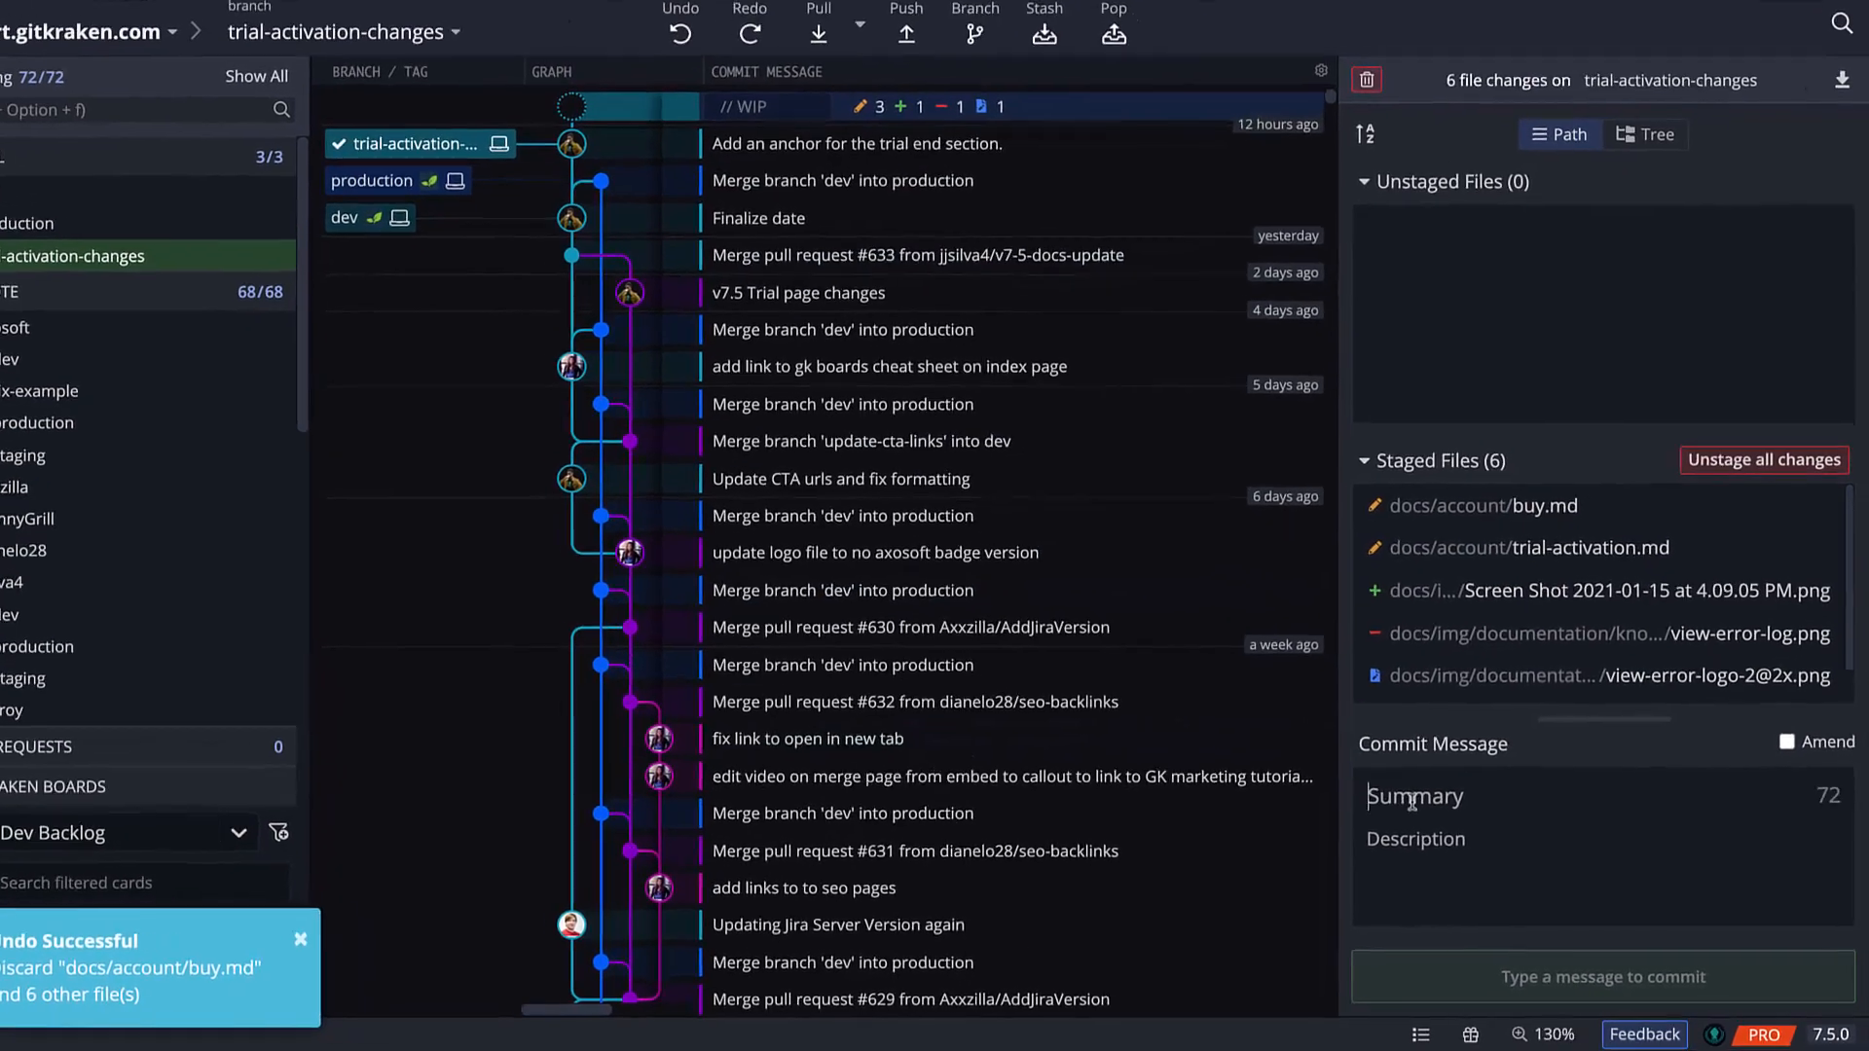
# Commit the six staged files with summary 'Commit all 6 changes'.
pyautogui.write('Commit all')
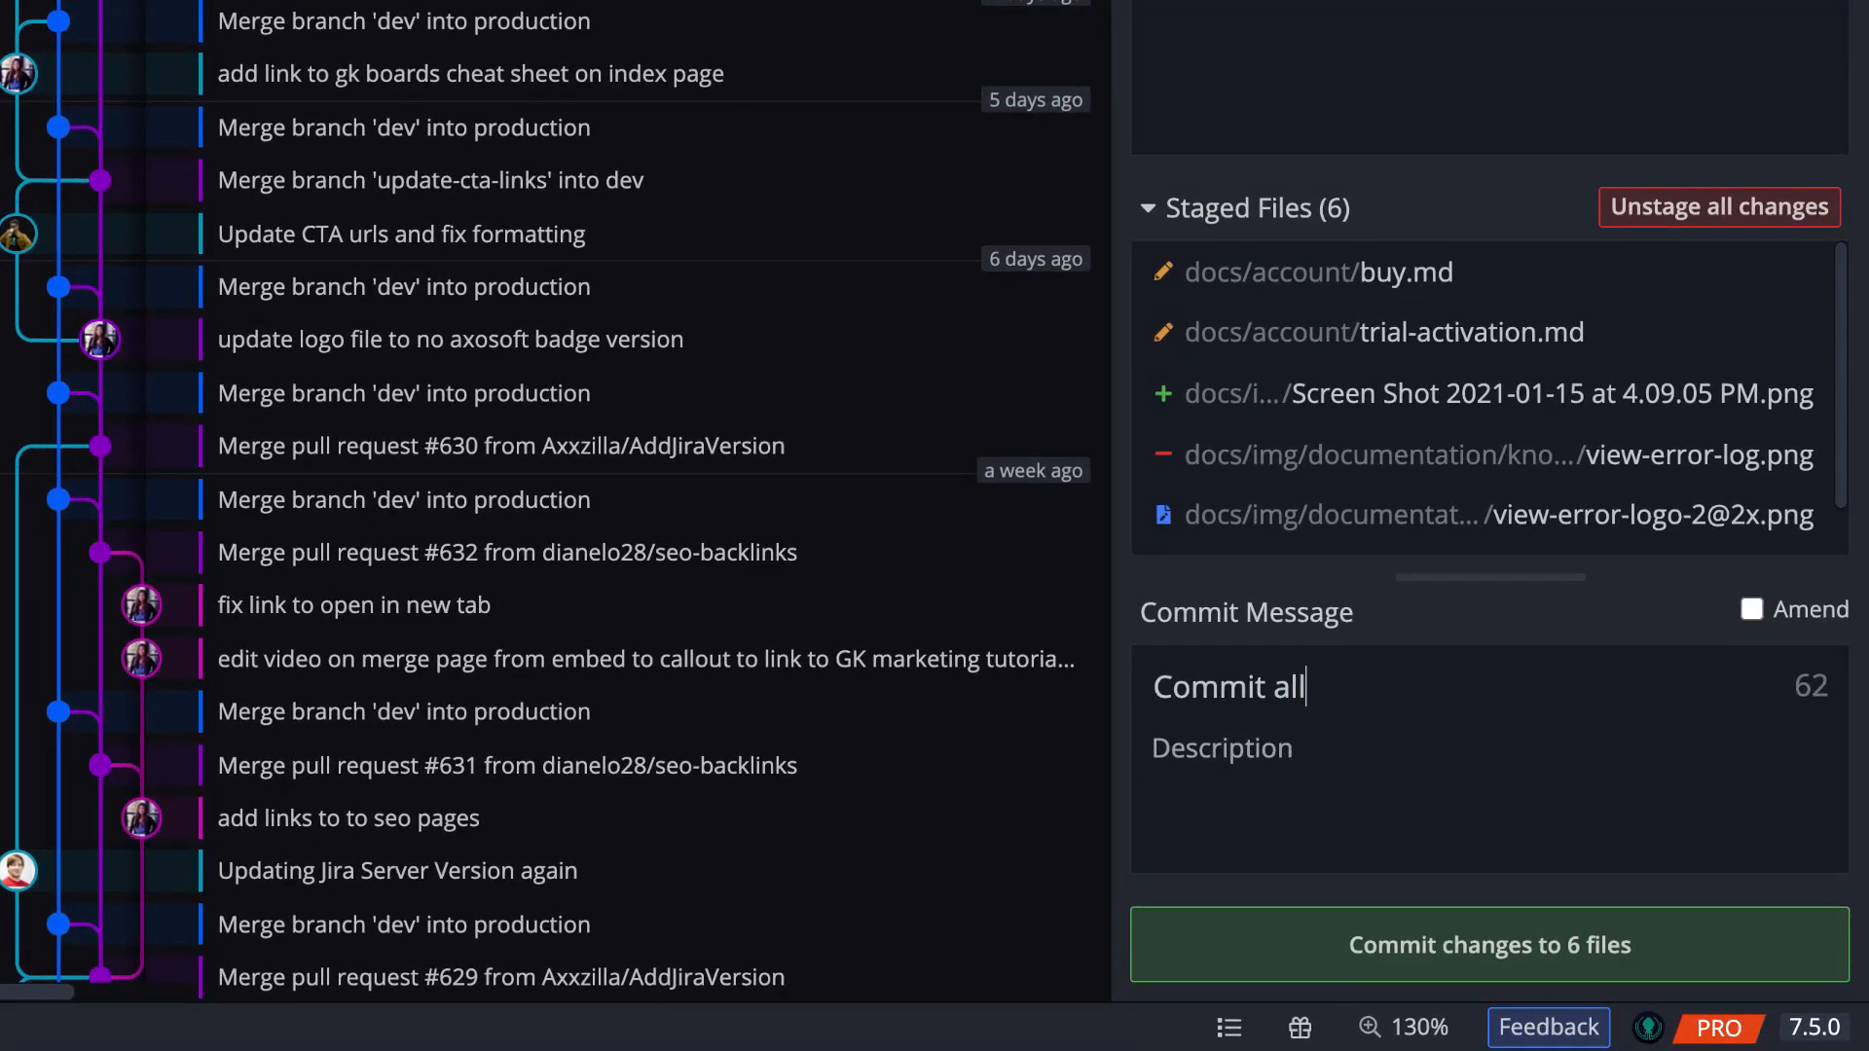
pyautogui.write('6 changes')
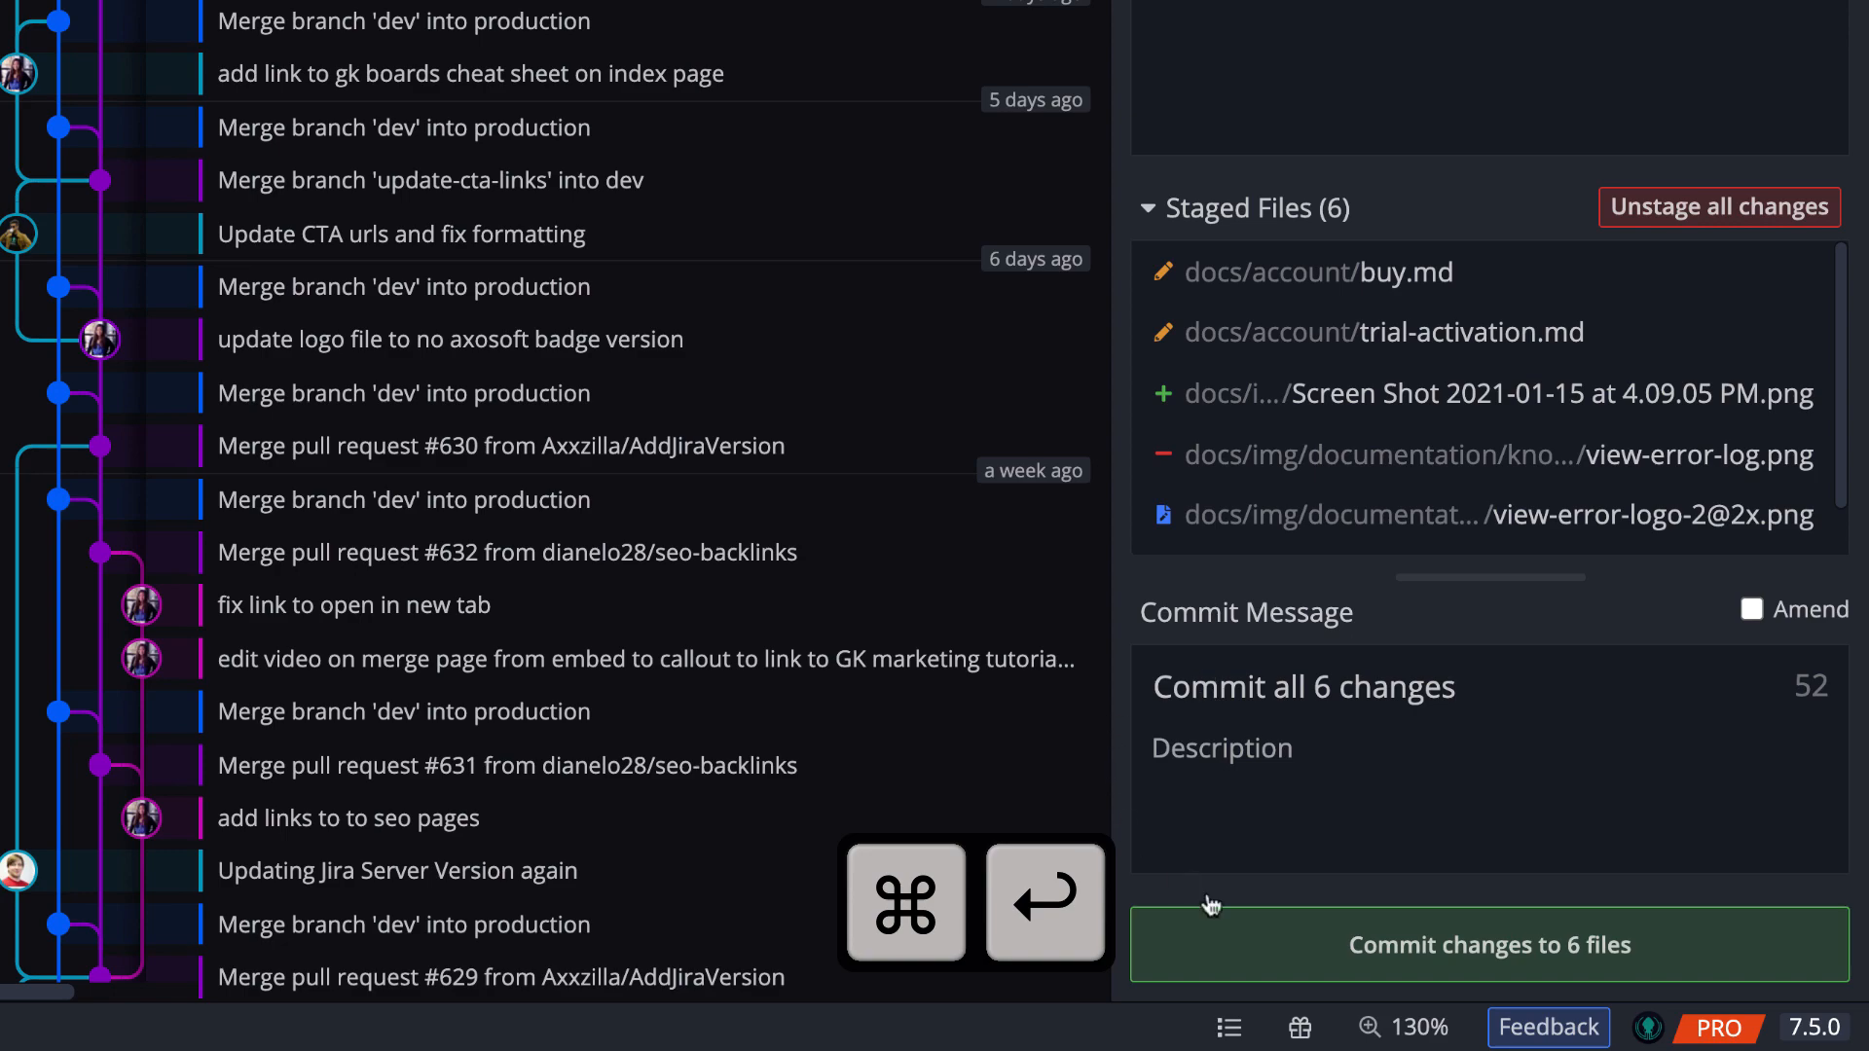
pyautogui.click(1477, 946)
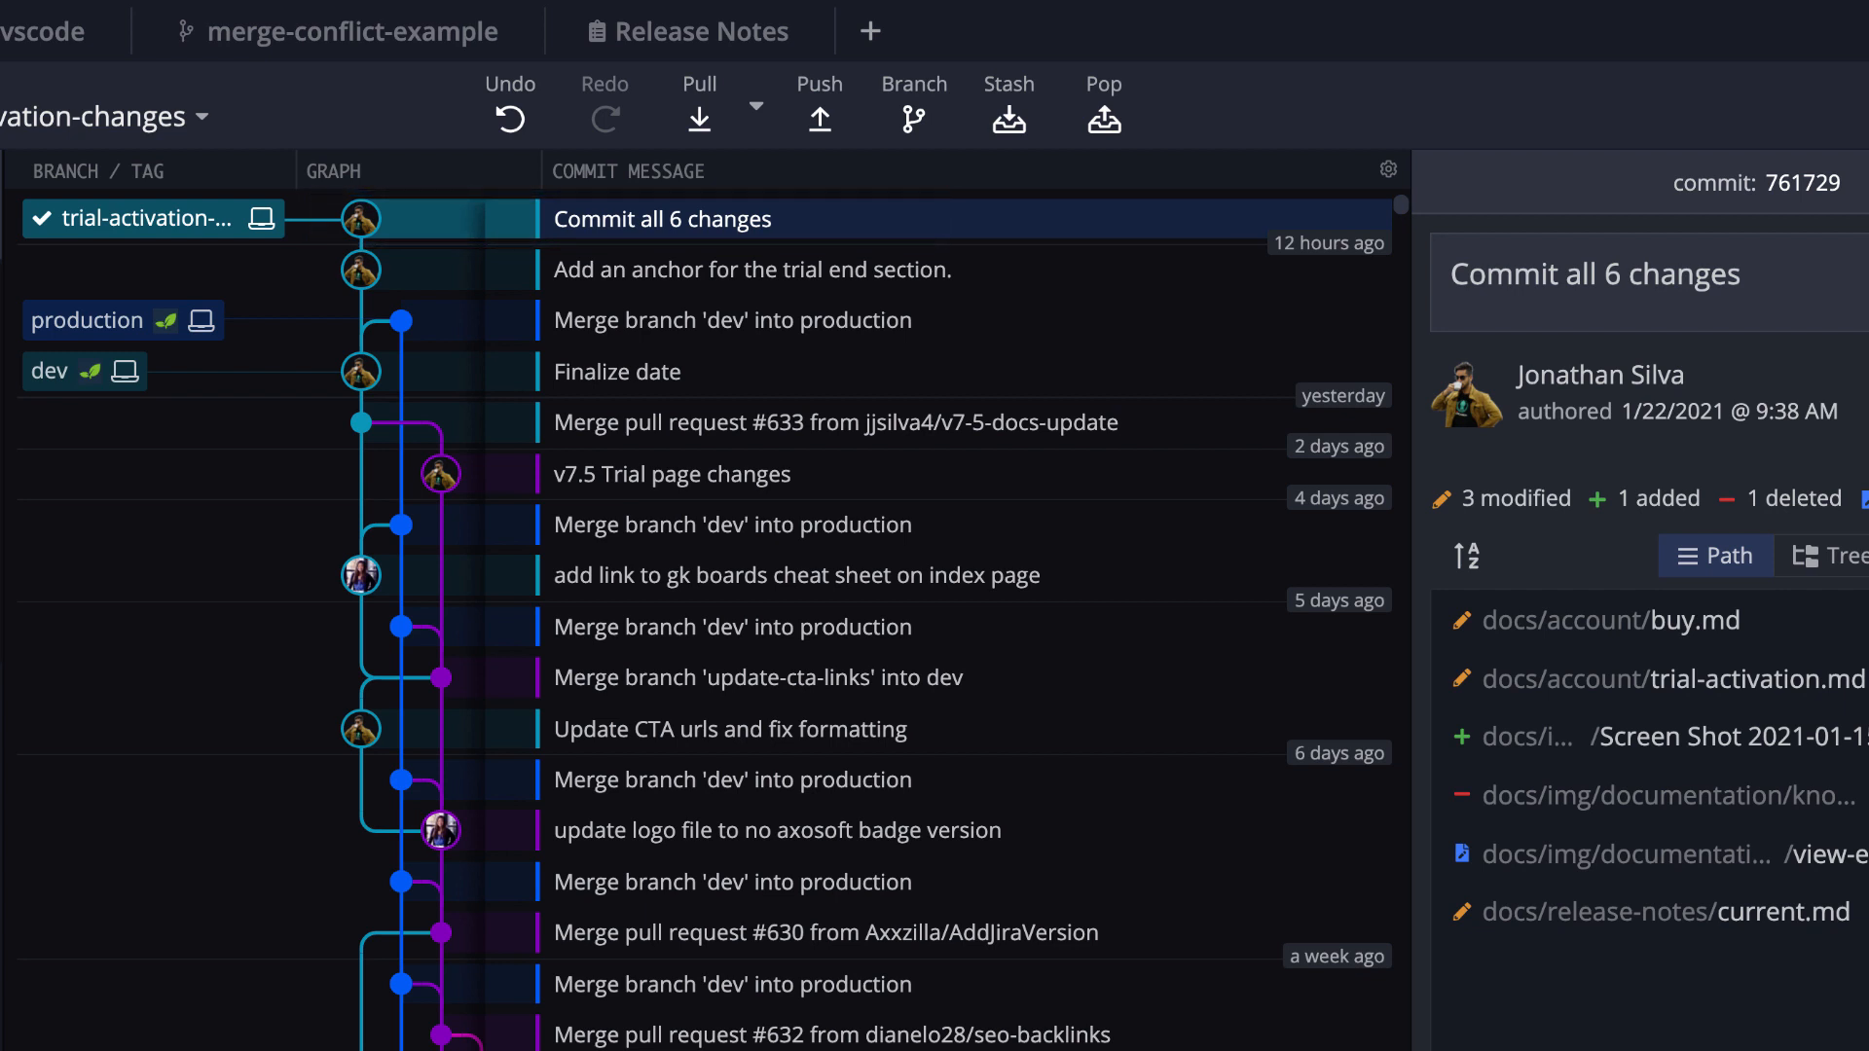
pyautogui.moveTo(510, 119)
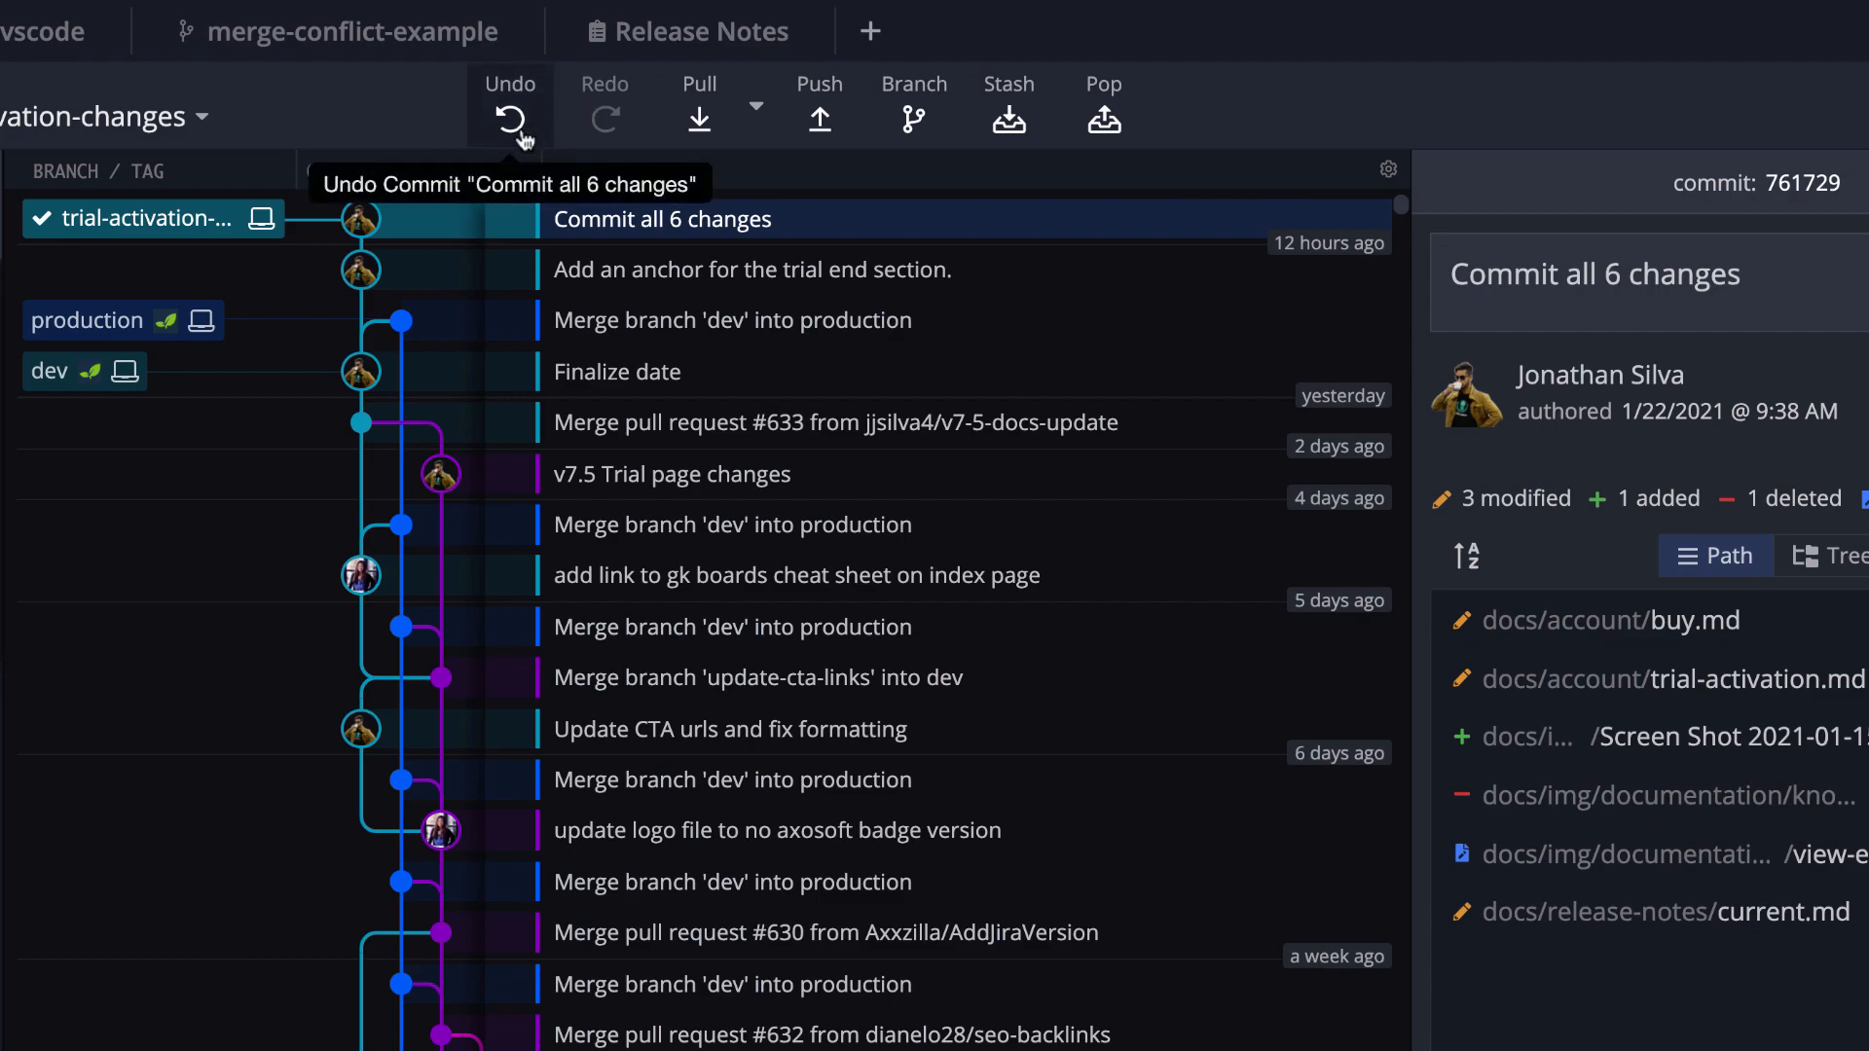
# Undo the 'Commit all 6 changes' commit so its six files return to pending changes.
pyautogui.click(510, 116)
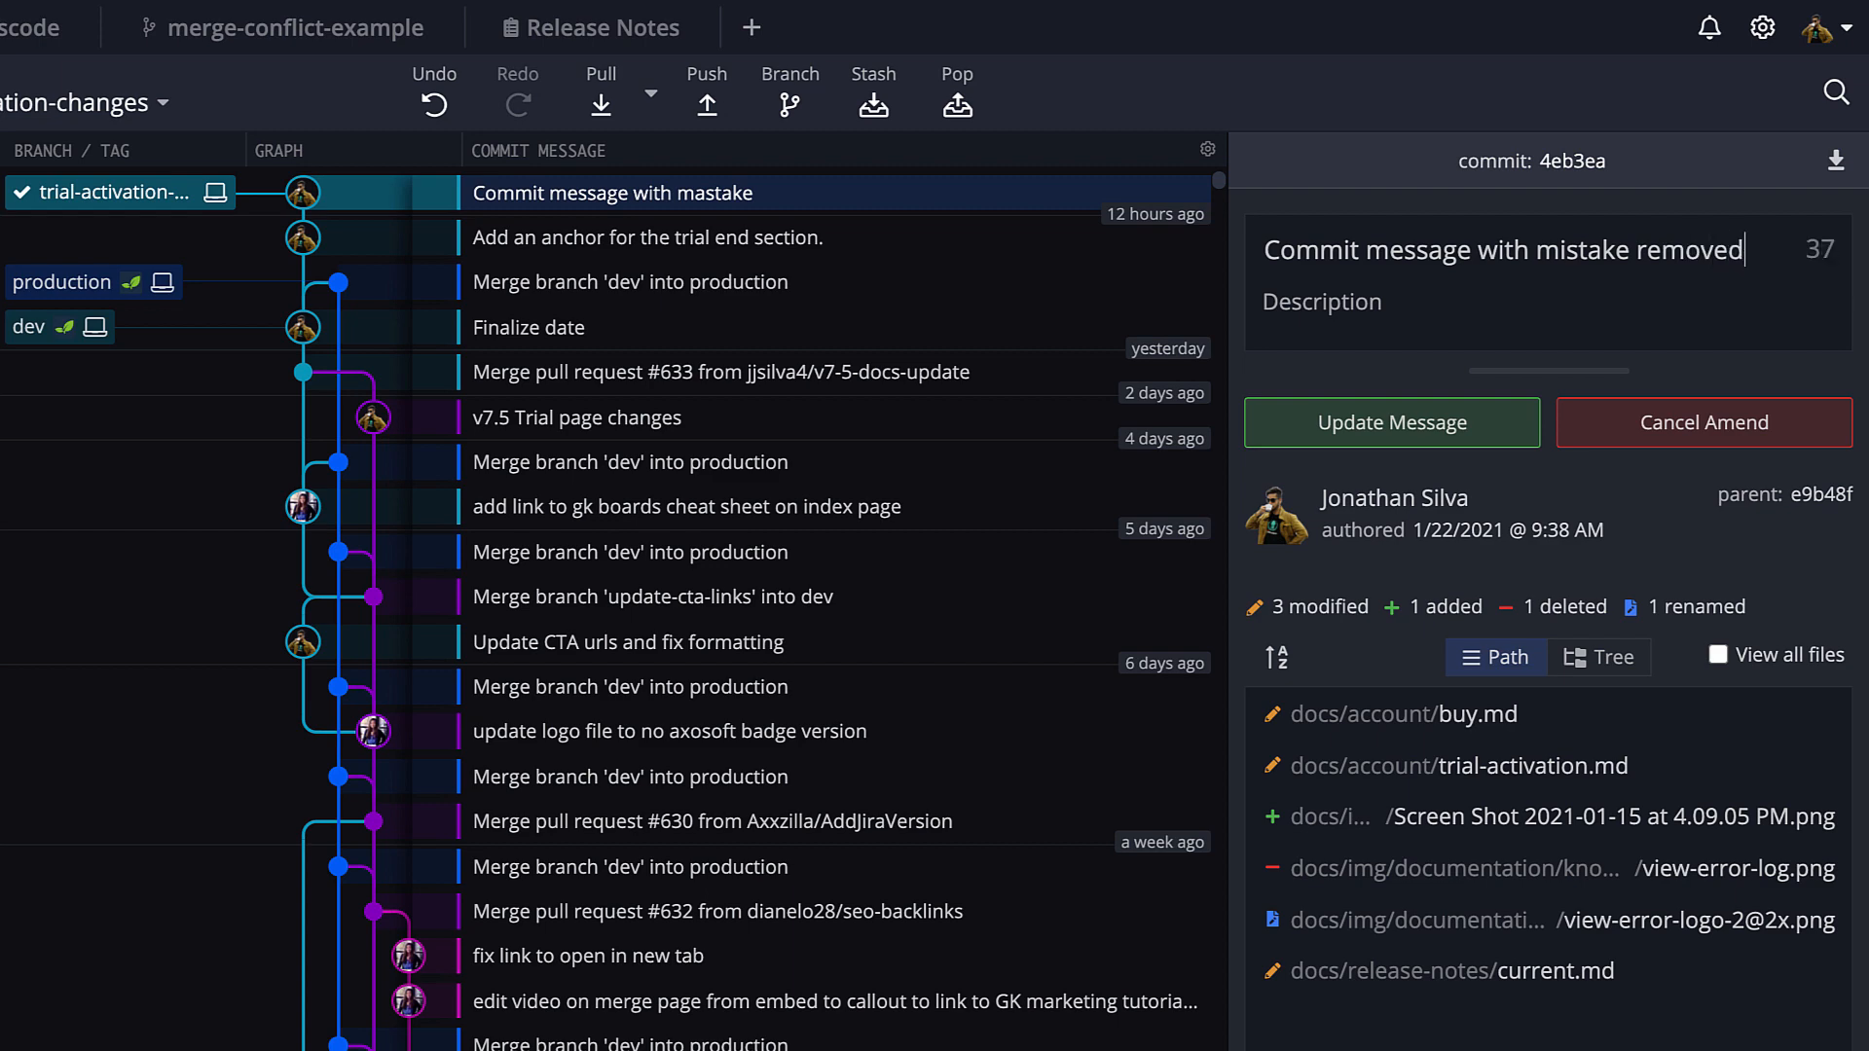
# Submit the corrected message 'Commit message with mistake removed' via Update Message.
pyautogui.click(1703, 422)
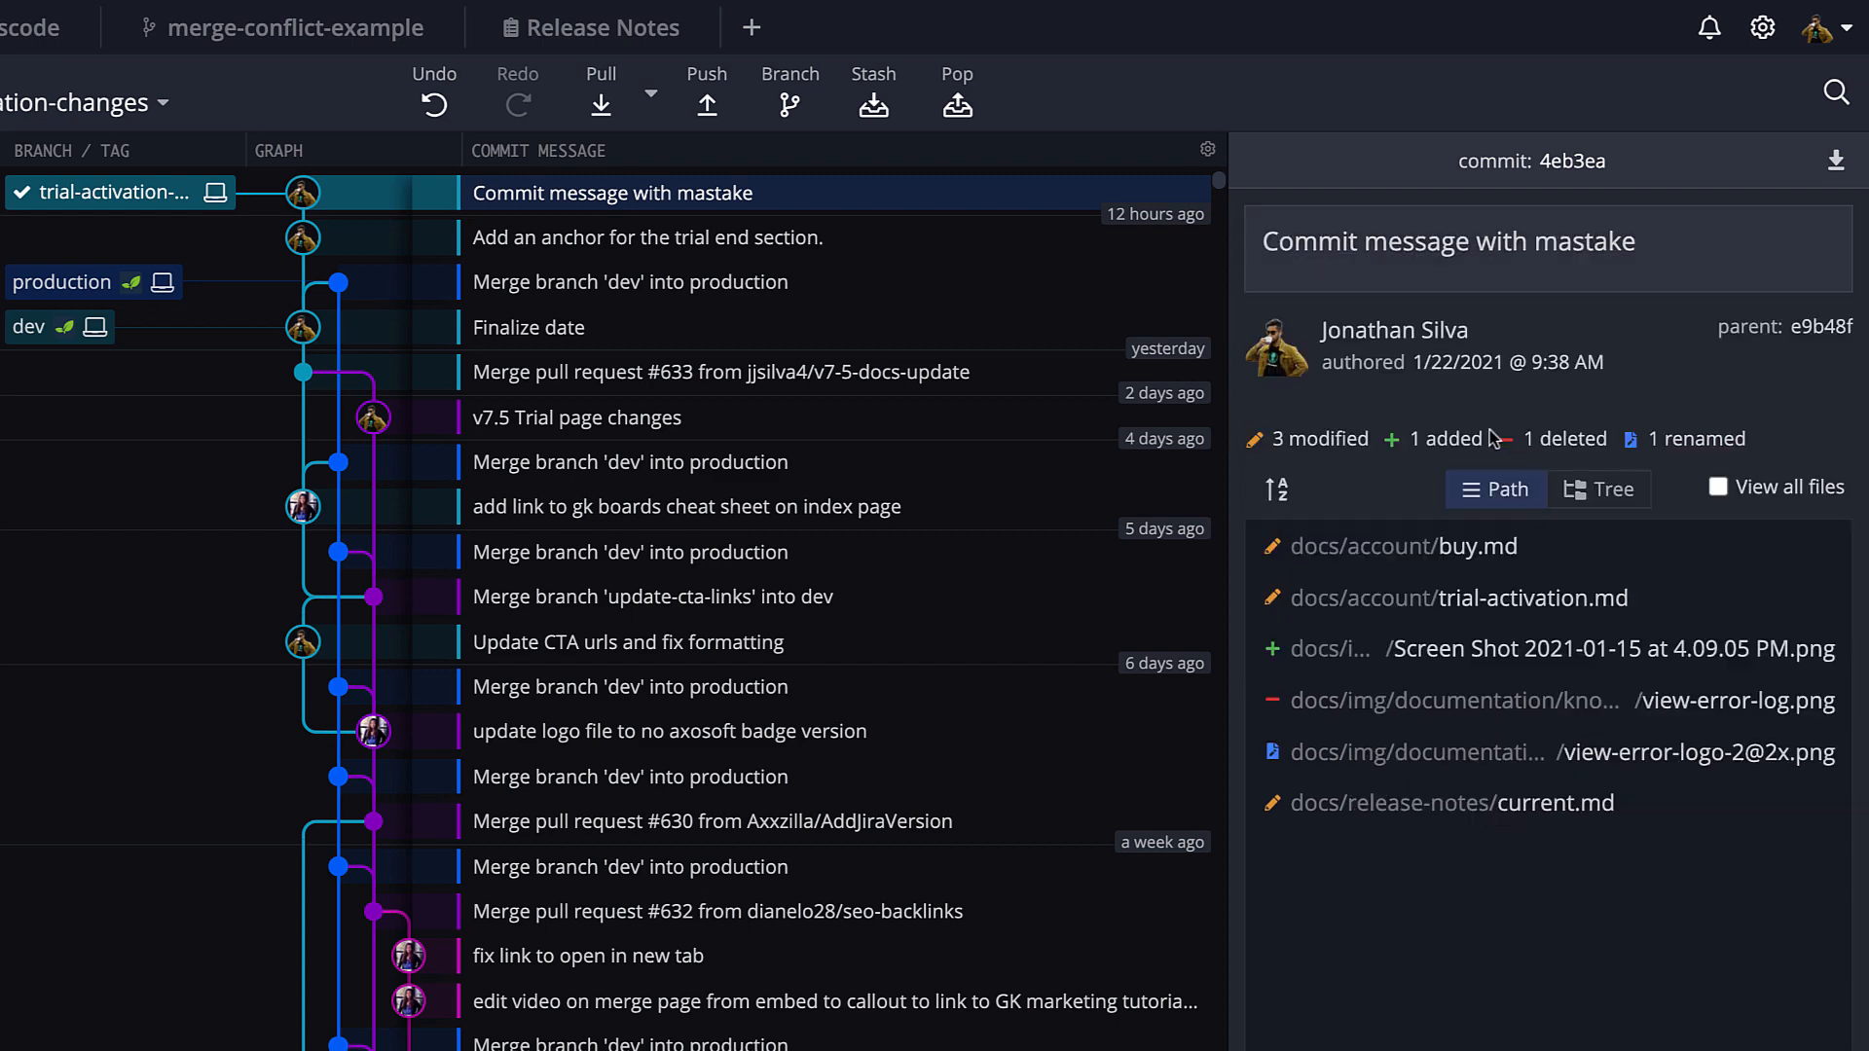